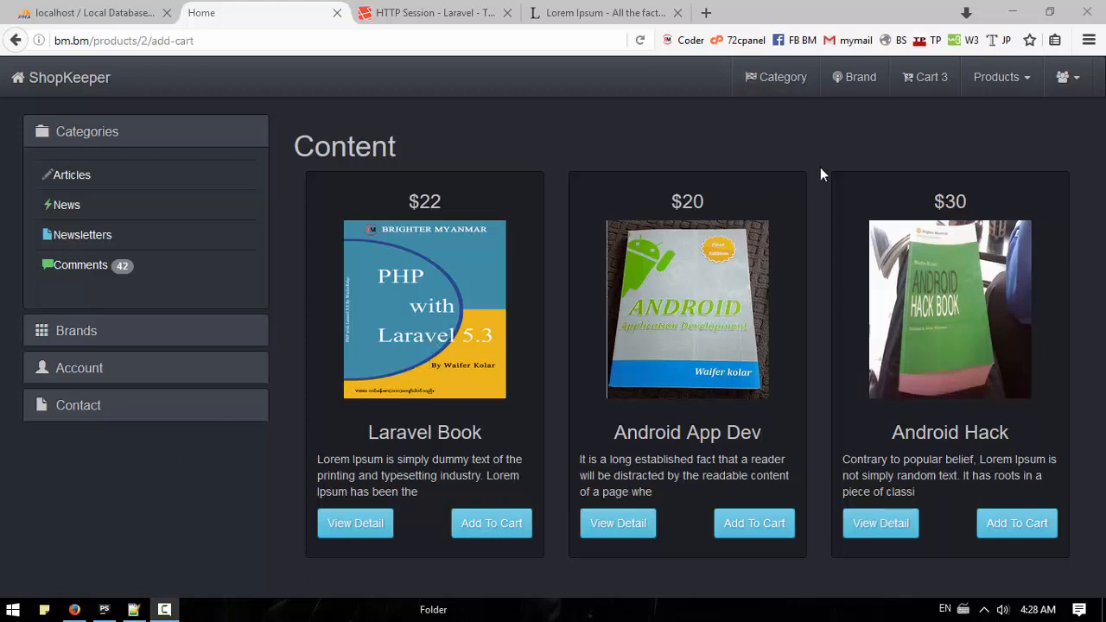
{"action": "mouse_move", "coordinate": [85, 156]}
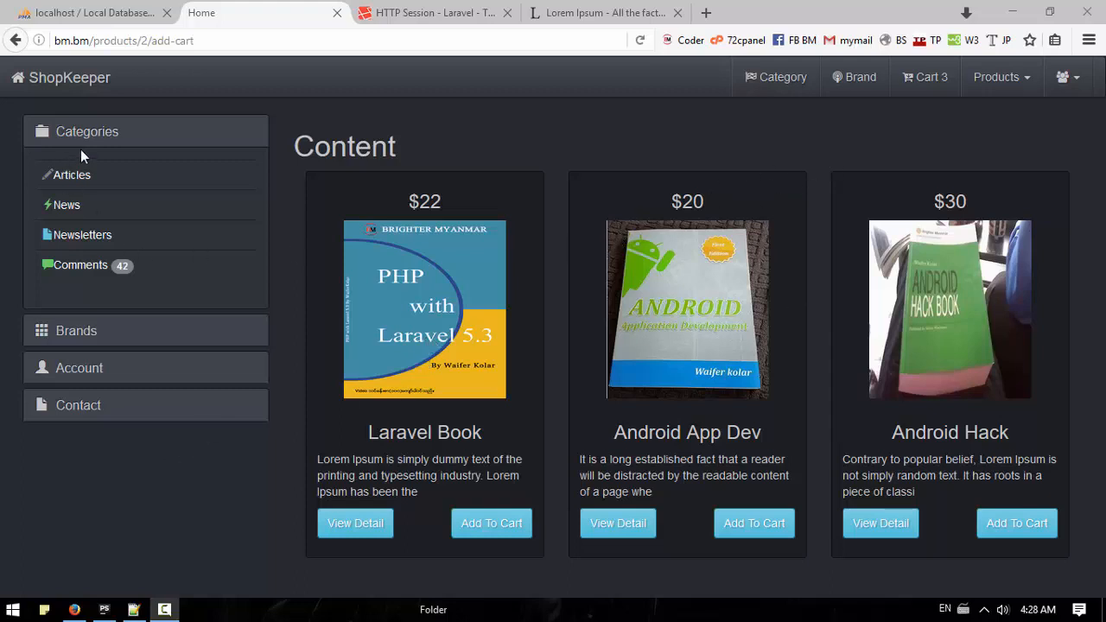
- Collapse the sidebar Categories list and try the Cart 3 navbar link
{"action": "left_click", "coordinate": [86, 131]}
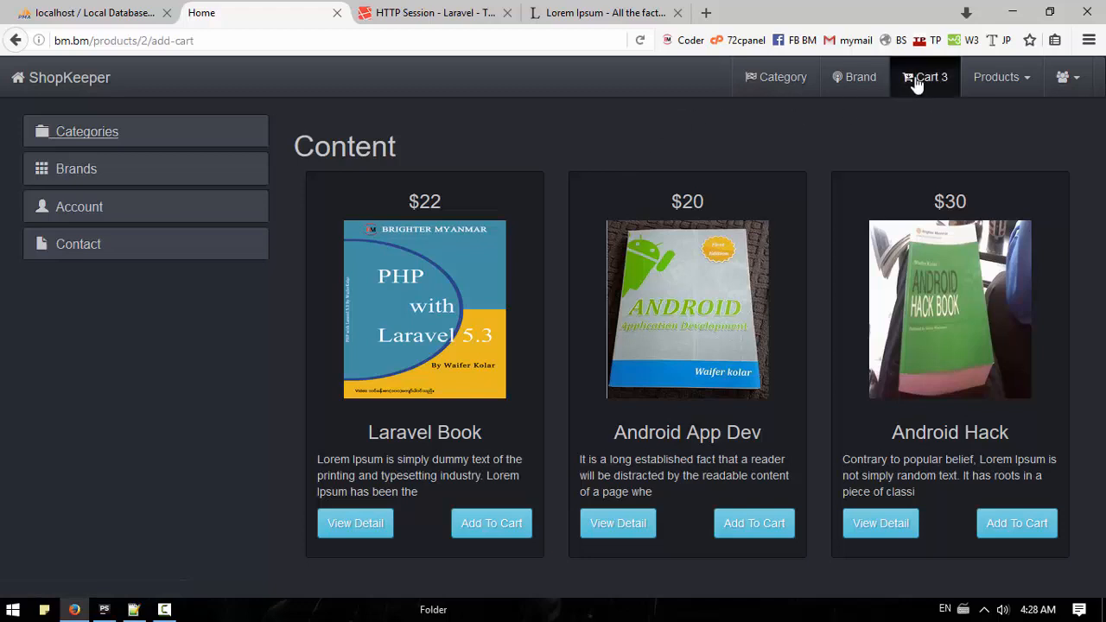
{"action": "mouse_move", "coordinate": [917, 86]}
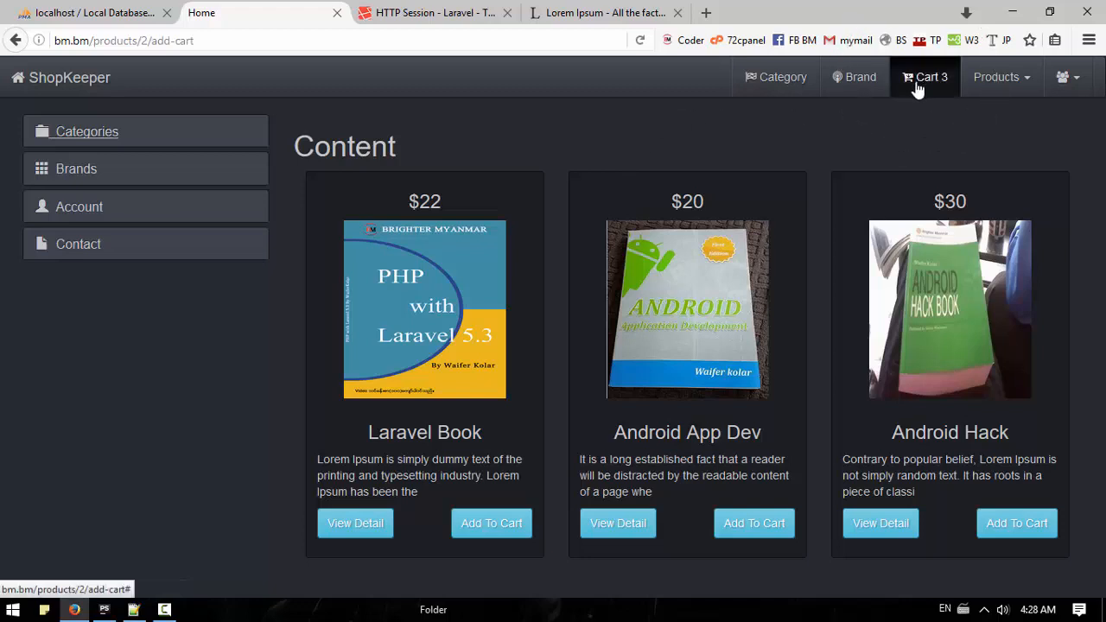
{"action": "mouse_move", "coordinate": [907, 107]}
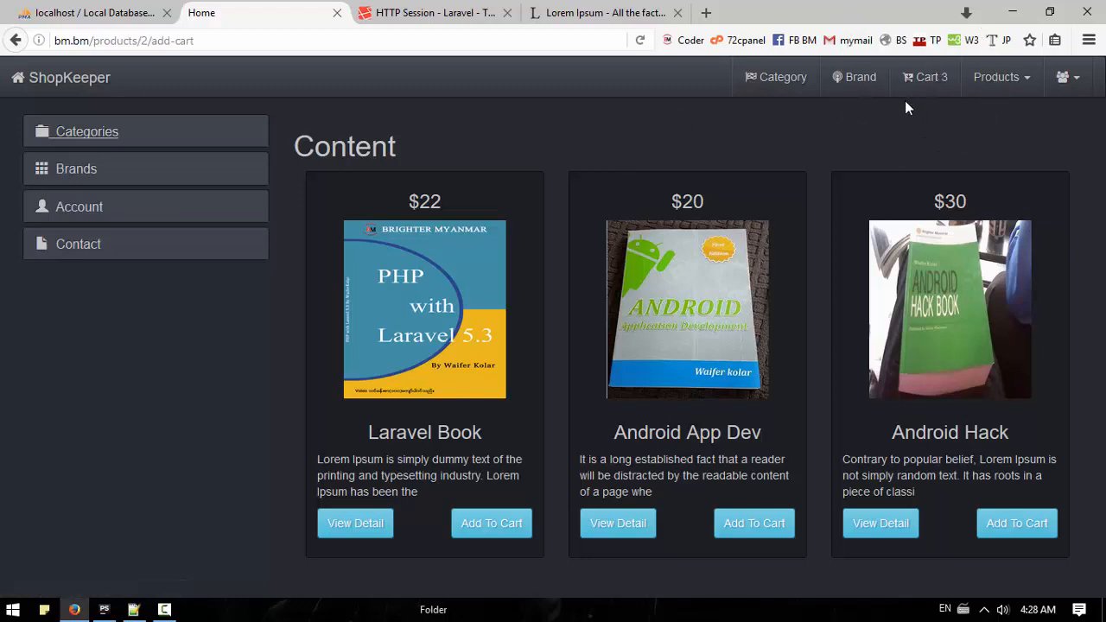
{"action": "left_click", "coordinate": [104, 610]}
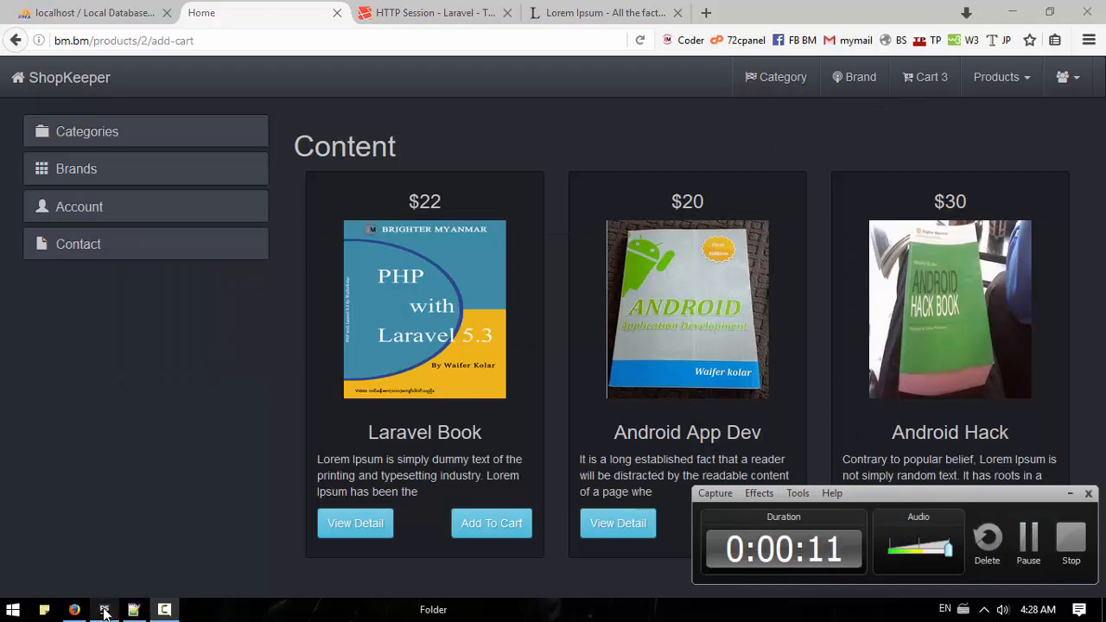
- Copy home.blade.php as a new cart.blade.php view in the views folder
{"action": "left_click", "coordinate": [103, 610]}
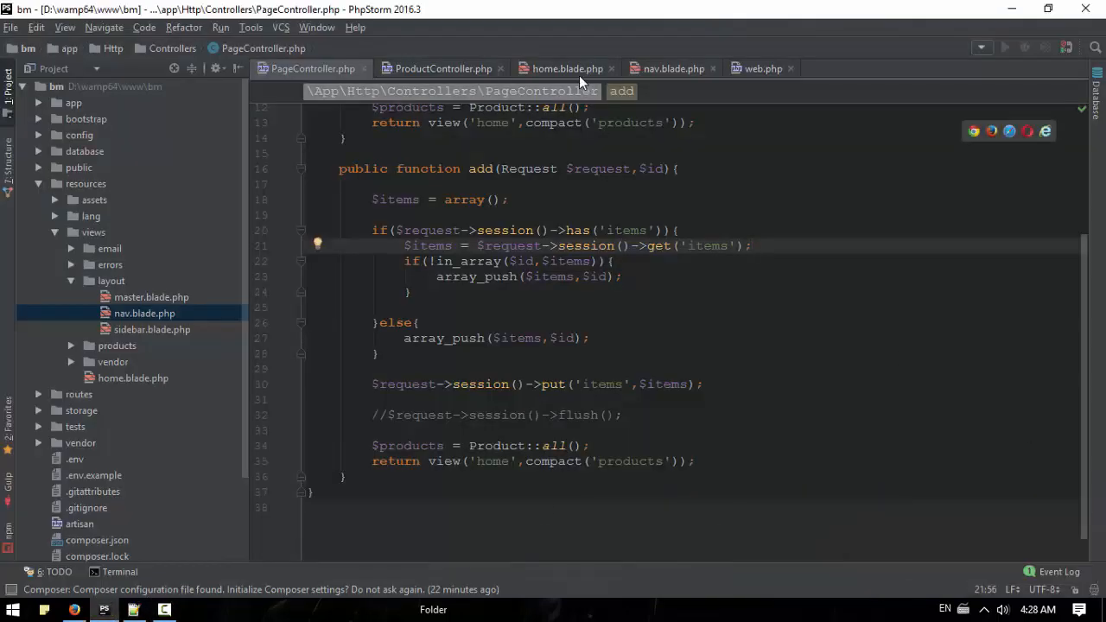
{"action": "left_click", "coordinate": [131, 377]}
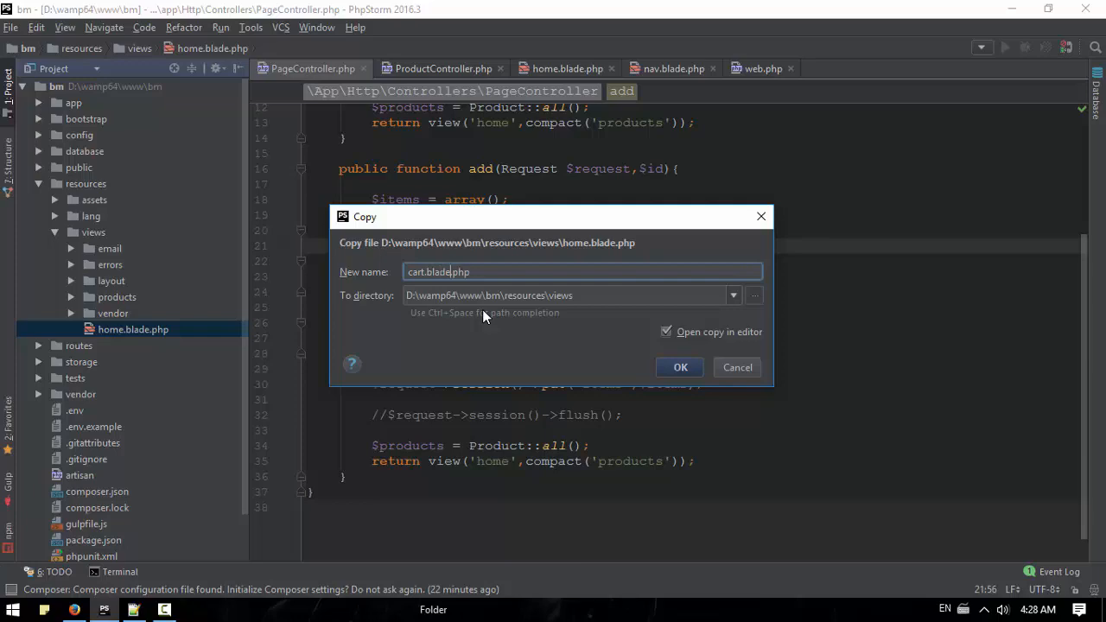
{"action": "left_click", "coordinate": [681, 366]}
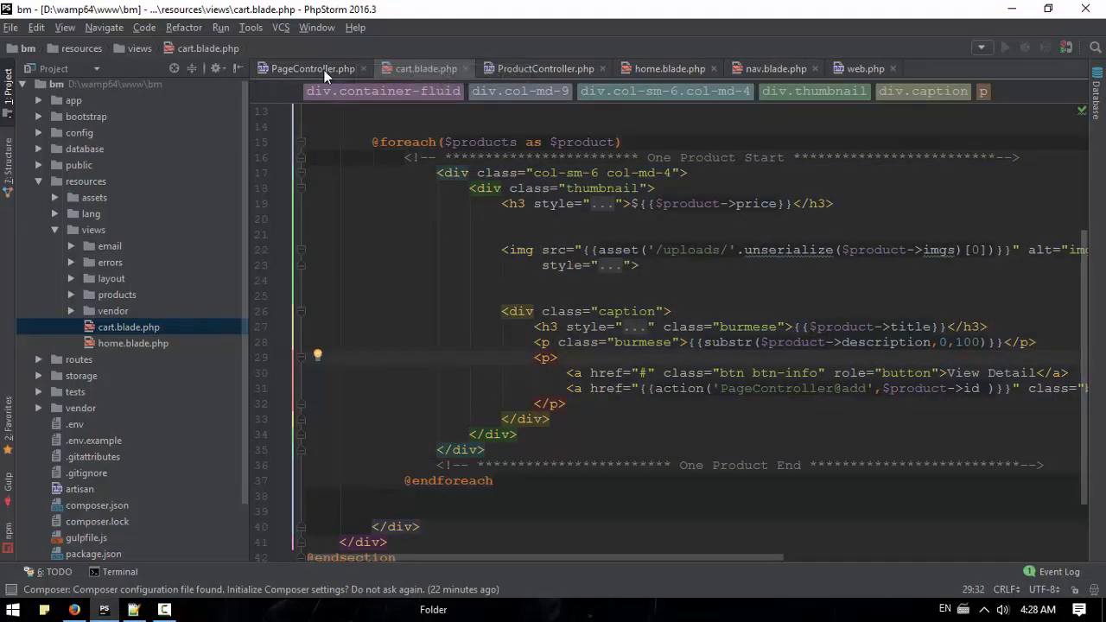
{"action": "left_click", "coordinate": [311, 69]}
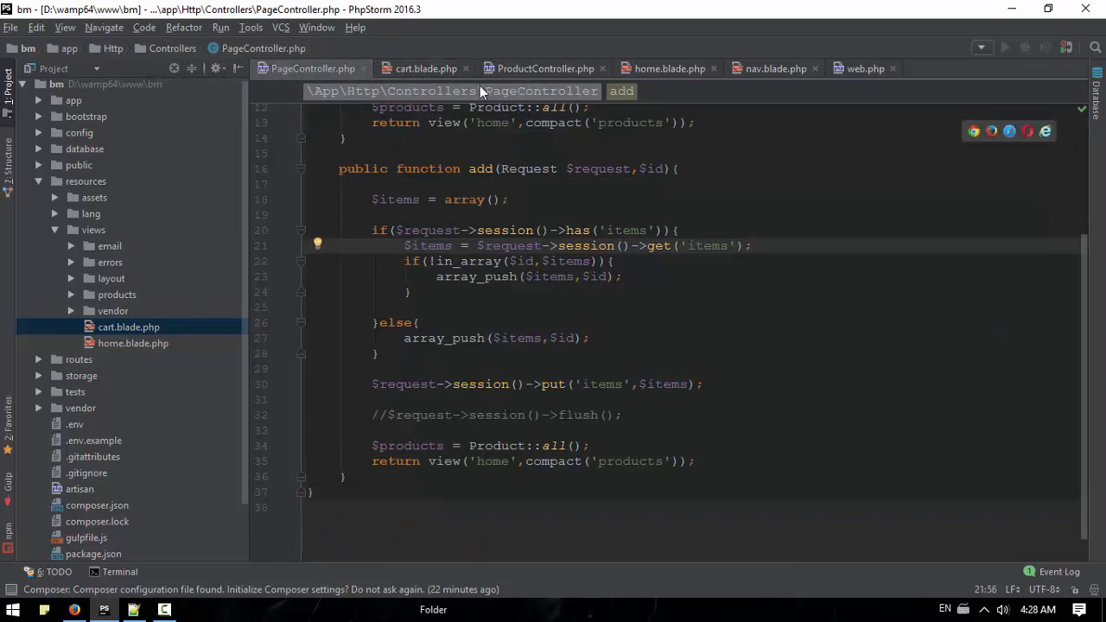
- Add Route::get('products/cart','PageController@show'); to web.php below the add-cart route
{"action": "left_click", "coordinate": [864, 69]}
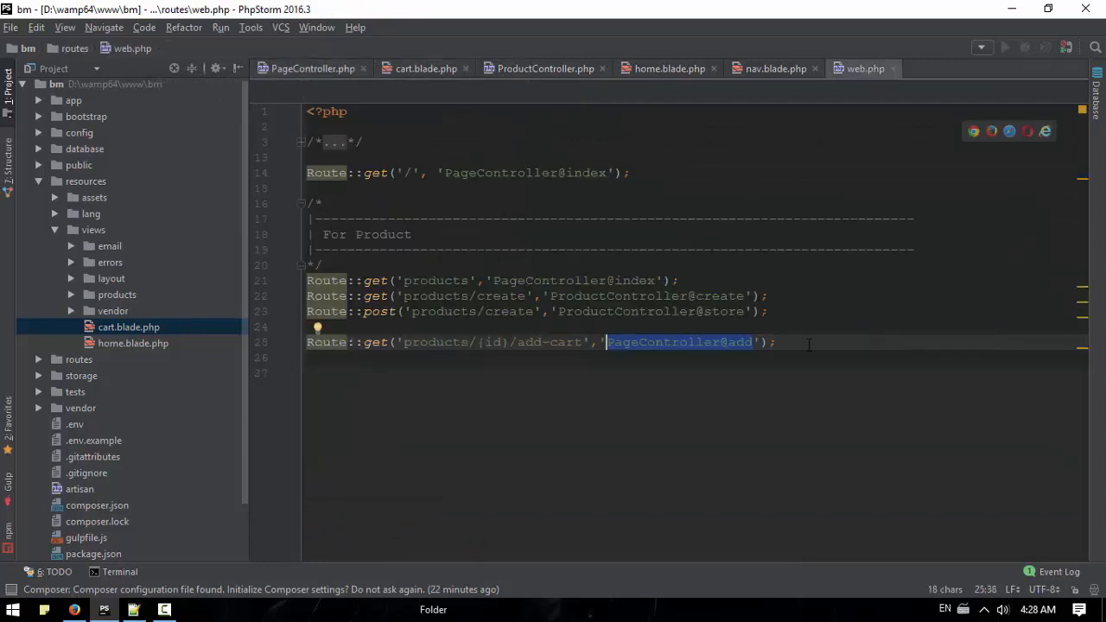
{"action": "type", "text": "Route"}
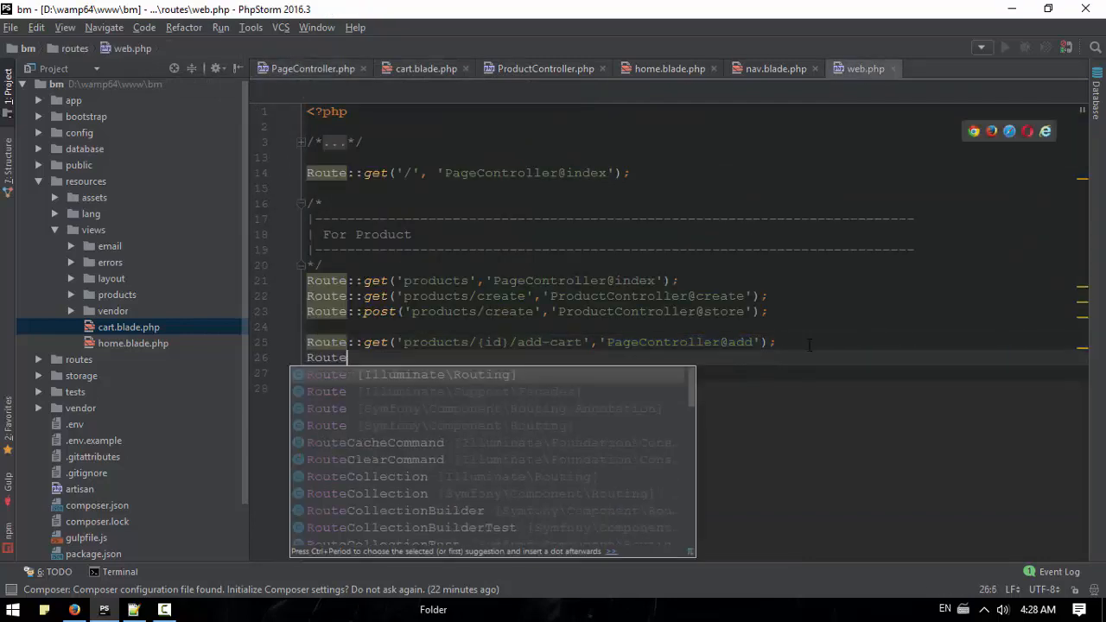
{"action": "type", "text": "::g"}
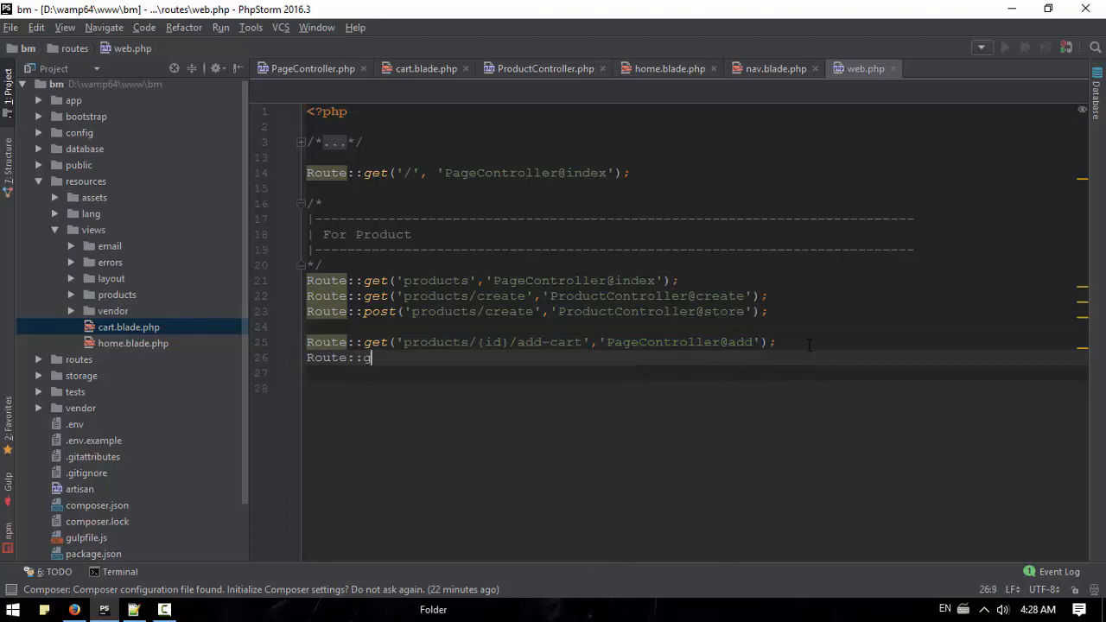
{"action": "type", "text": "et('cart')"}
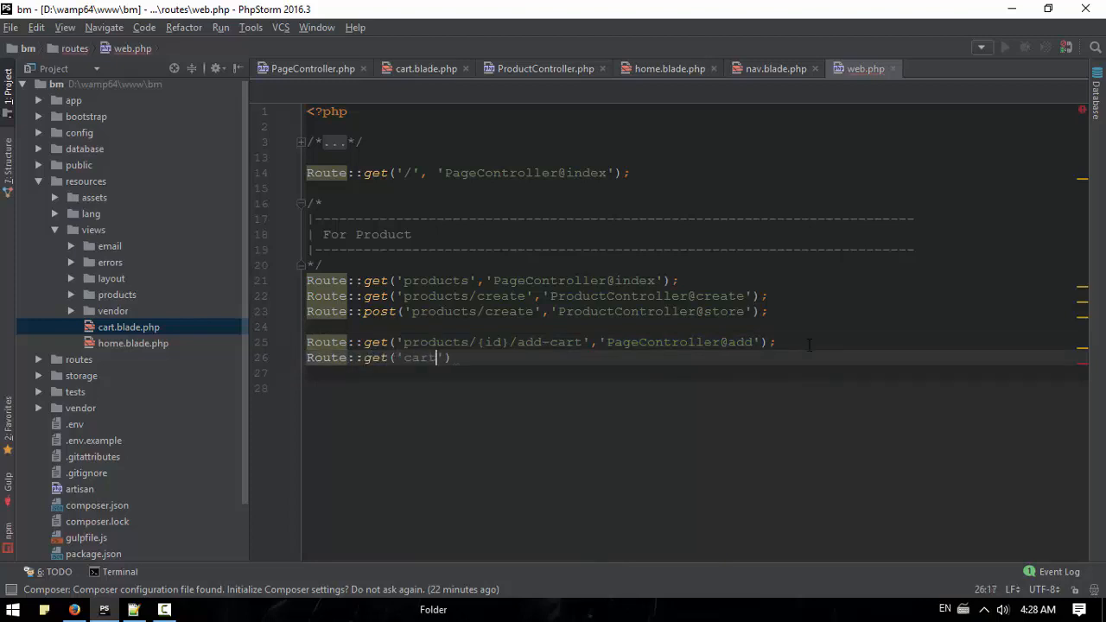
{"action": "type", "text": "produc"}
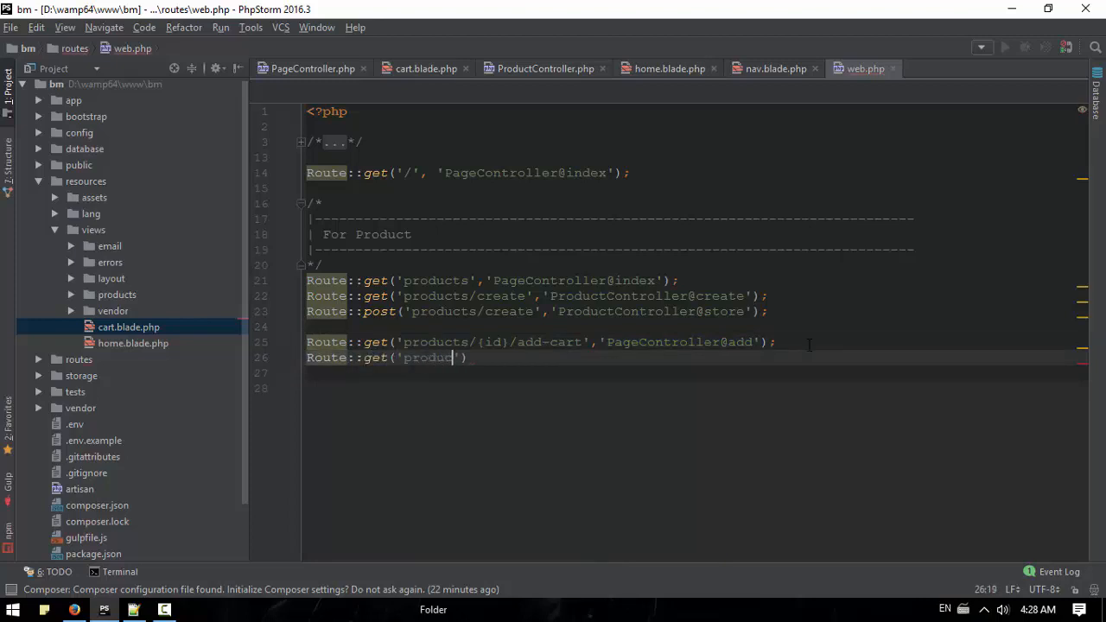
{"action": "type", "text": "s/cart"}
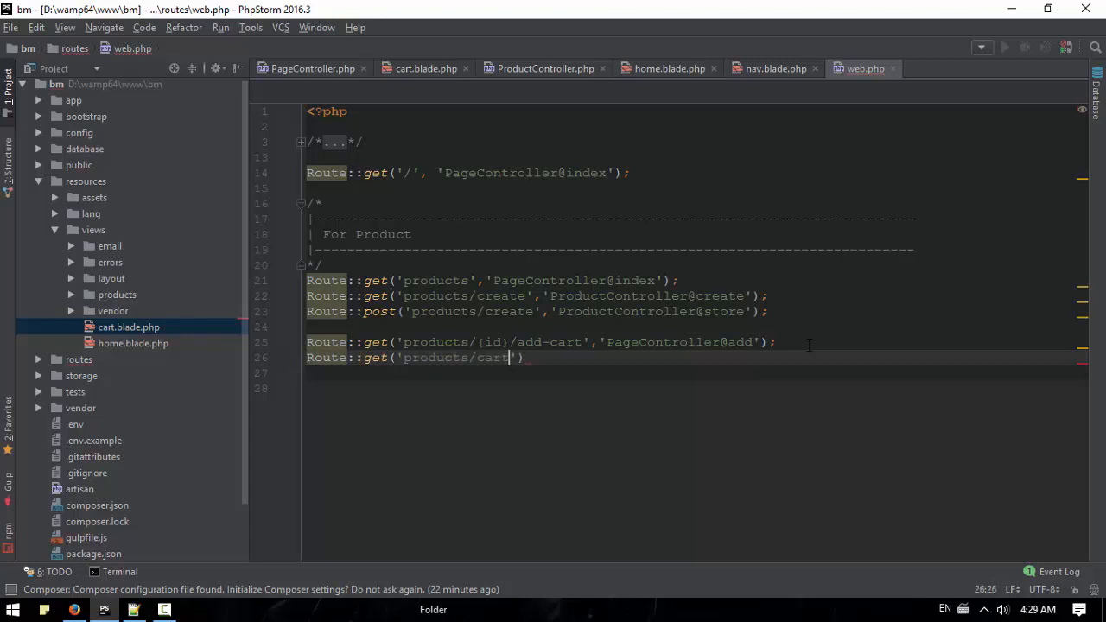
{"action": "type", "text": ",'Page"}
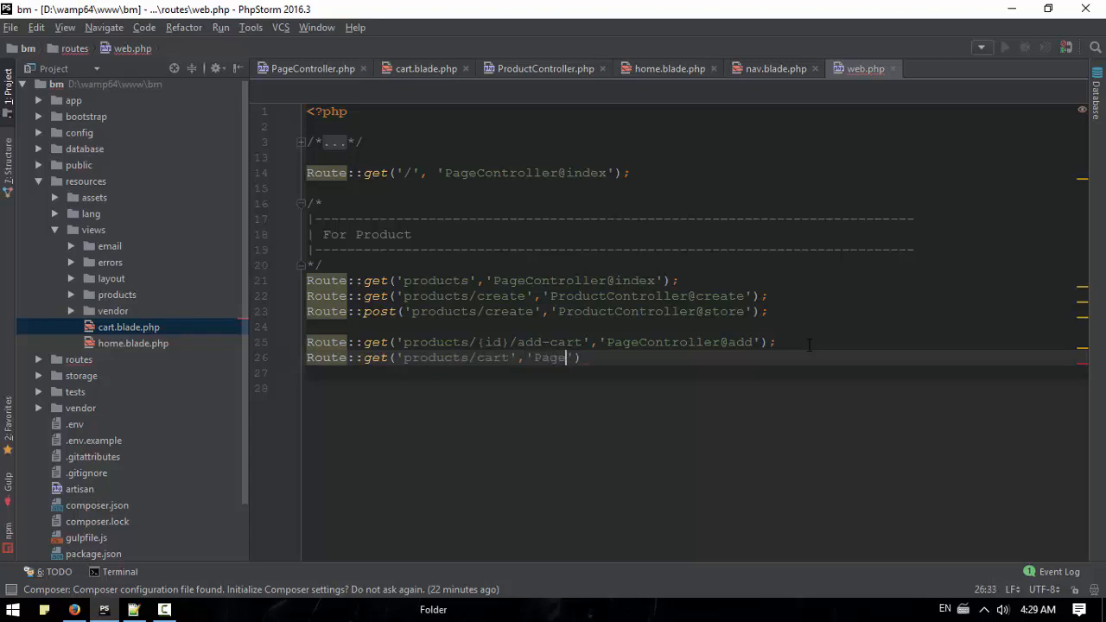
{"action": "type", "text": "Controller@"}
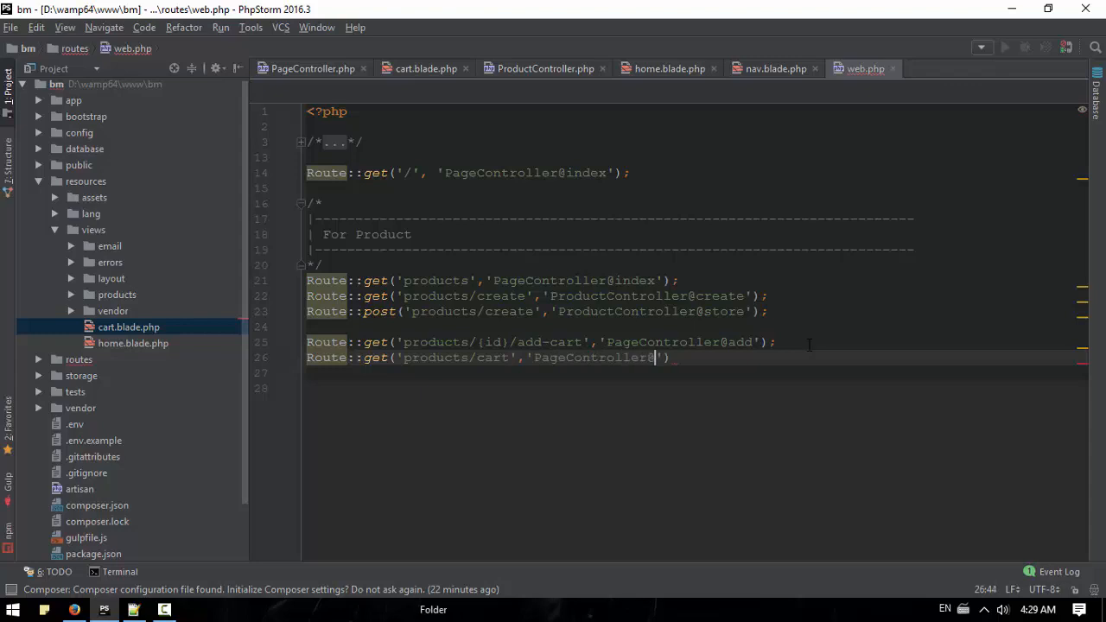
{"action": "type", "text": "show');"}
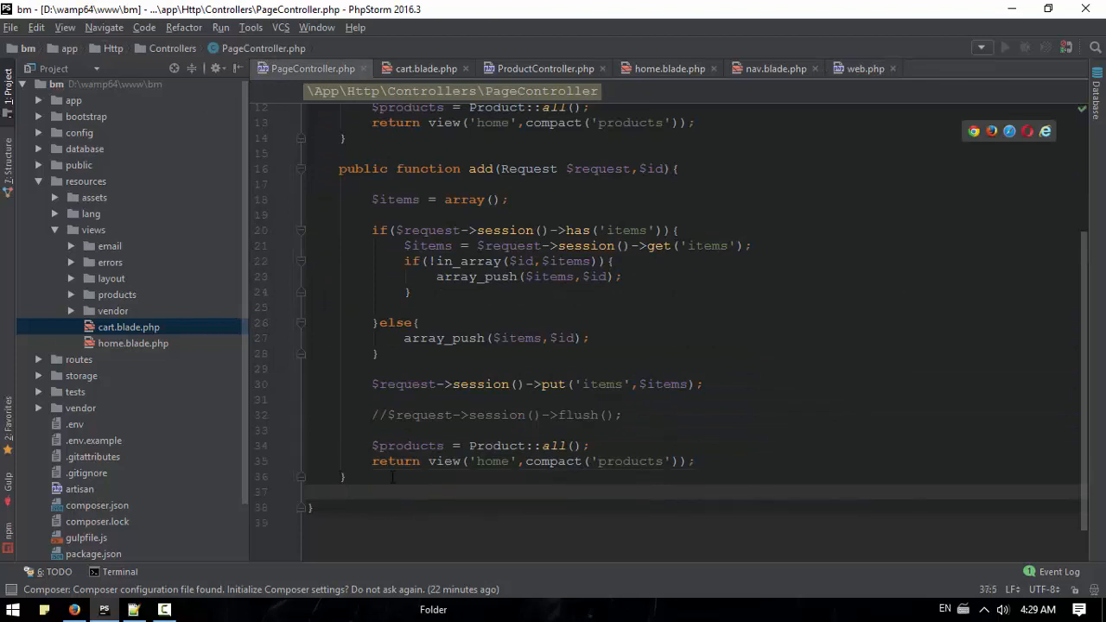
- Write public function show() in PageController returning view('cart')
{"action": "type", "text": "public function show(){"}
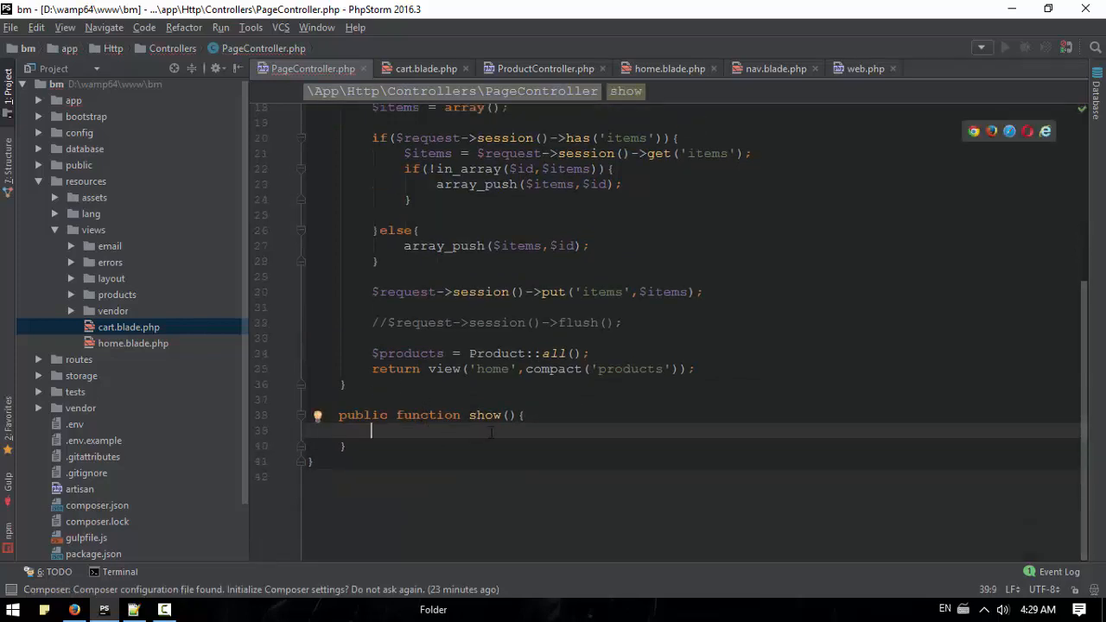
{"action": "type", "text": "return i"}
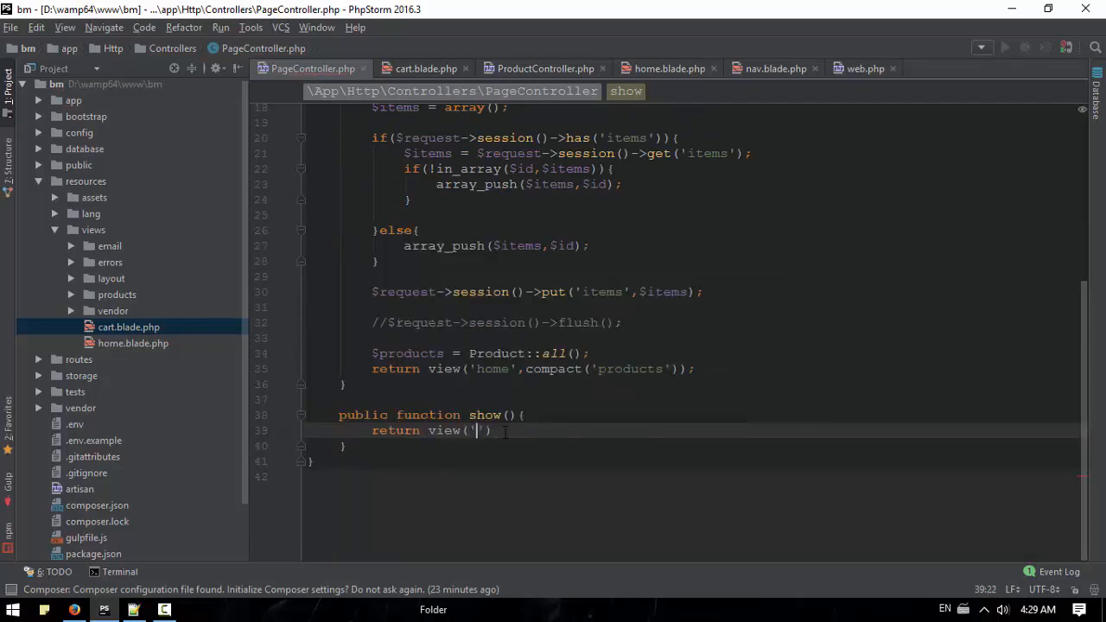
{"action": "type", "text": "cart"}
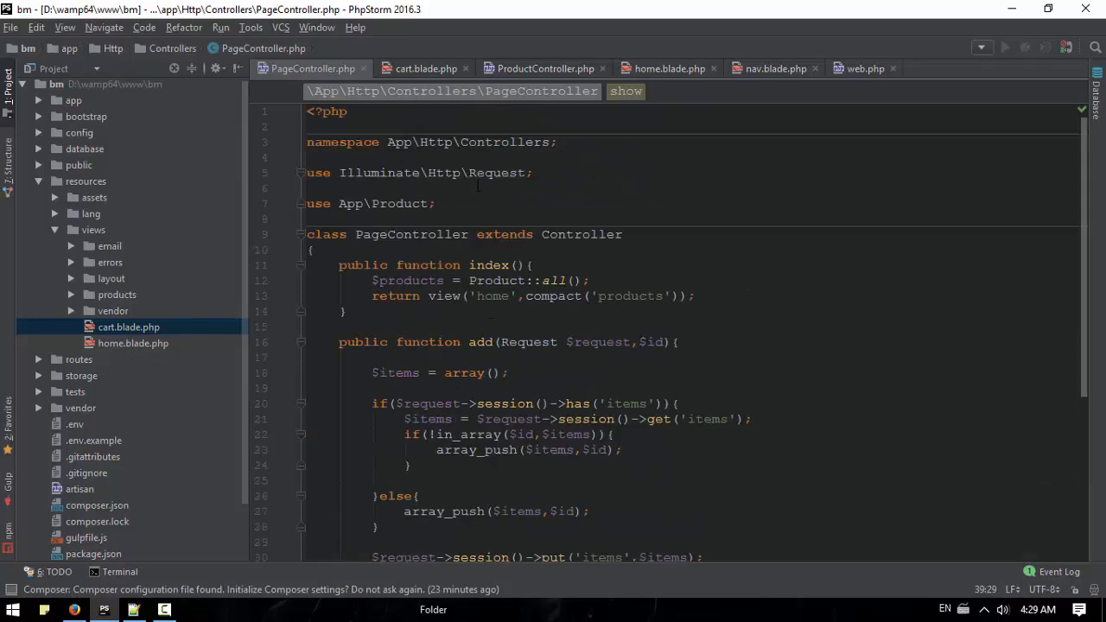
{"action": "scroll", "scroll_direction": "down", "scroll_amount": 3}
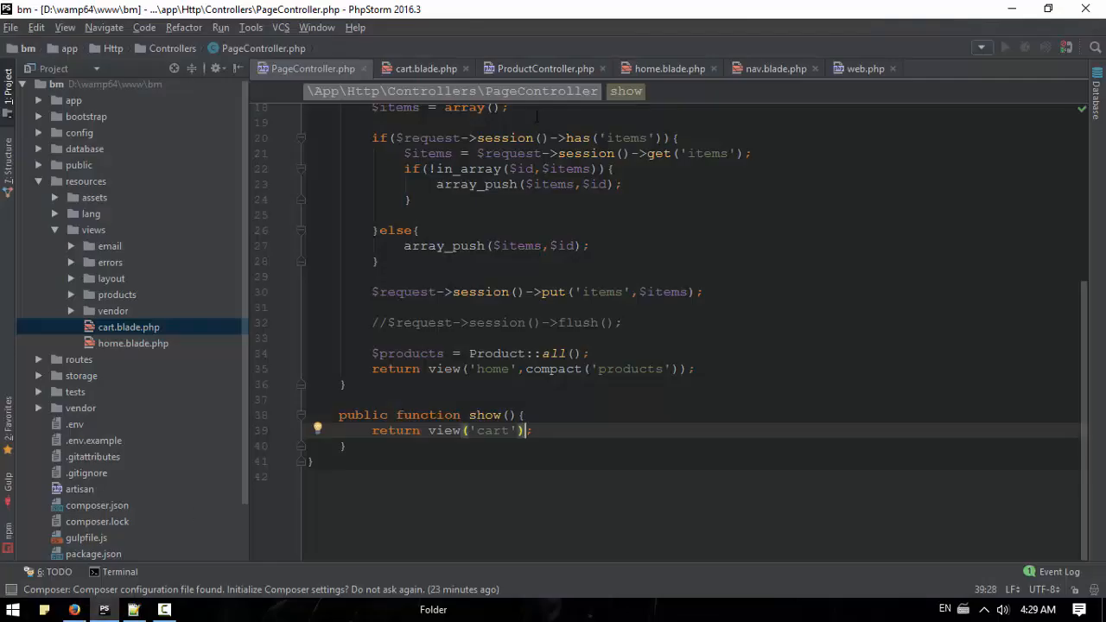
{"action": "left_click", "coordinate": [771, 69]}
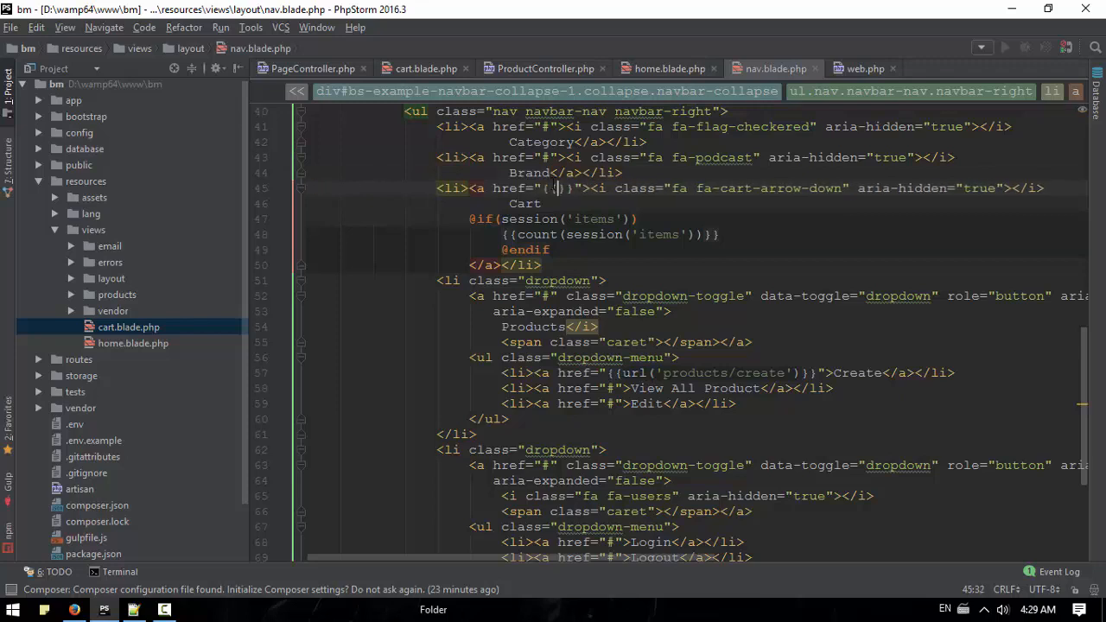
- Set the nav Cart anchor href to {{url('products/cart')}} and test it in Chrome
{"action": "type", "text": "url ("}
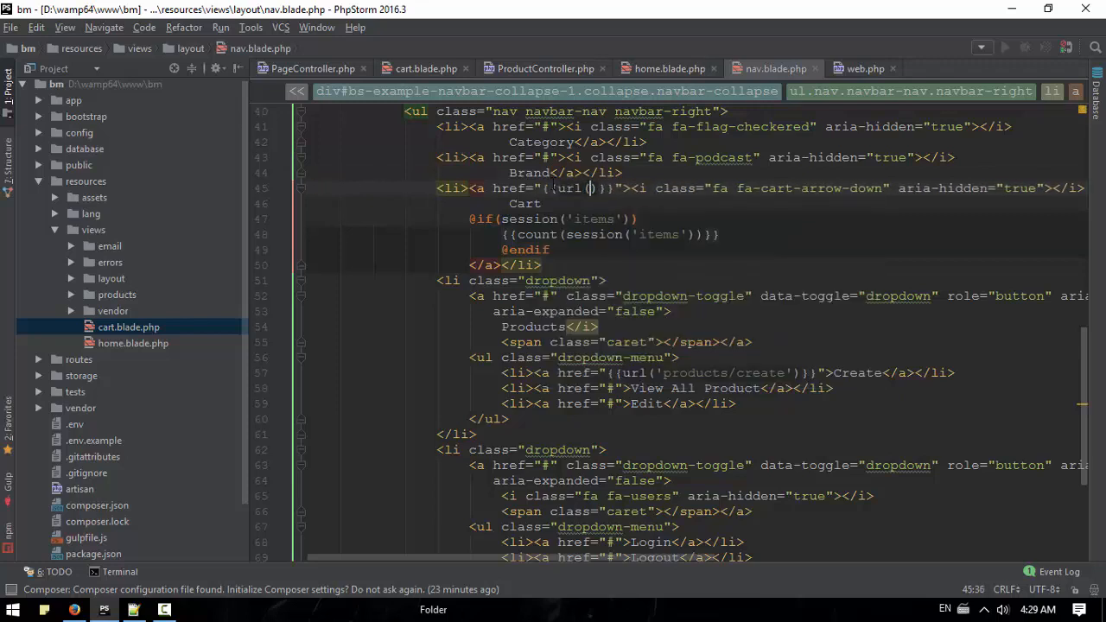
{"action": "type", "text": "'produc"}
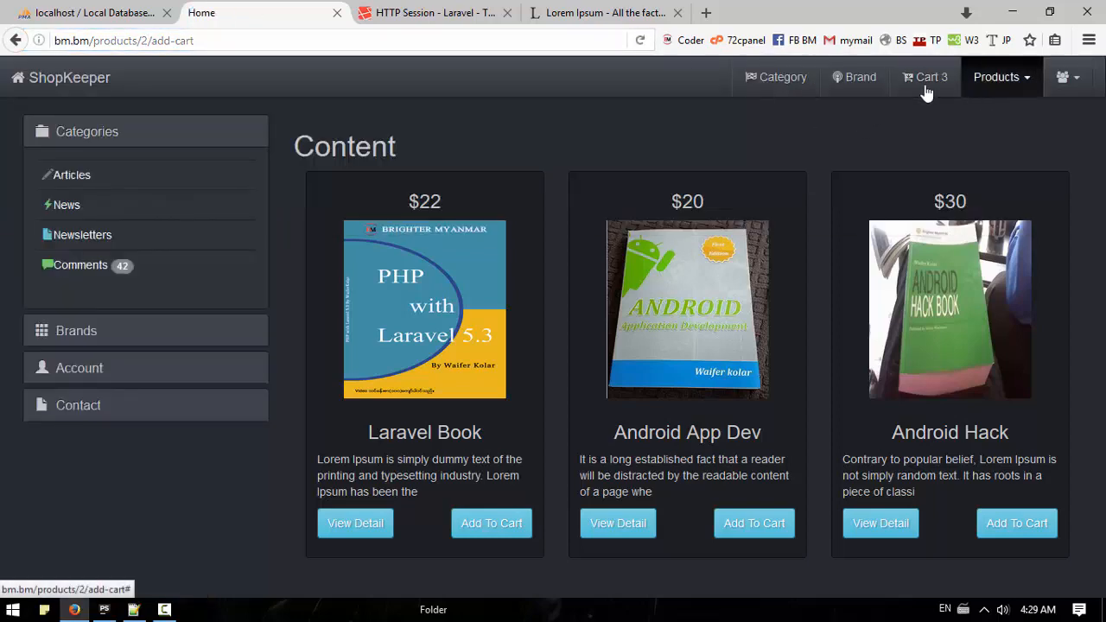
{"action": "left_click", "coordinate": [923, 76]}
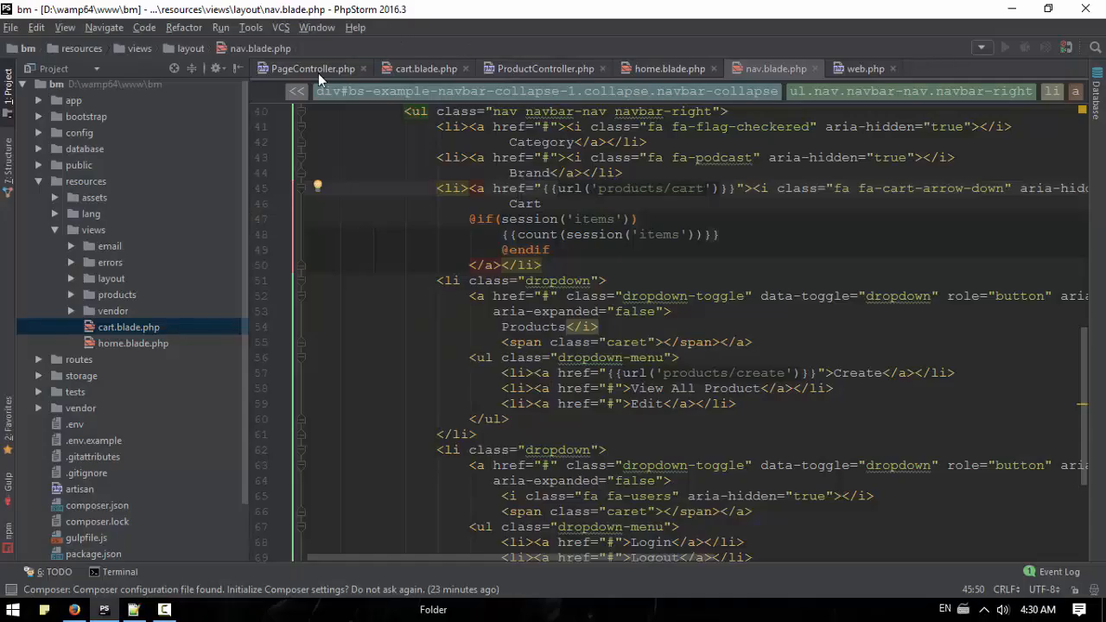
{"action": "left_click", "coordinate": [311, 69]}
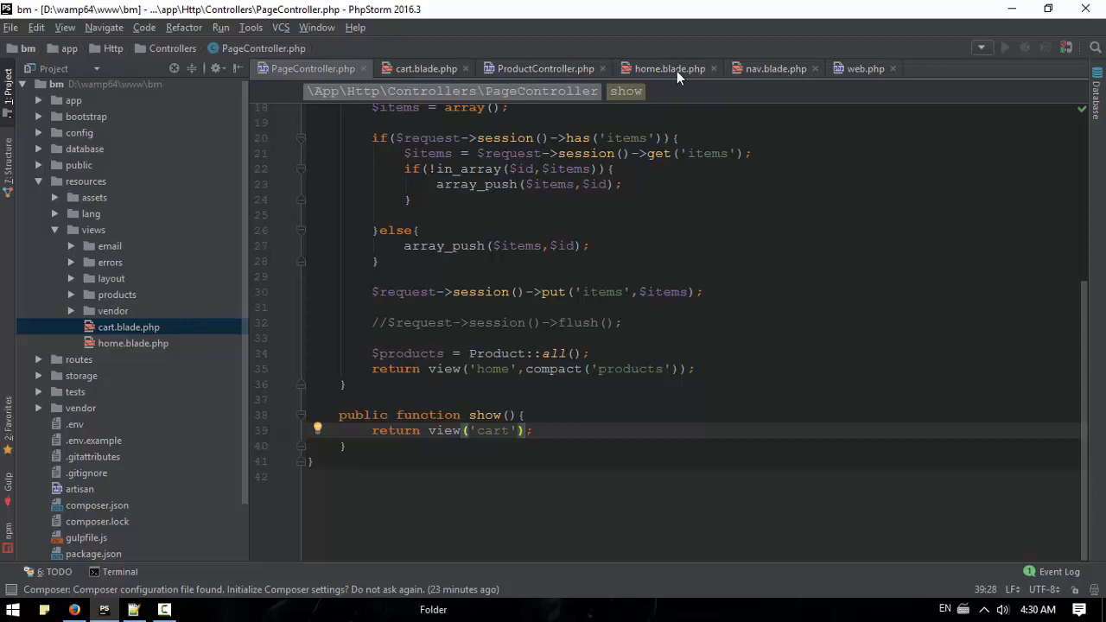
{"action": "left_click", "coordinate": [425, 69]}
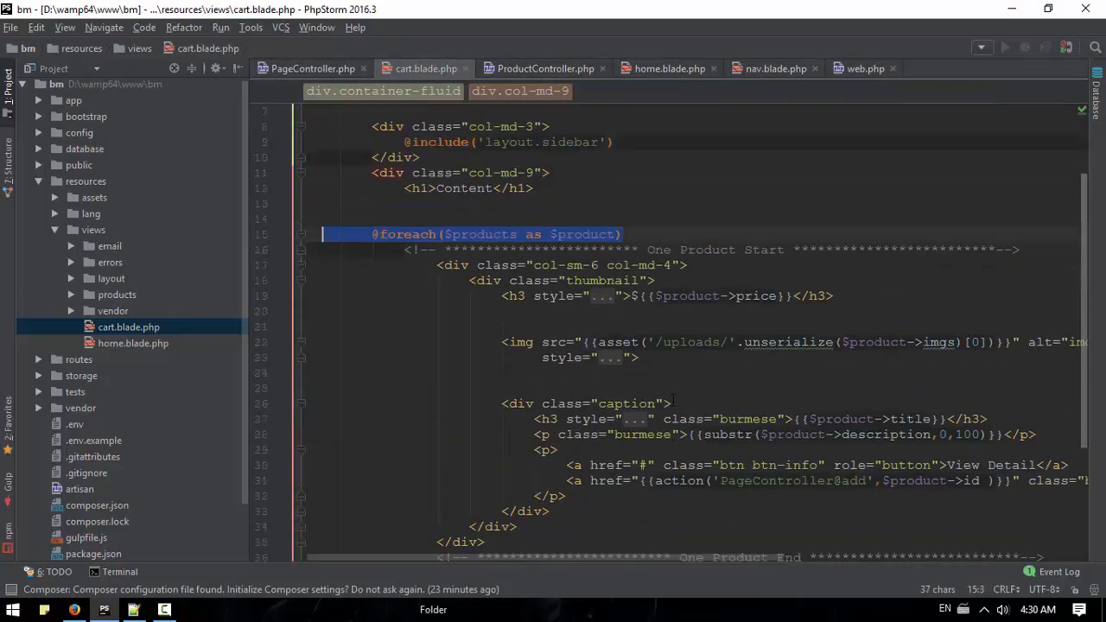
{"action": "scroll", "scroll_direction": "down", "scroll_amount": 3}
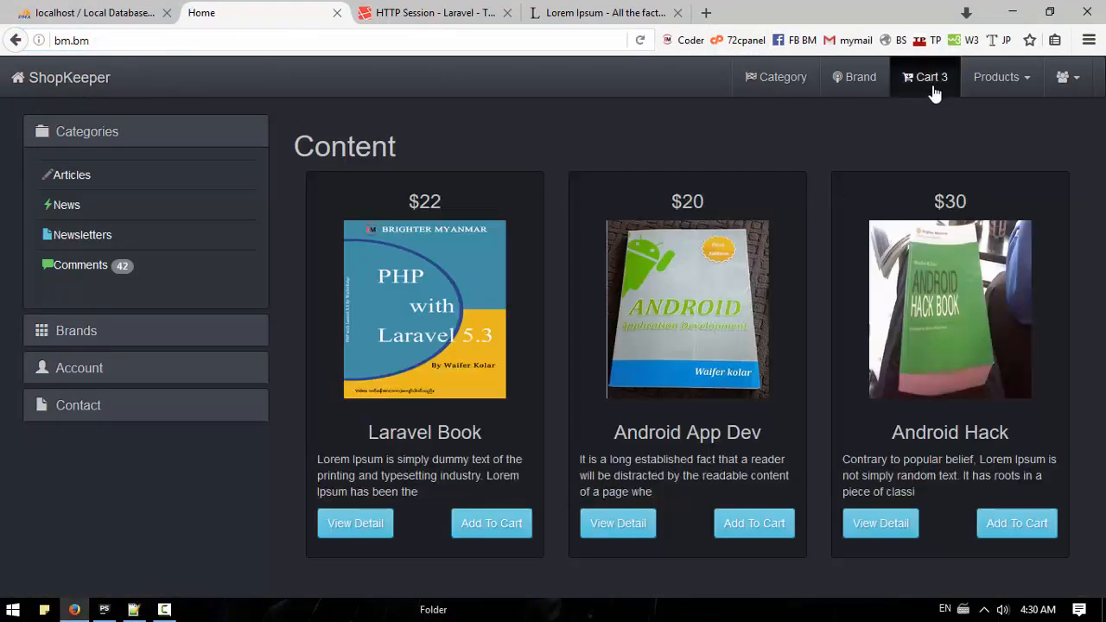
{"action": "left_click", "coordinate": [924, 76]}
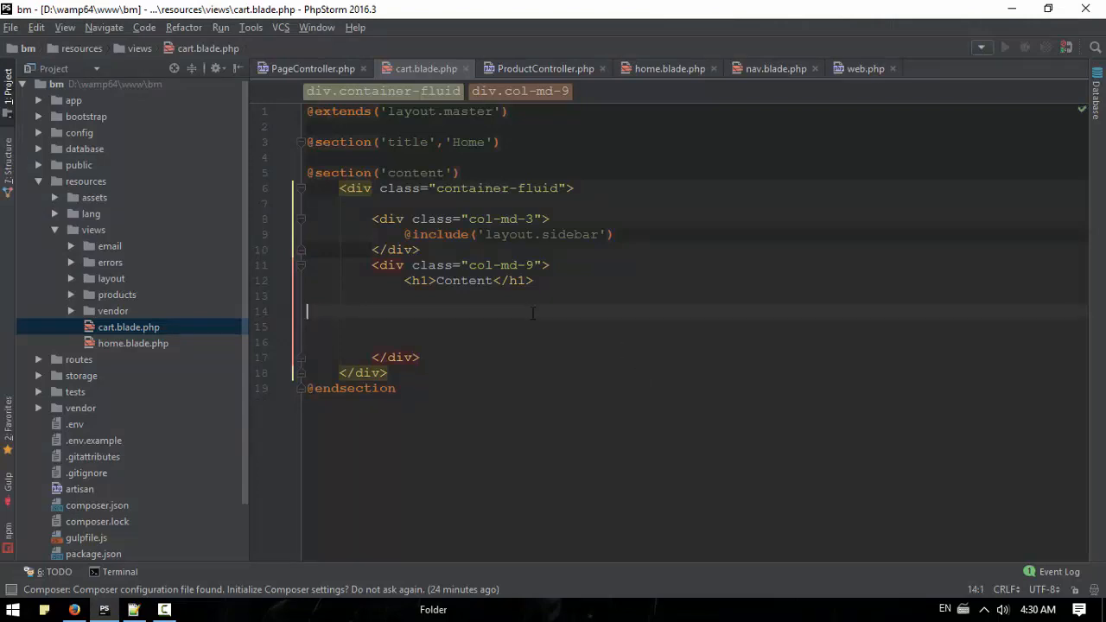
{"action": "left_click", "coordinate": [313, 69]}
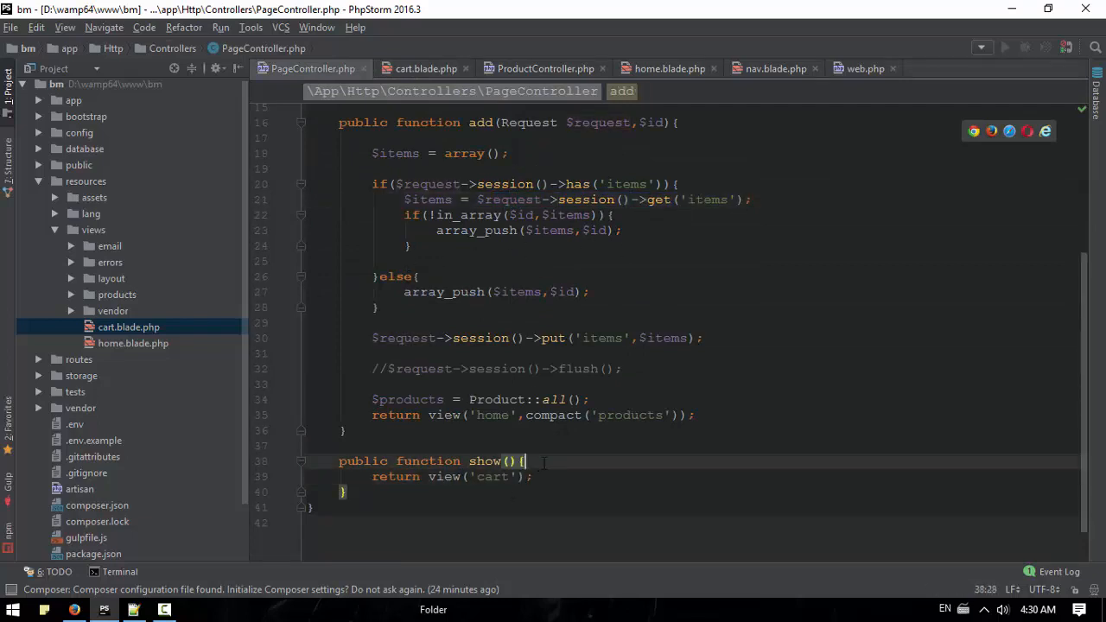
- Give show() a Request $request and set $carts = $request->session()->get('items');
{"action": "type", "text": "$i"}
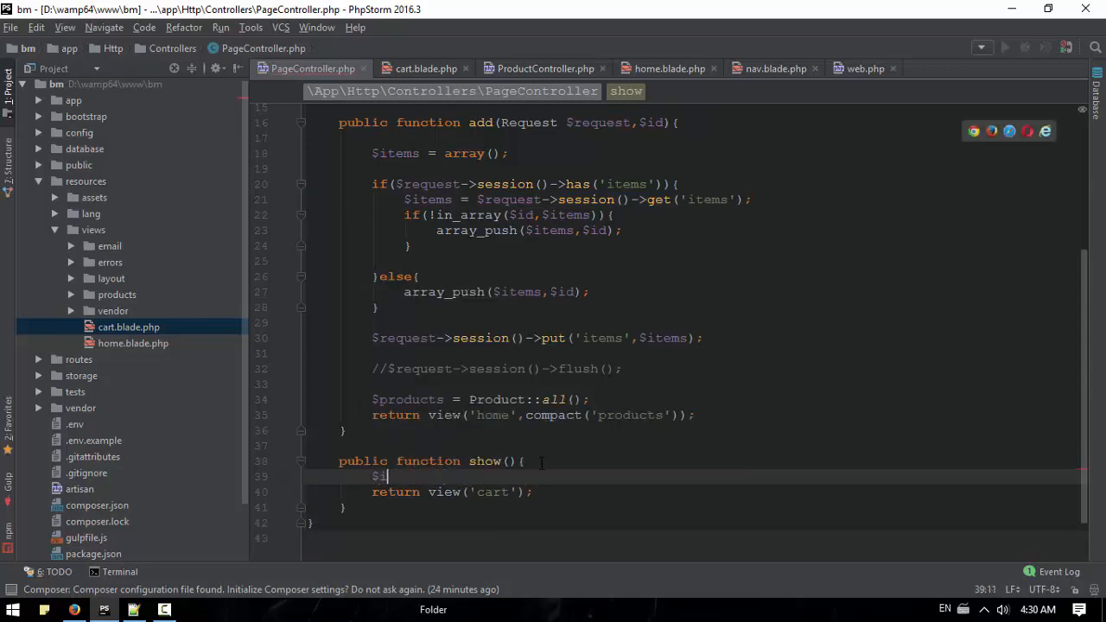
{"action": "type", "text": "cart"}
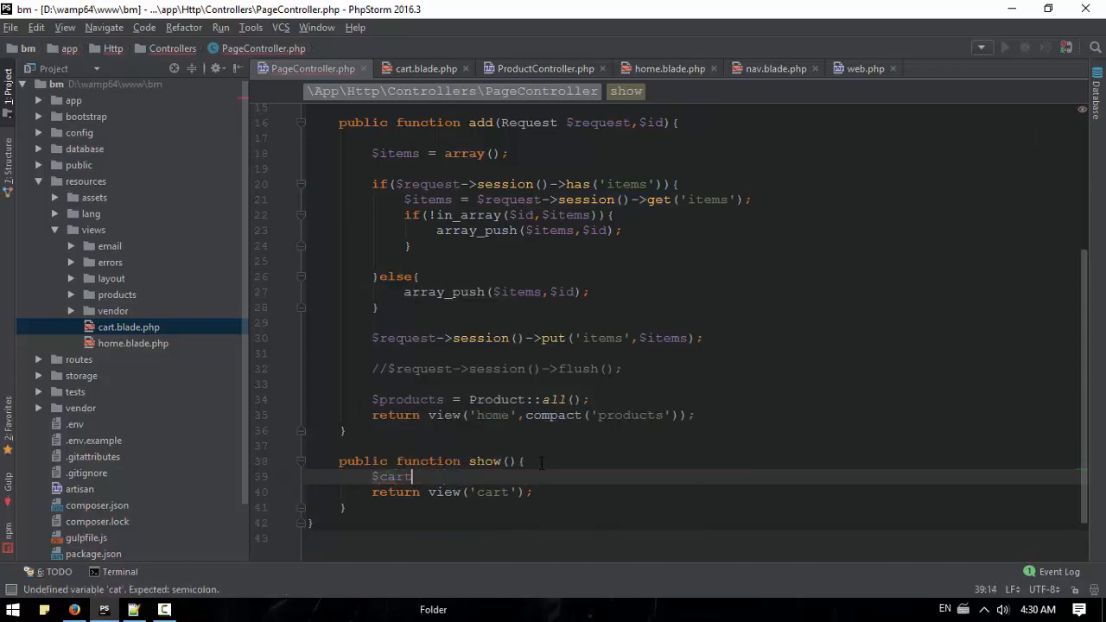
{"action": "type", "text": "s = $"}
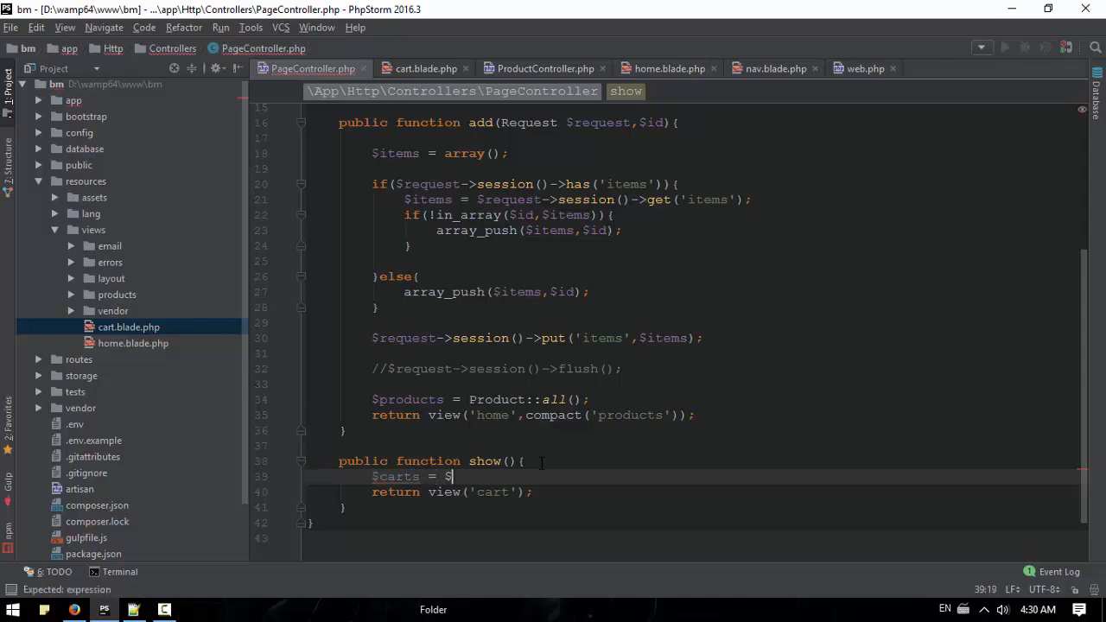
{"action": "type", "text": "_REQUEST"}
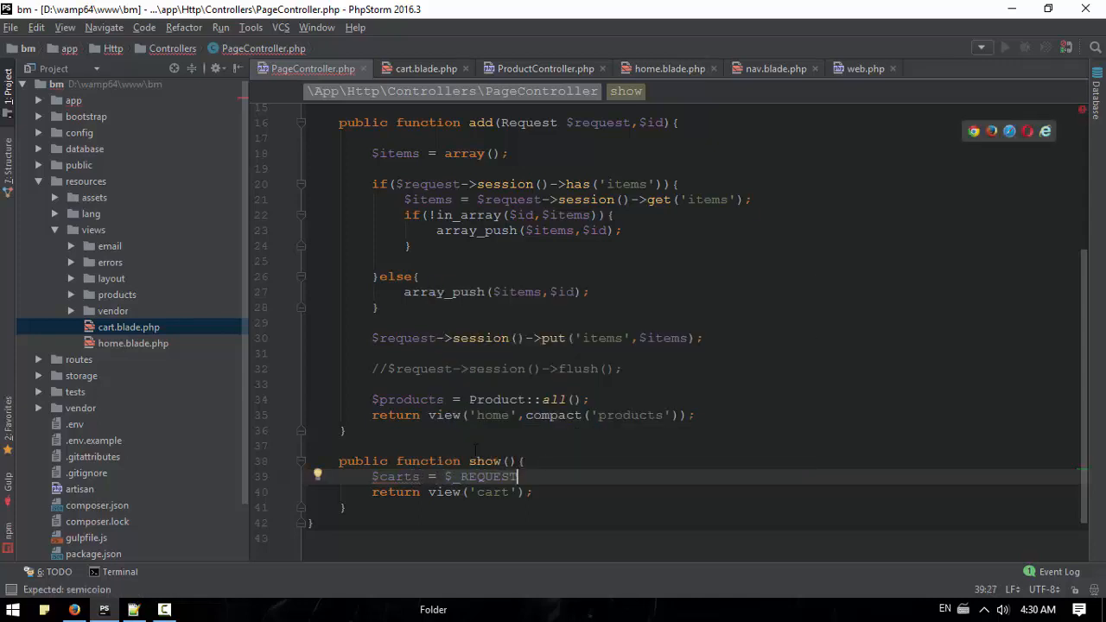
{"action": "type", "text": "Request"}
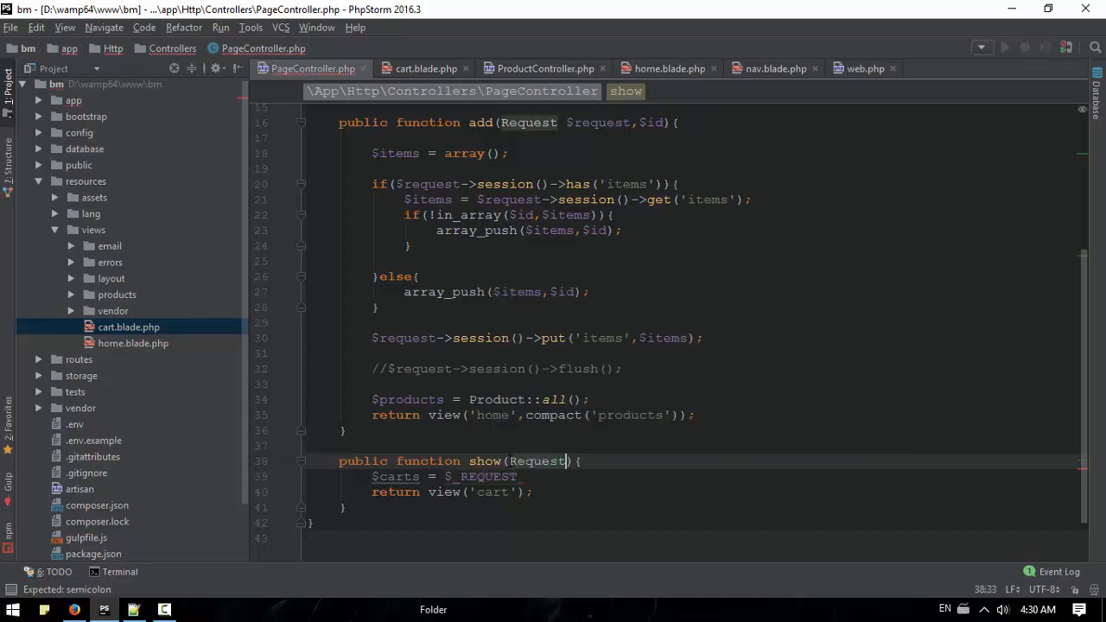
{"action": "type", "text": "$request"}
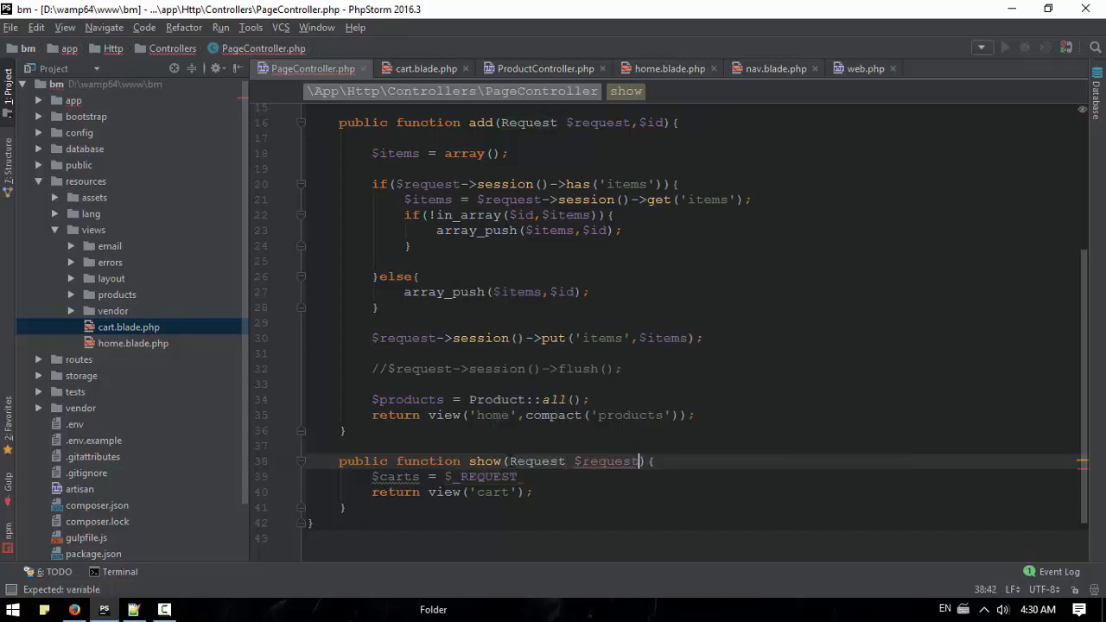
{"action": "type", "text": "$request-"}
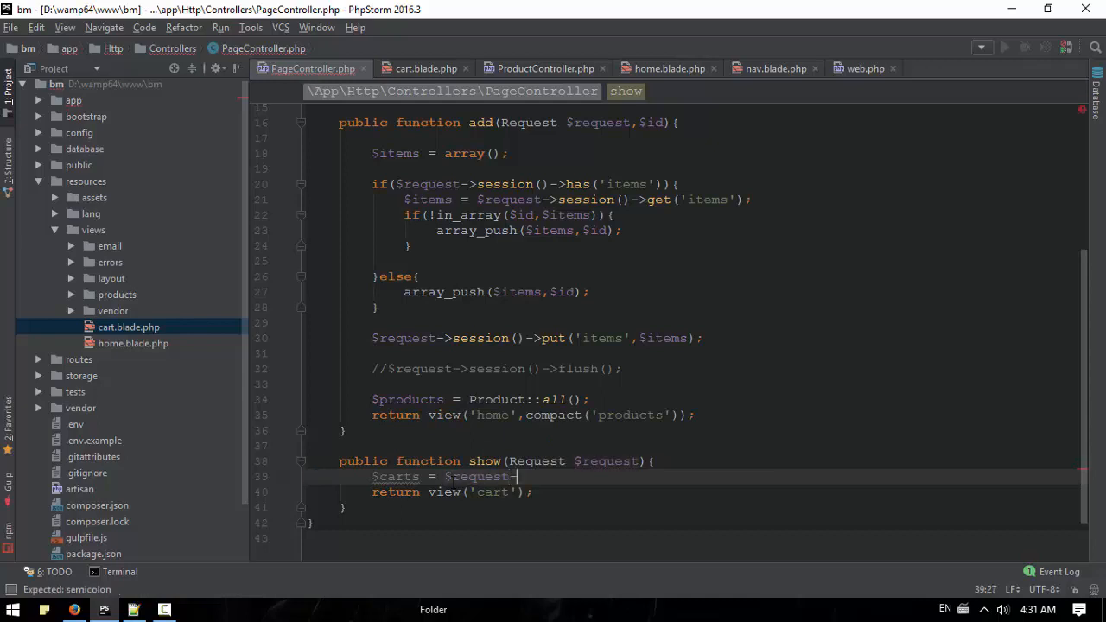
{"action": "type", "text": "session()"}
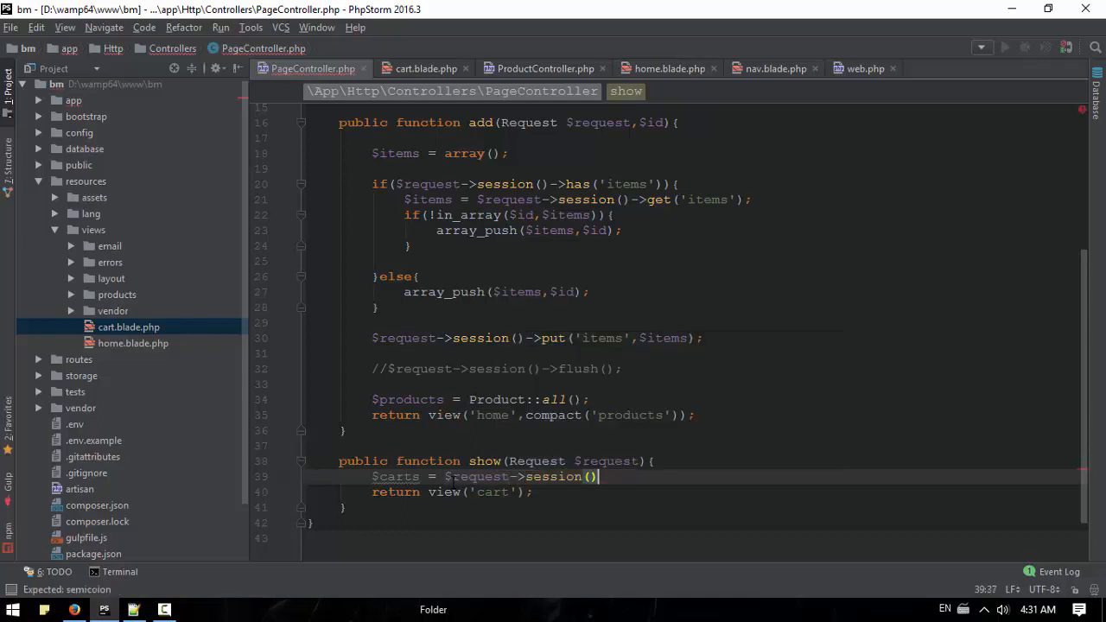
{"action": "type", "text": "->get()"}
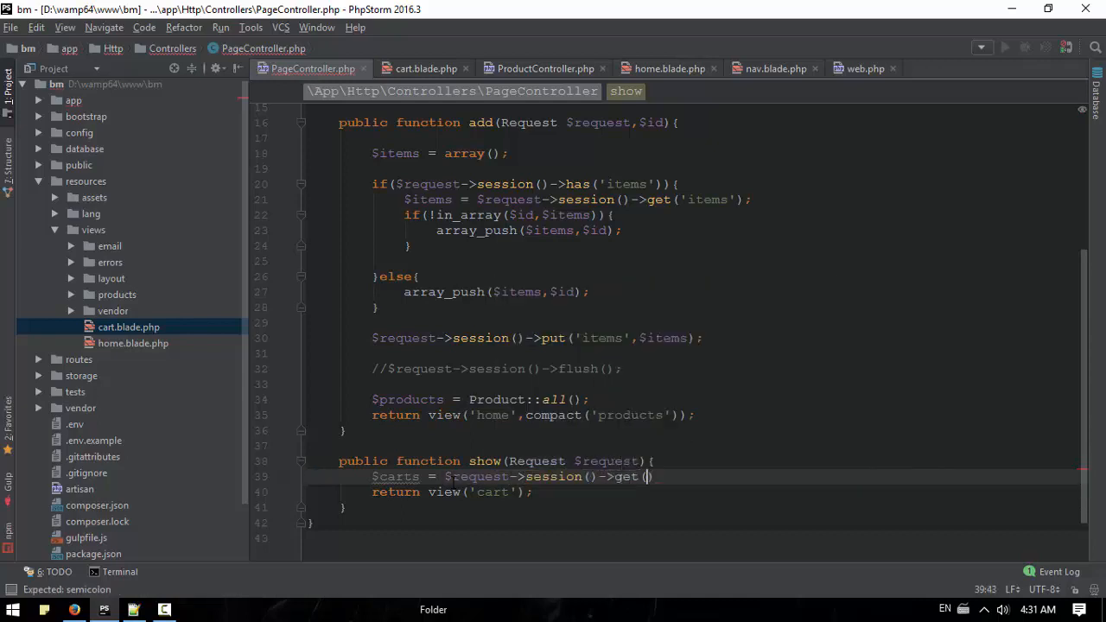
{"action": "type", "text": "it'"}
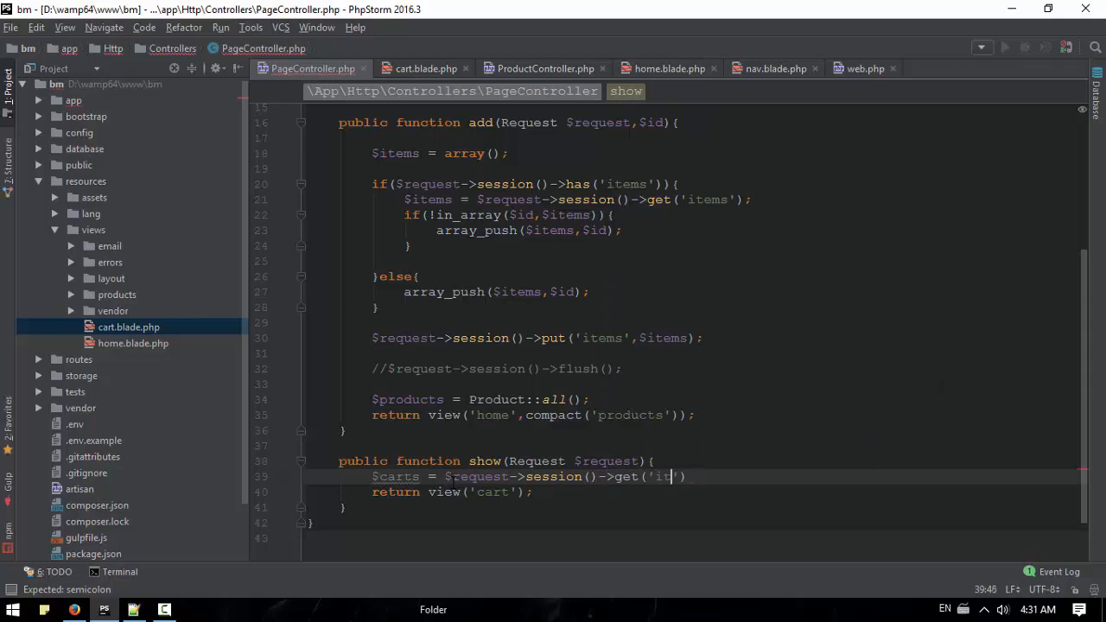
{"action": "type", "text": "ems');"}
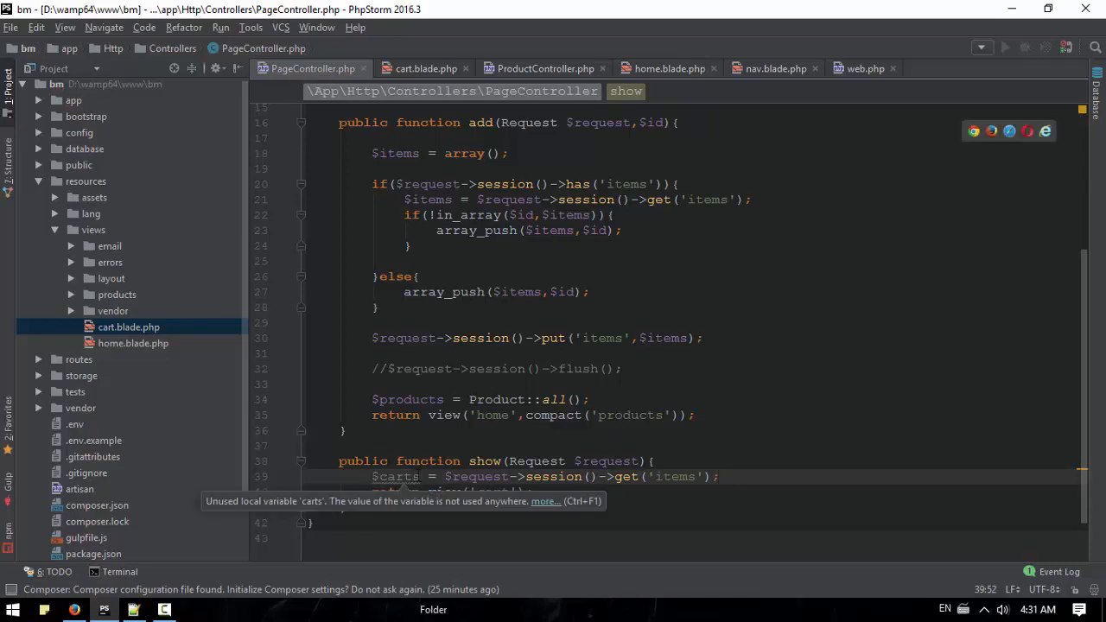
- Echo $carts before returning the cart view and reload /products/cart in Chrome to test
{"action": "type", "text": "return view('cart');"}
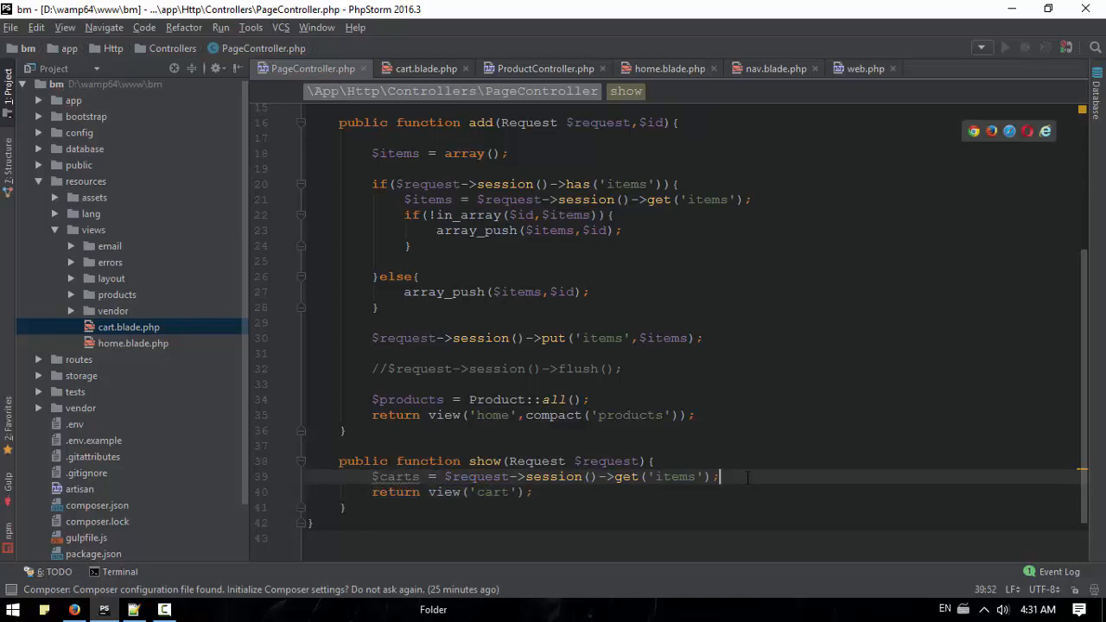
{"action": "type", "text": "echo $c"}
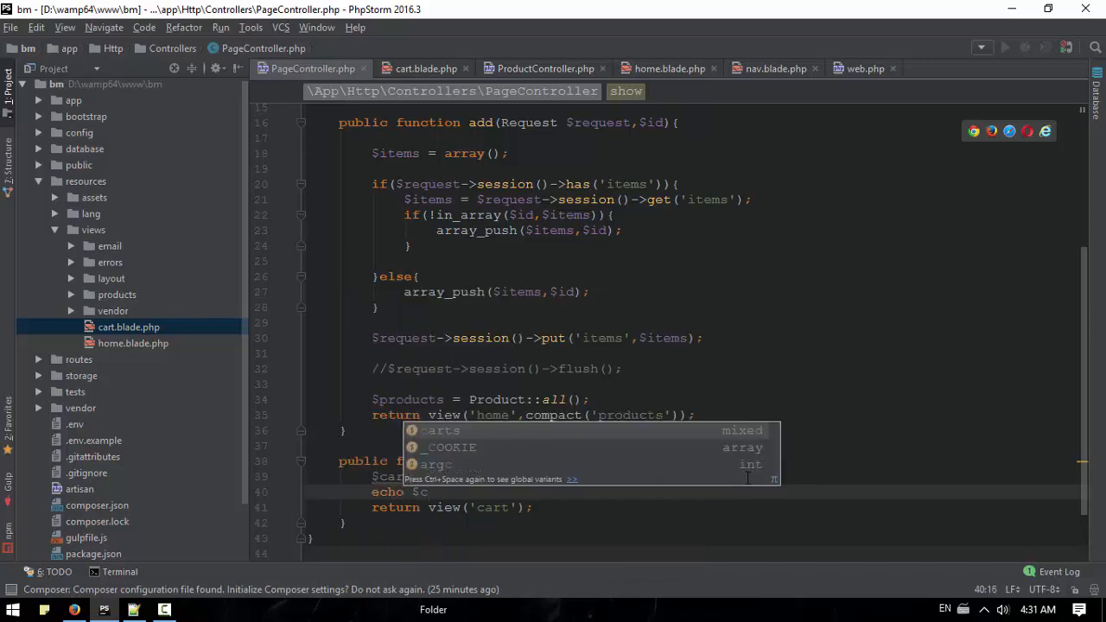
{"action": "left_click", "coordinate": [73, 610]}
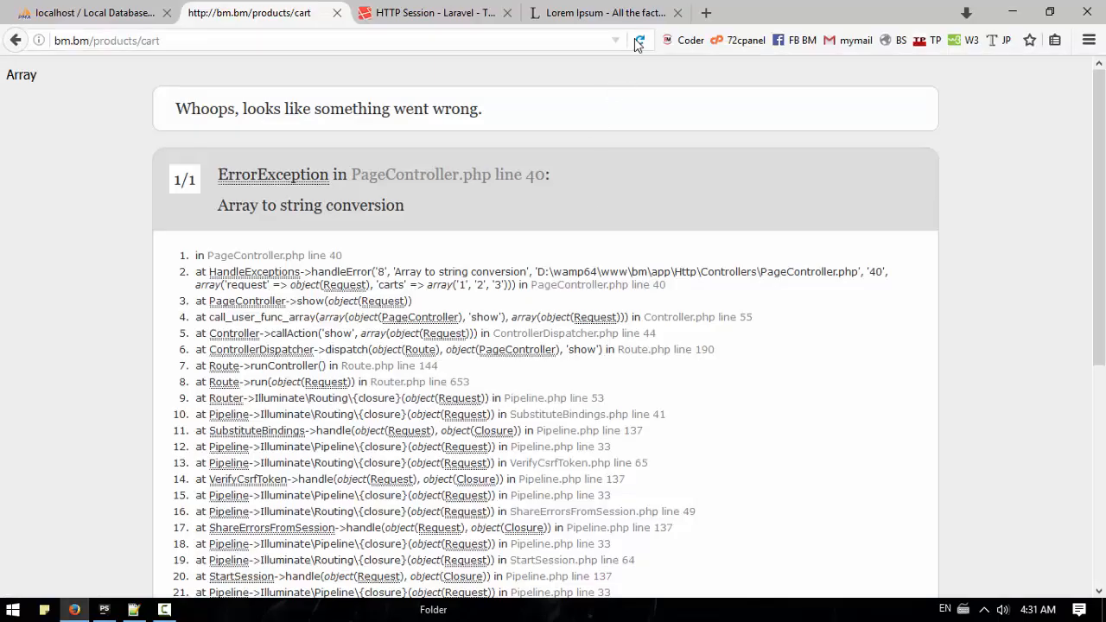
{"action": "left_click", "coordinate": [639, 40]}
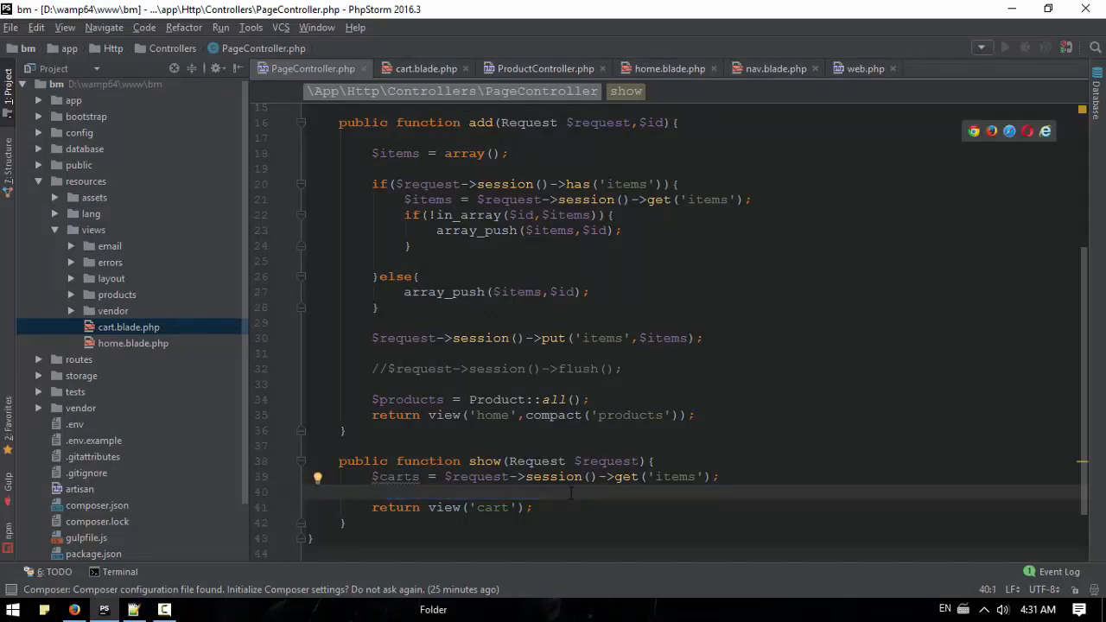
- Replace the echo with an empty for($i = 0; $i < count($carts); $i++) loop
{"action": "key", "text": "enter"}
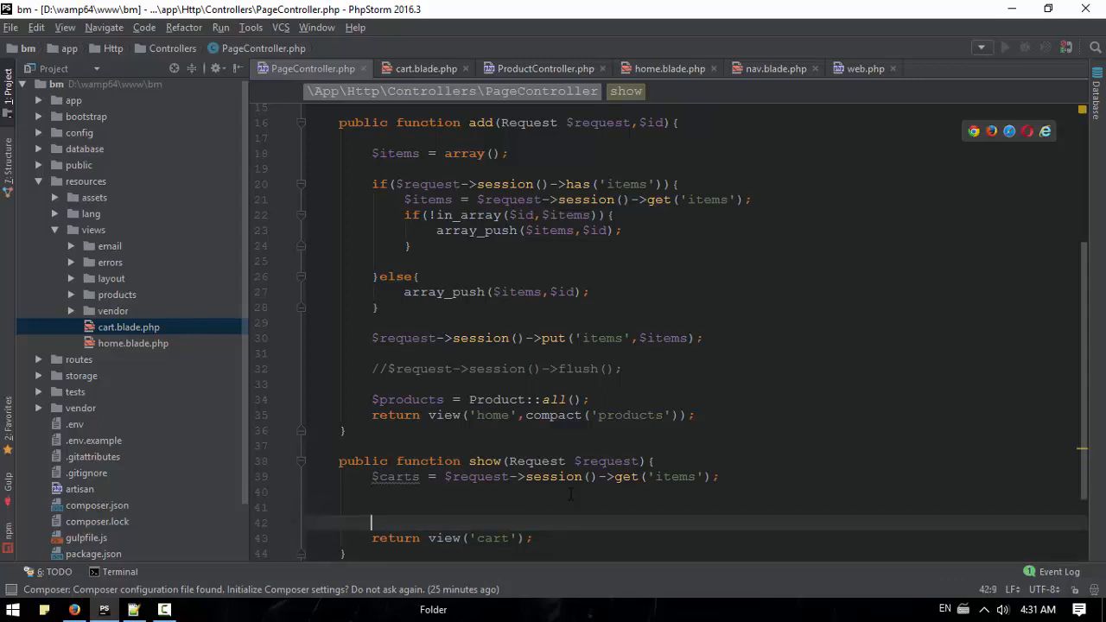
{"action": "type", "text": "for("}
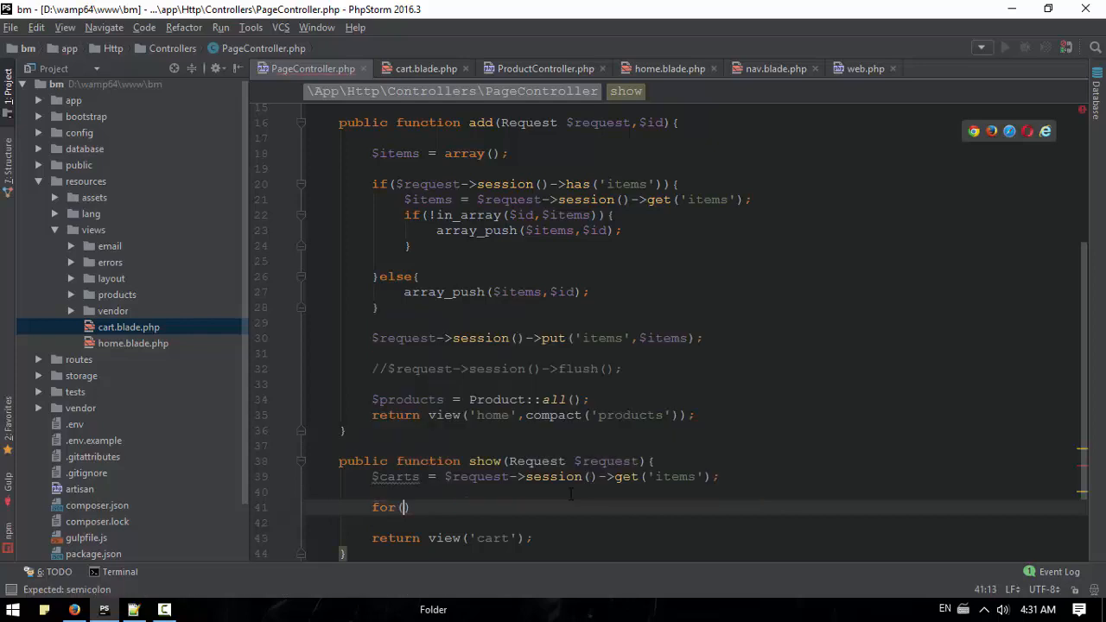
{"action": "type", "text": "$i = 0; $i < count("}
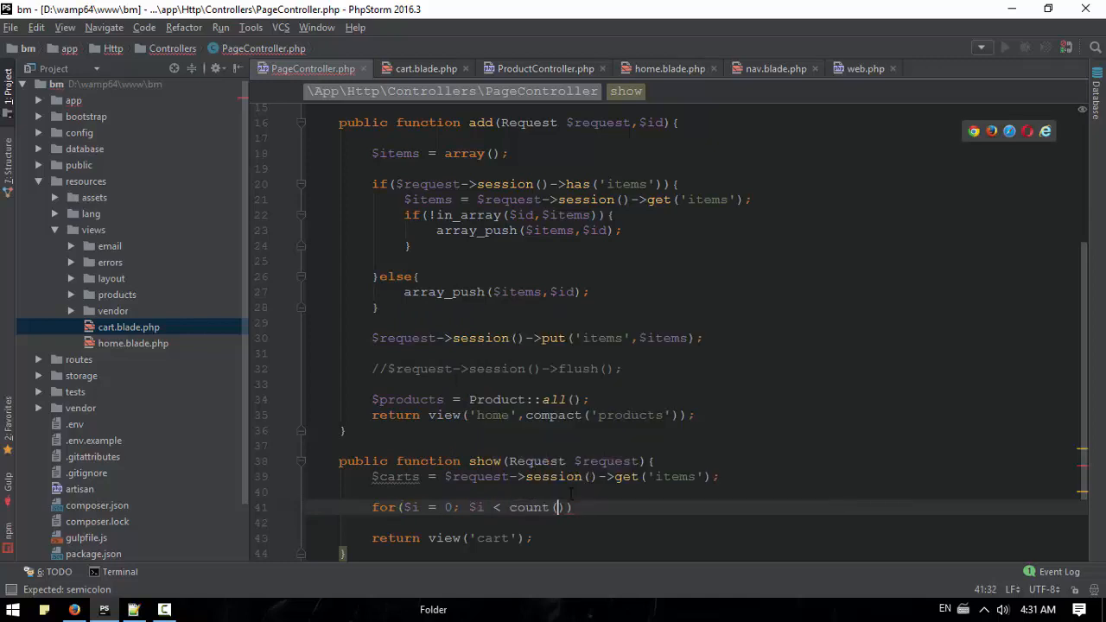
{"action": "type", "text": "$carts"}
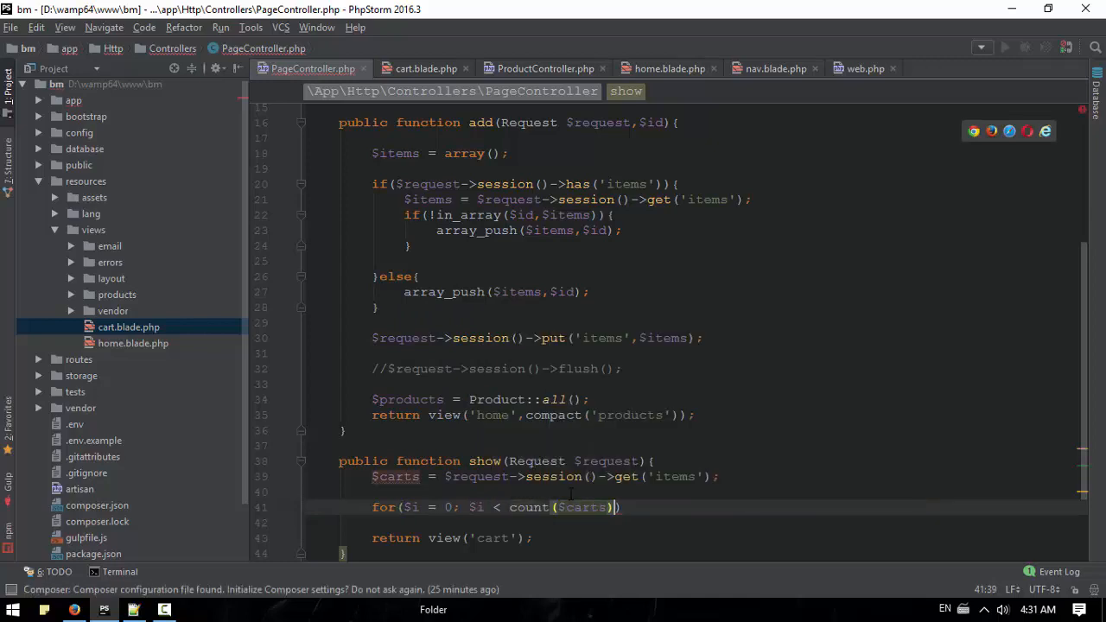
{"action": "type", "text": "$i++){"}
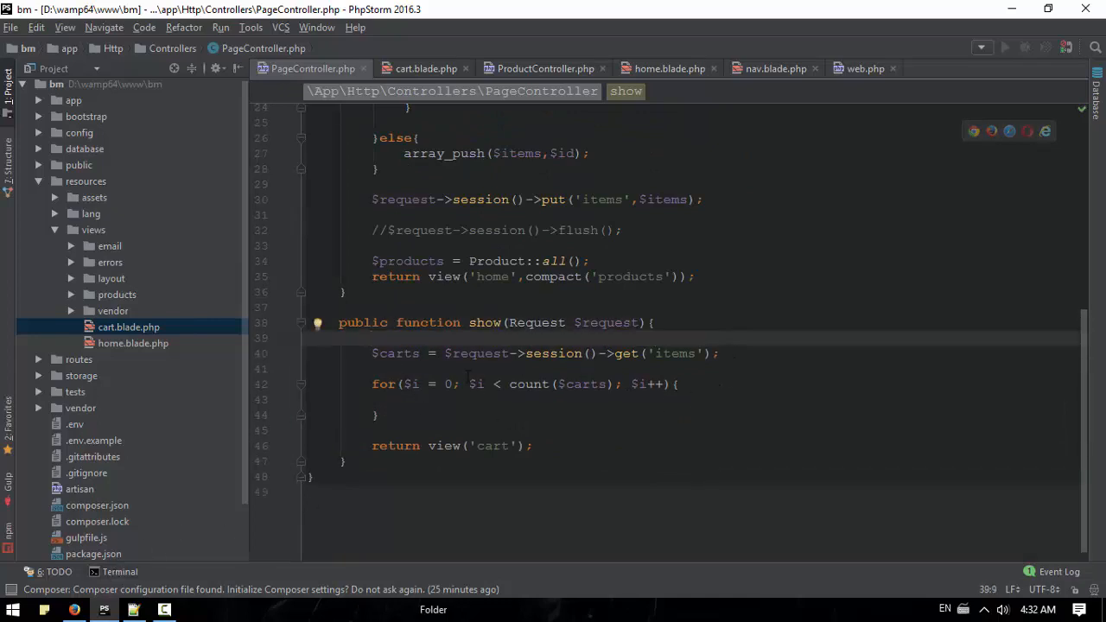
{"action": "double_click", "coordinate": [395, 352]}
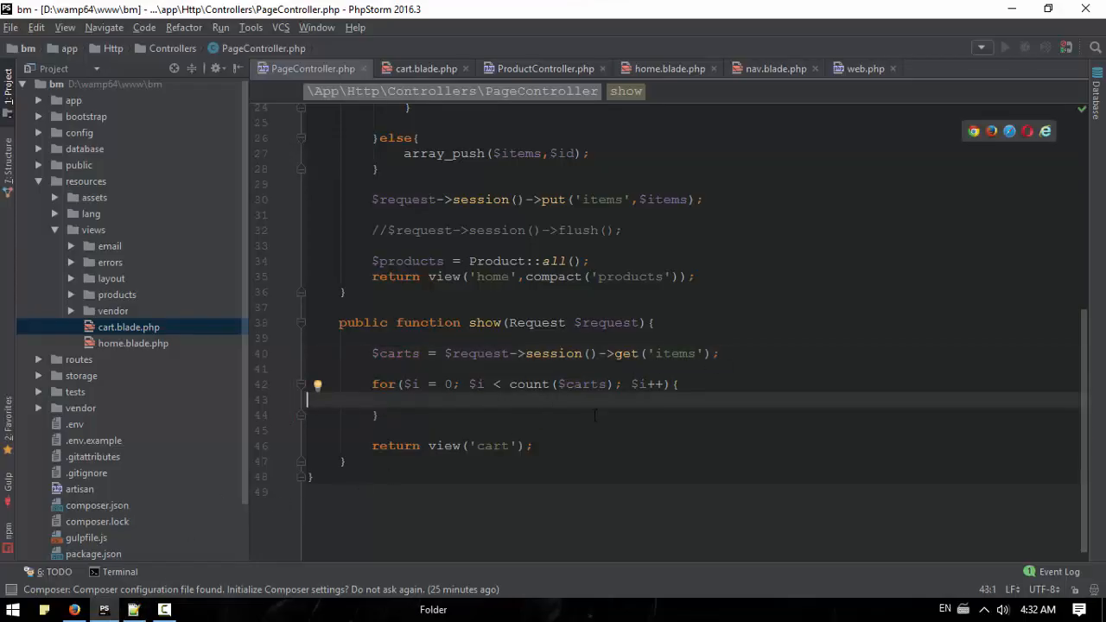
- Inside the loop write $product = Product::find($carts[$i]); and add a blank line above the loop
{"action": "type", "text": "$pro"}
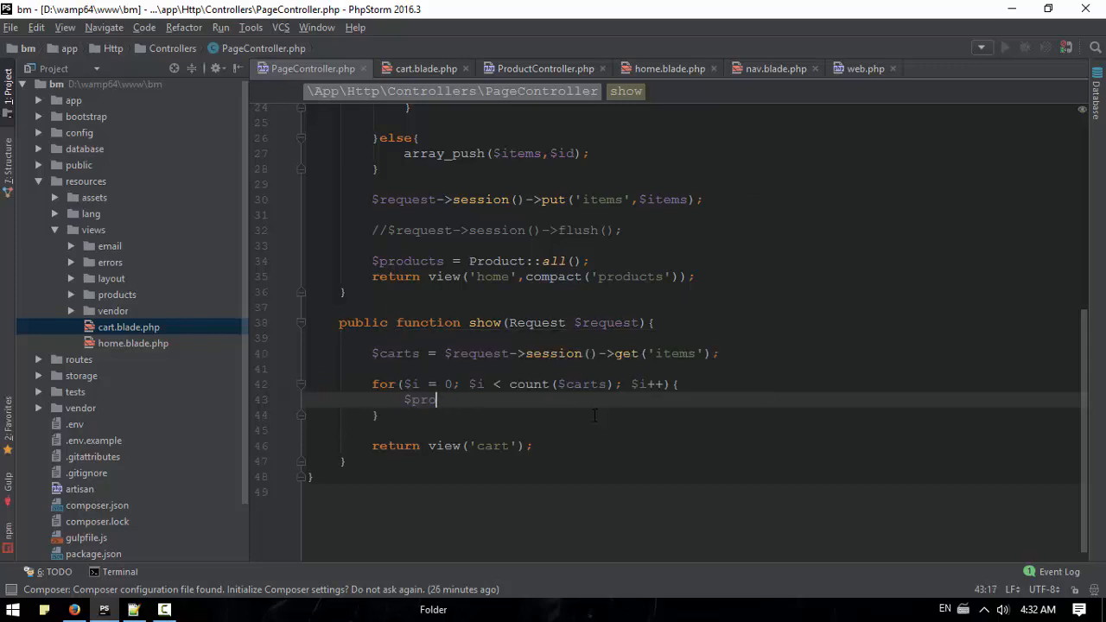
{"action": "type", "text": "duct = Pr"}
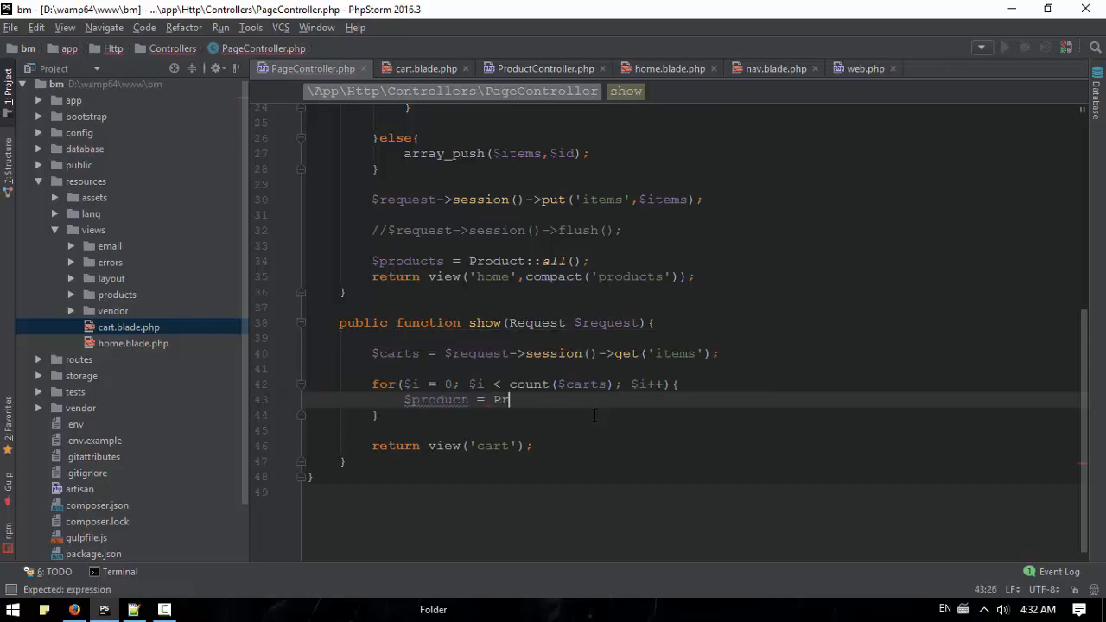
{"action": "type", "text": "oduct::g"}
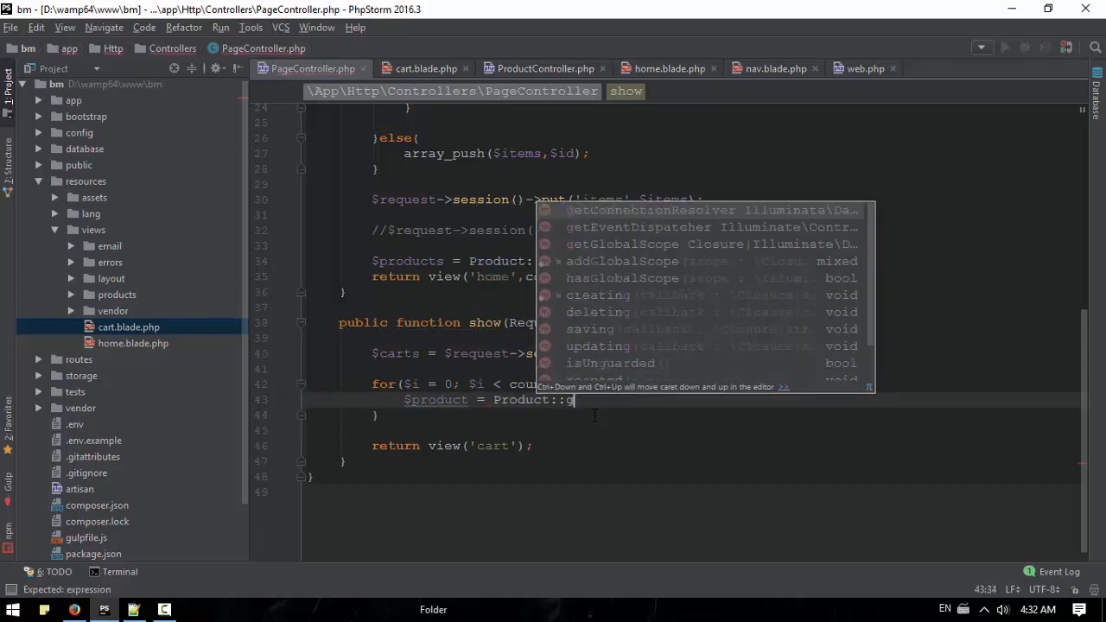
{"action": "type", "text": "find($"}
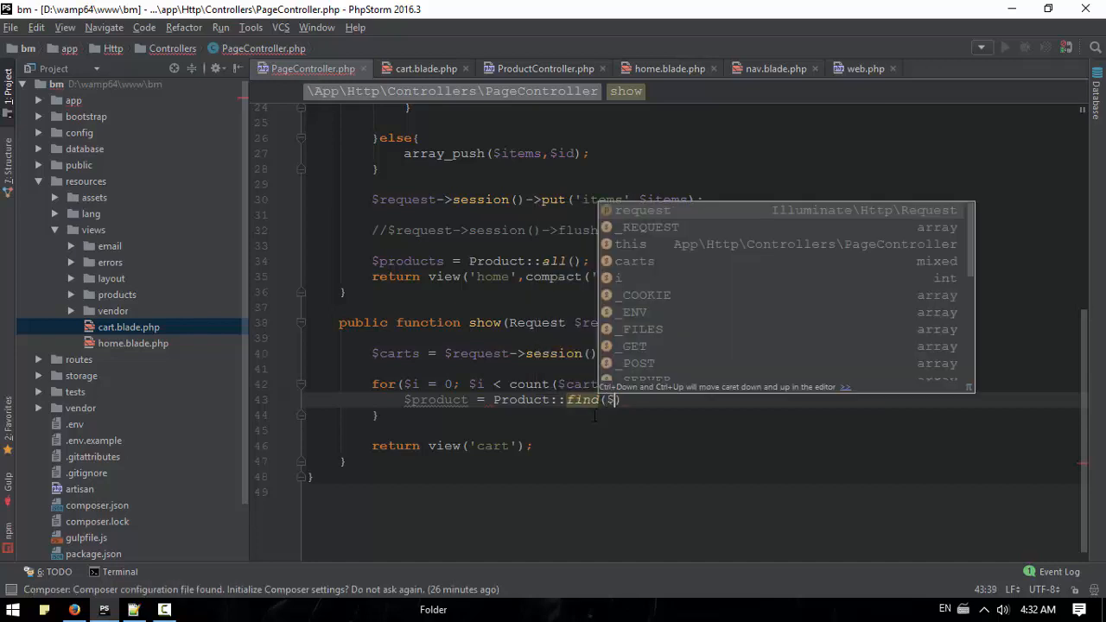
{"action": "key", "text": "Escape"}
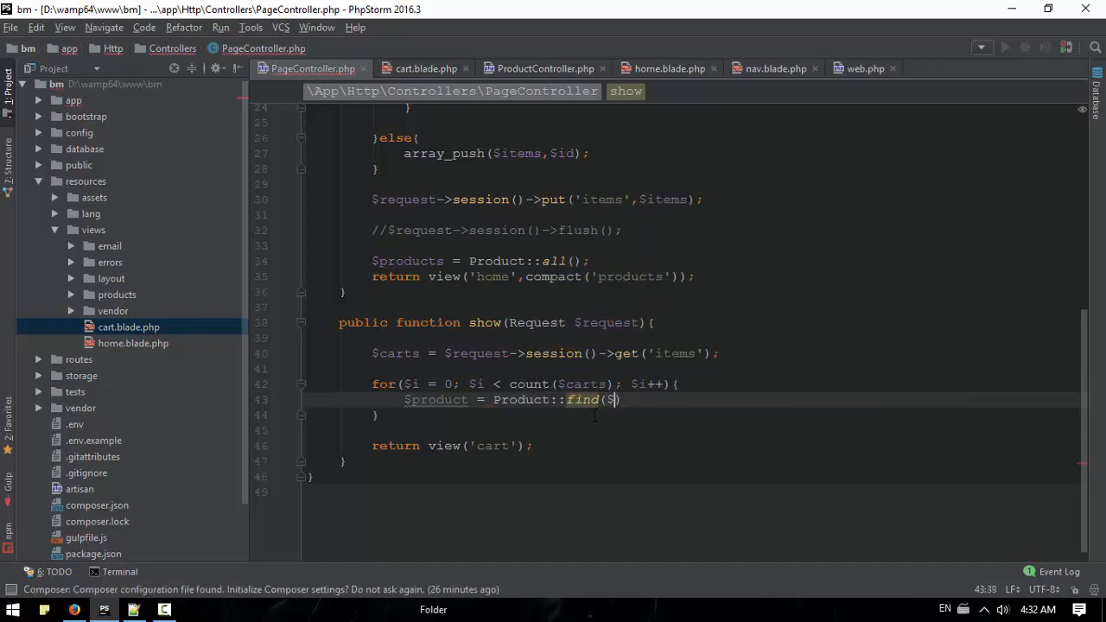
{"action": "type", "text": "cart[]"}
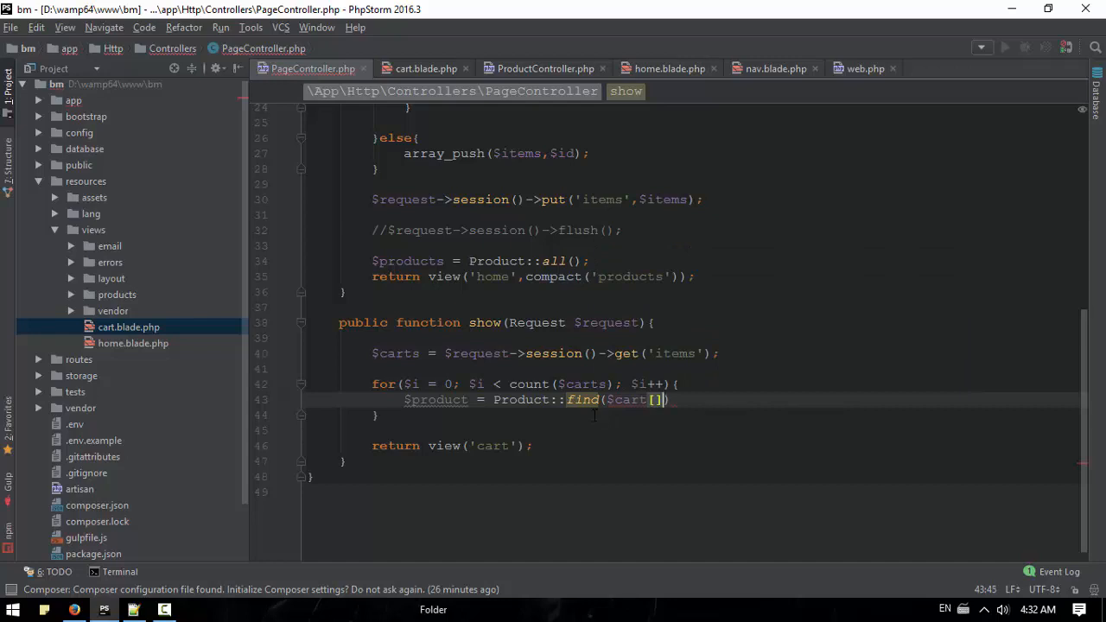
{"action": "type", "text": "$i"}
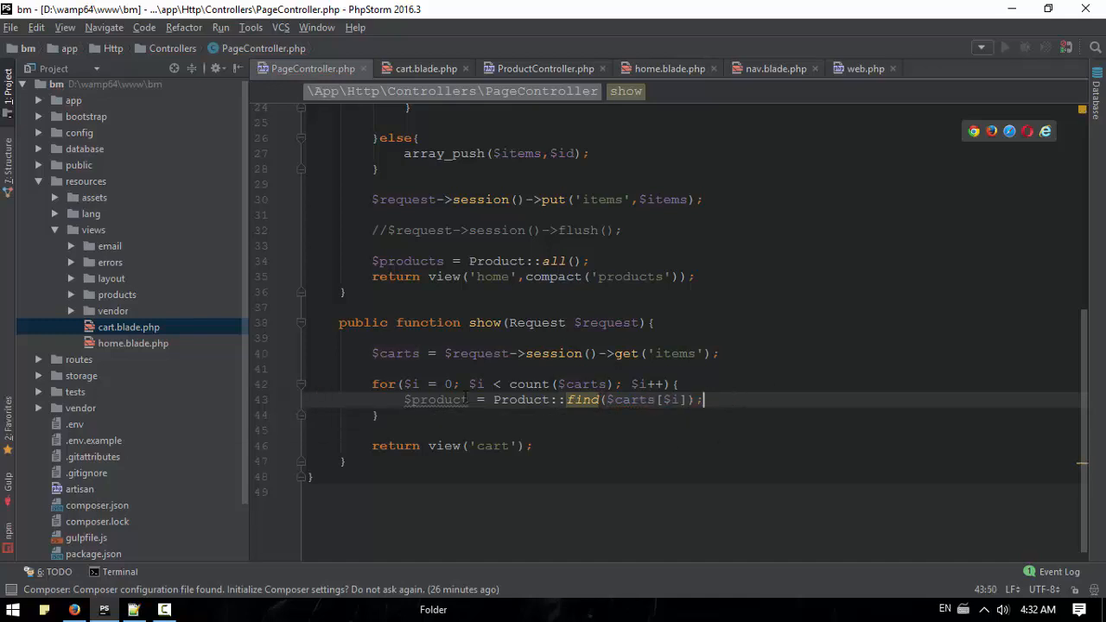
{"action": "key", "text": "Enter"}
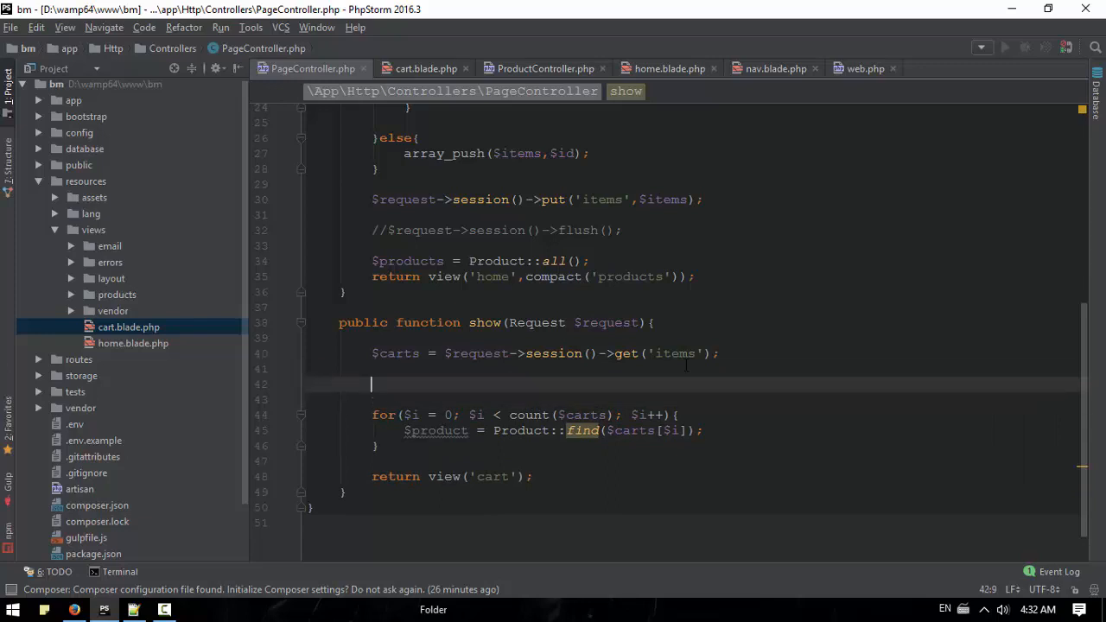
- Declare $products = array(); and array_push($products,$product); inside the loop
{"action": "type", "text": "$products ="}
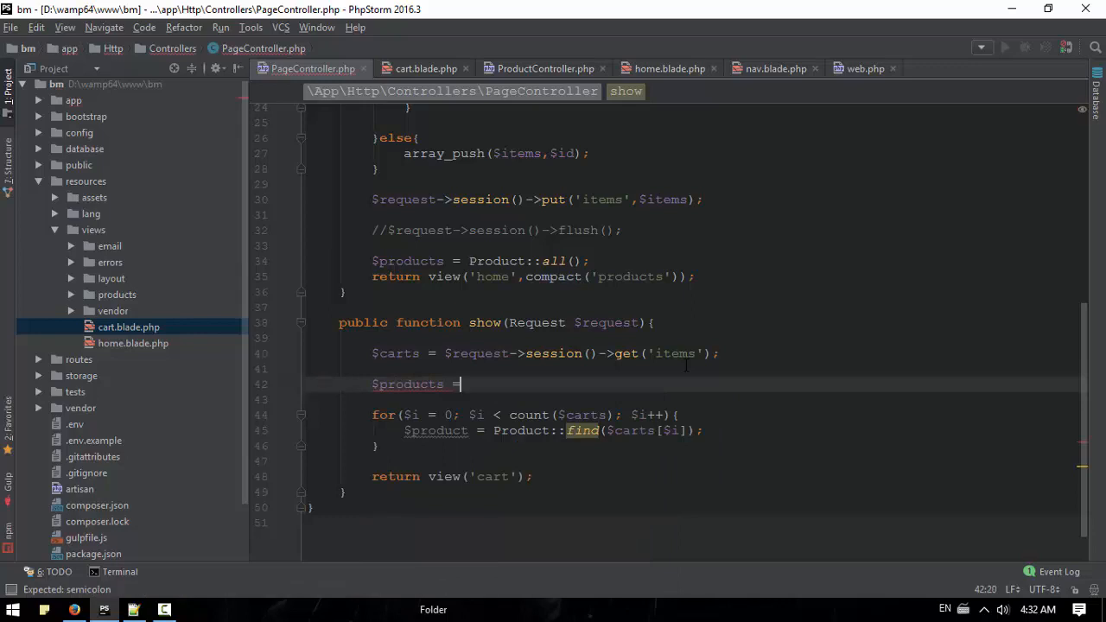
{"action": "type", "text": "array"}
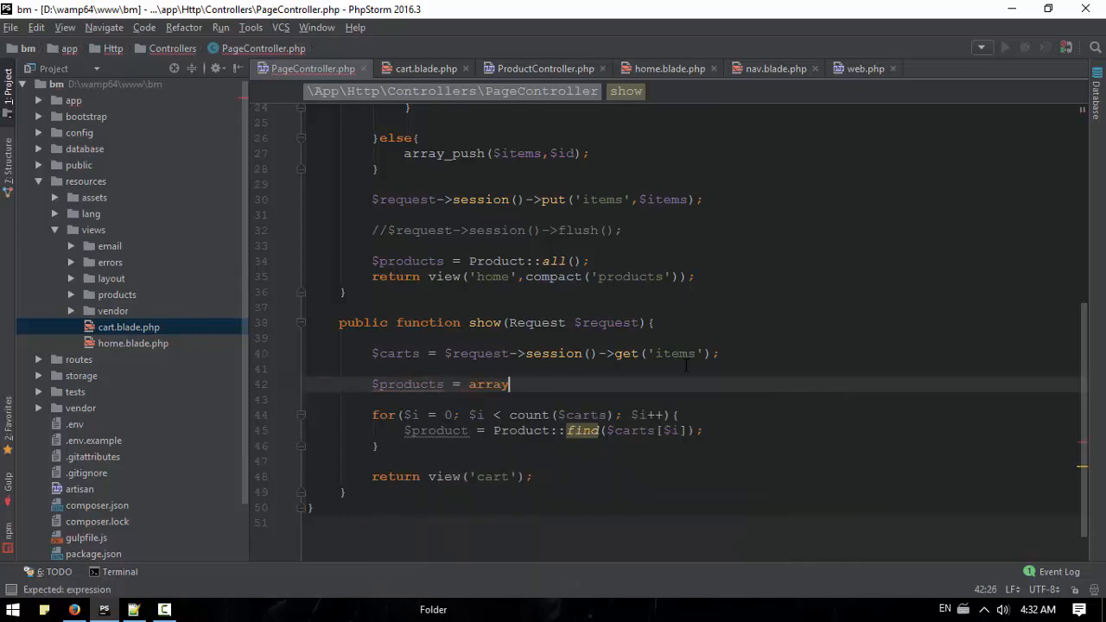
{"action": "type", "text": "();"}
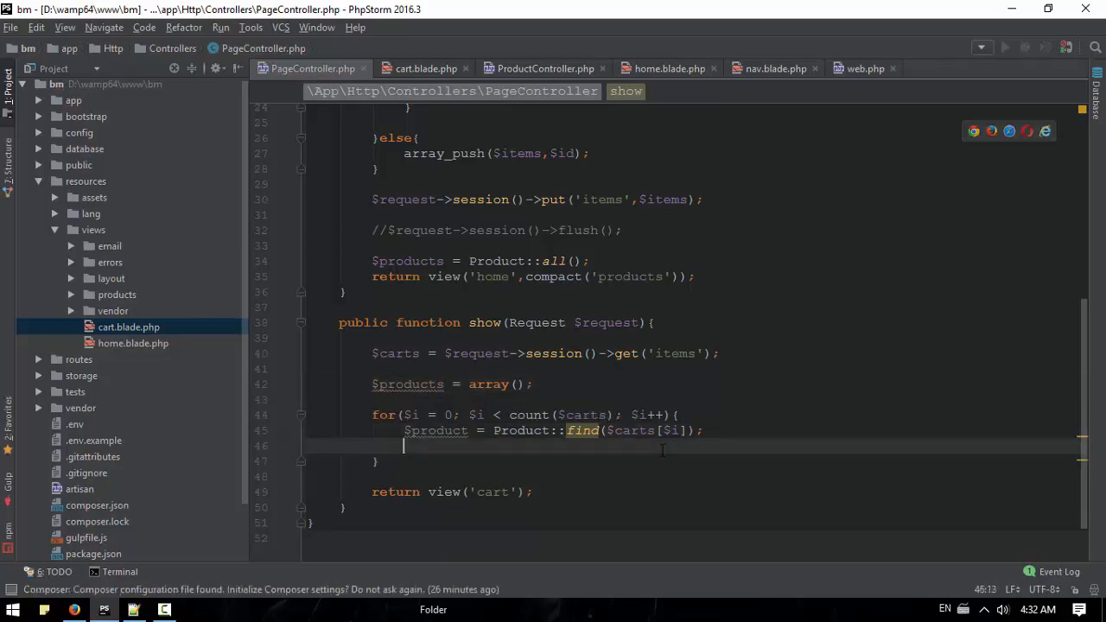
{"action": "type", "text": "a"}
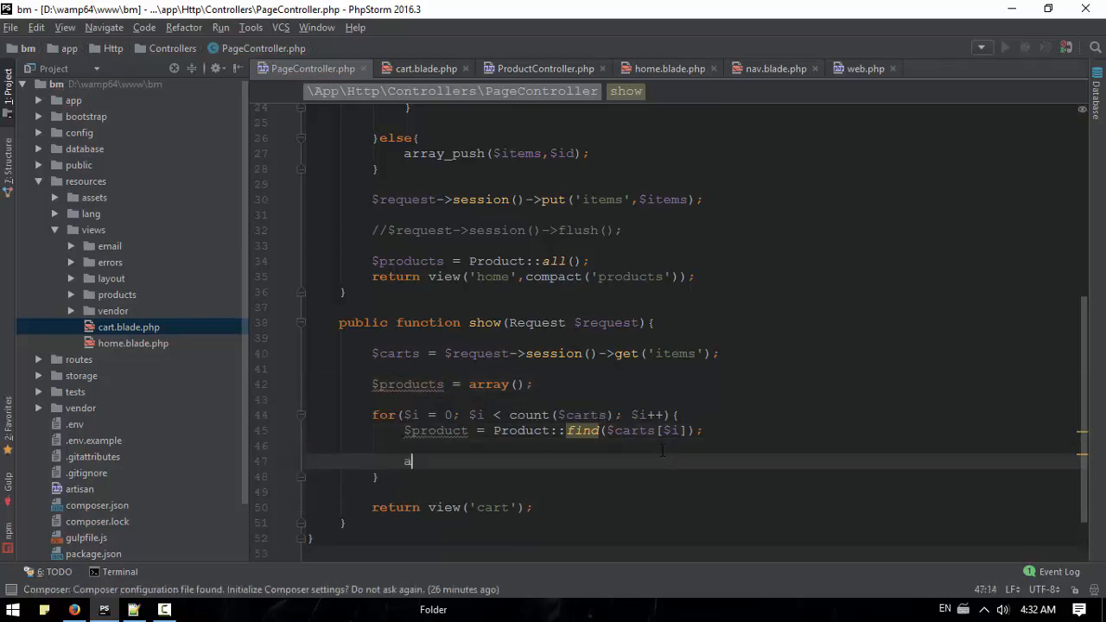
{"action": "type", "text": "rray_push($"}
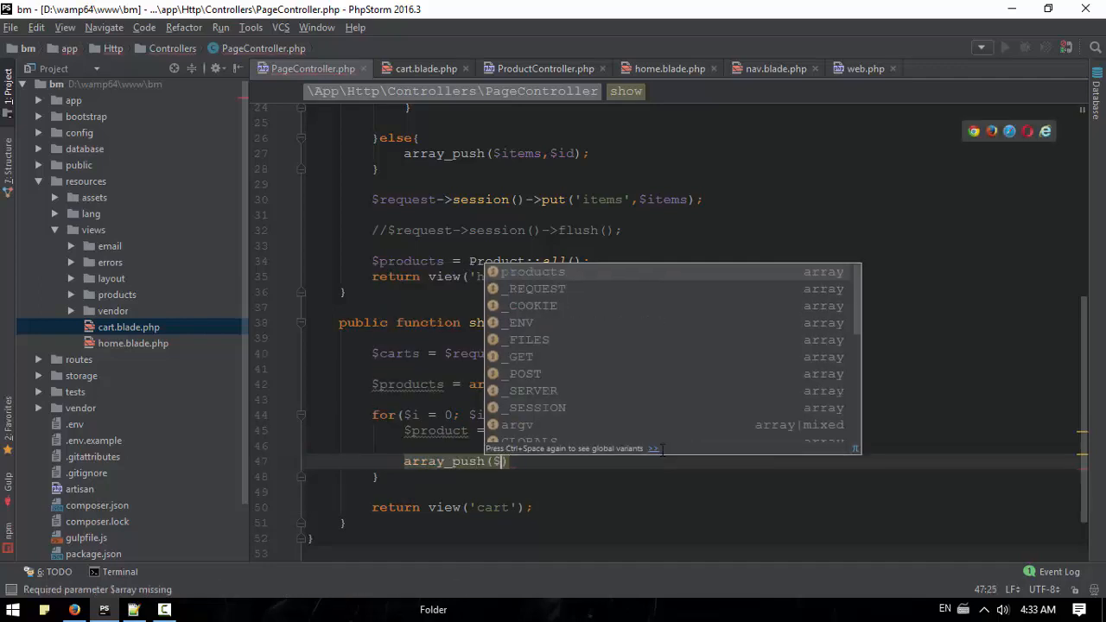
{"action": "type", "text": "roducts"}
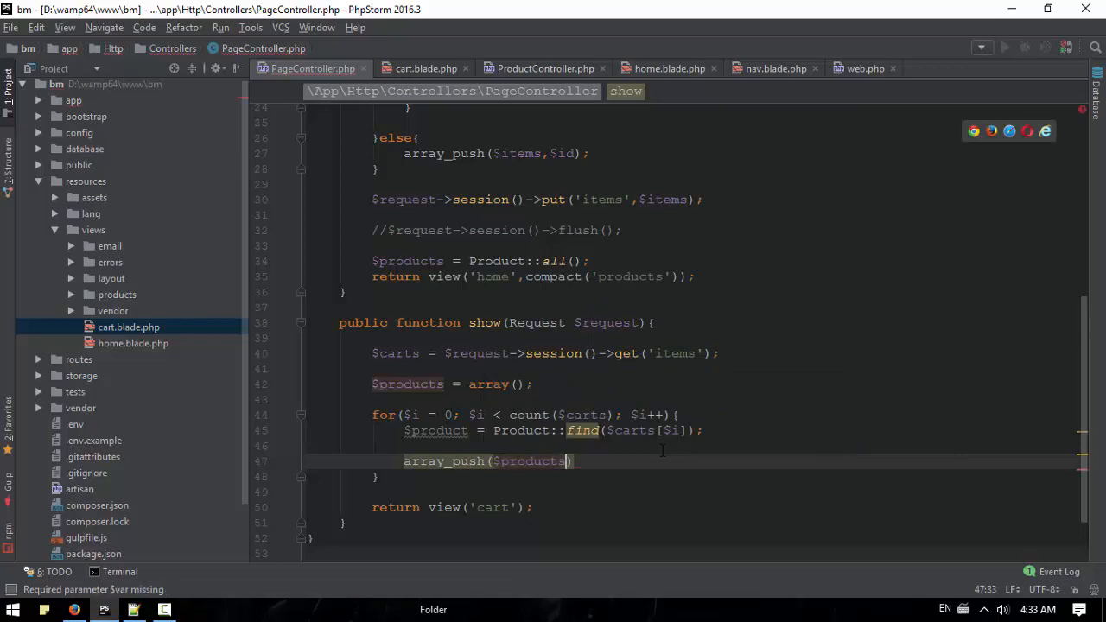
{"action": "type", "text": ",$product"}
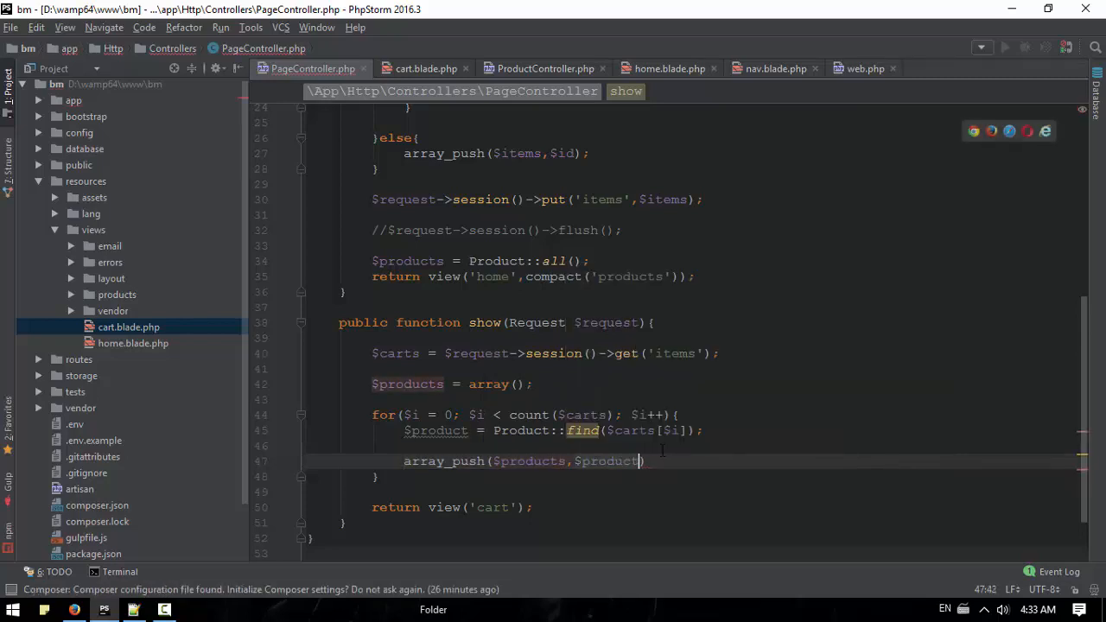
{"action": "type", "text": ";"}
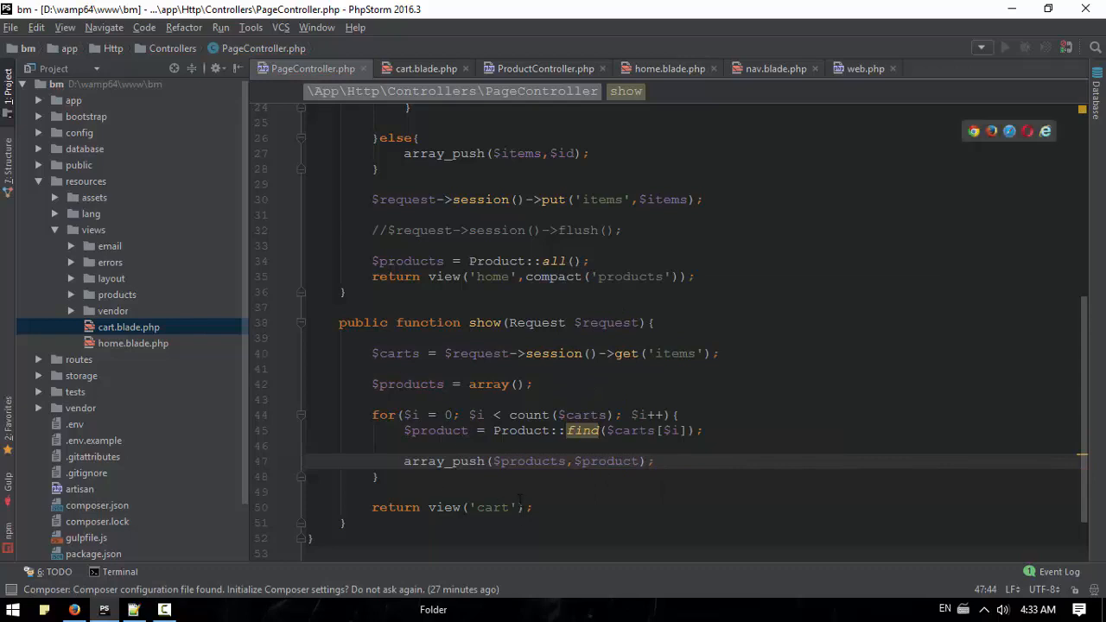
- Return view('cart',compact('products')) to hand the products array to the view
{"action": "type", "text": ",compact('com"}
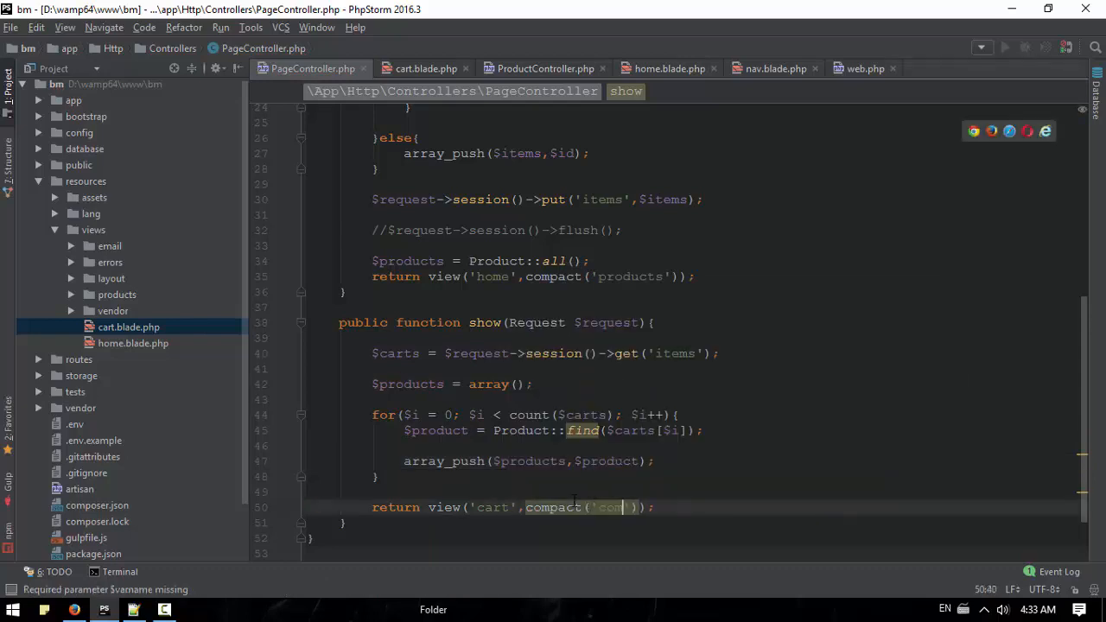
{"action": "type", "text": "products"}
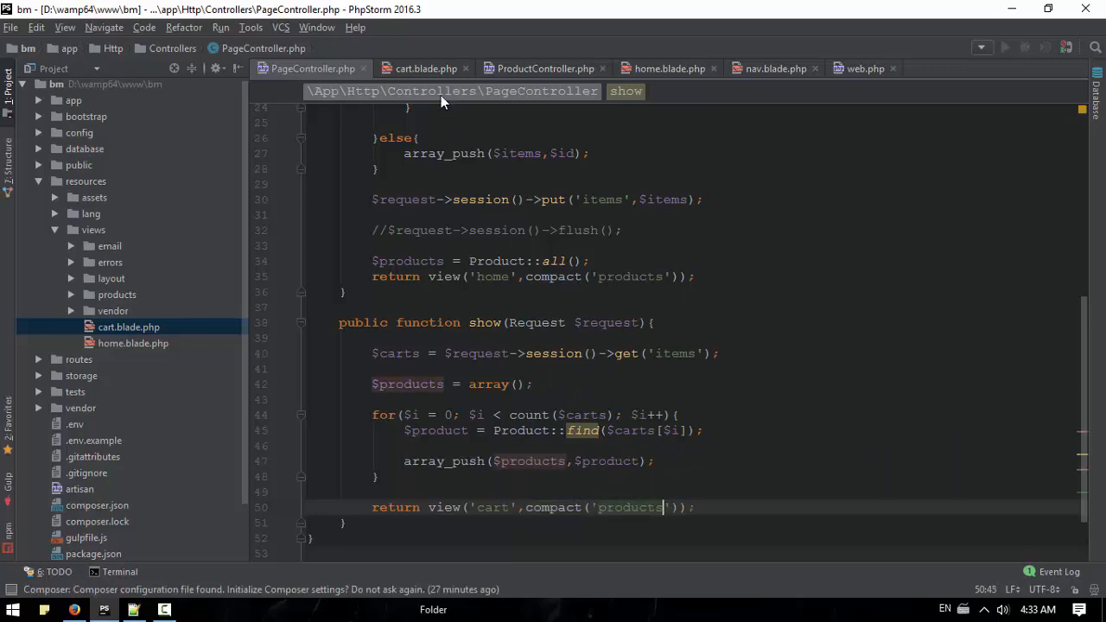
{"action": "left_click", "coordinate": [425, 69]}
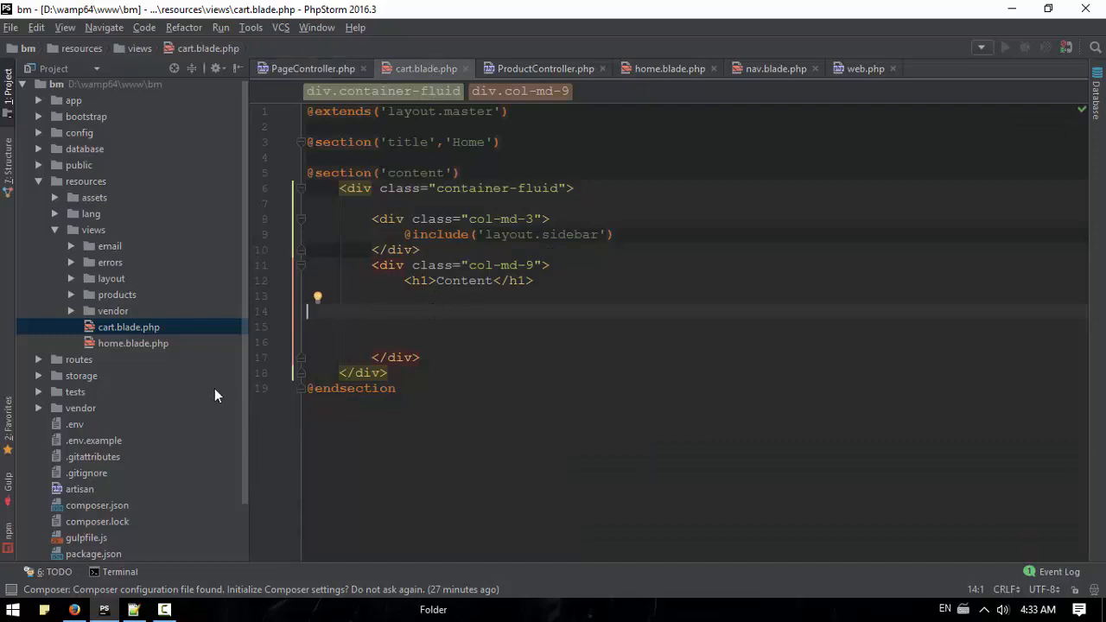
{"action": "type", "text": "s"}
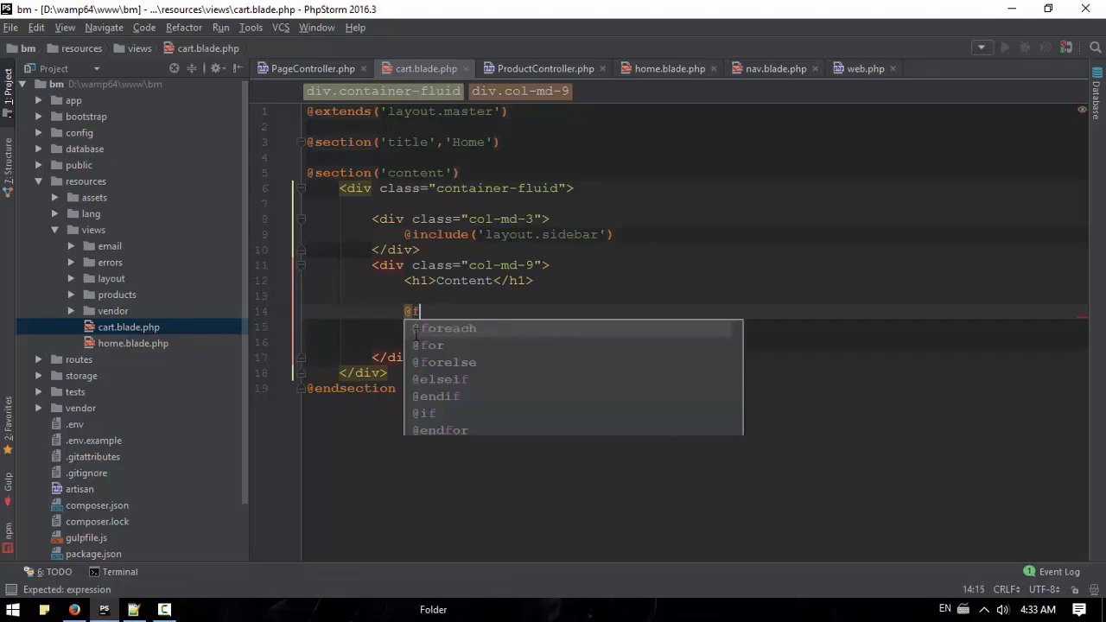
{"action": "type", "text": "oreach($"}
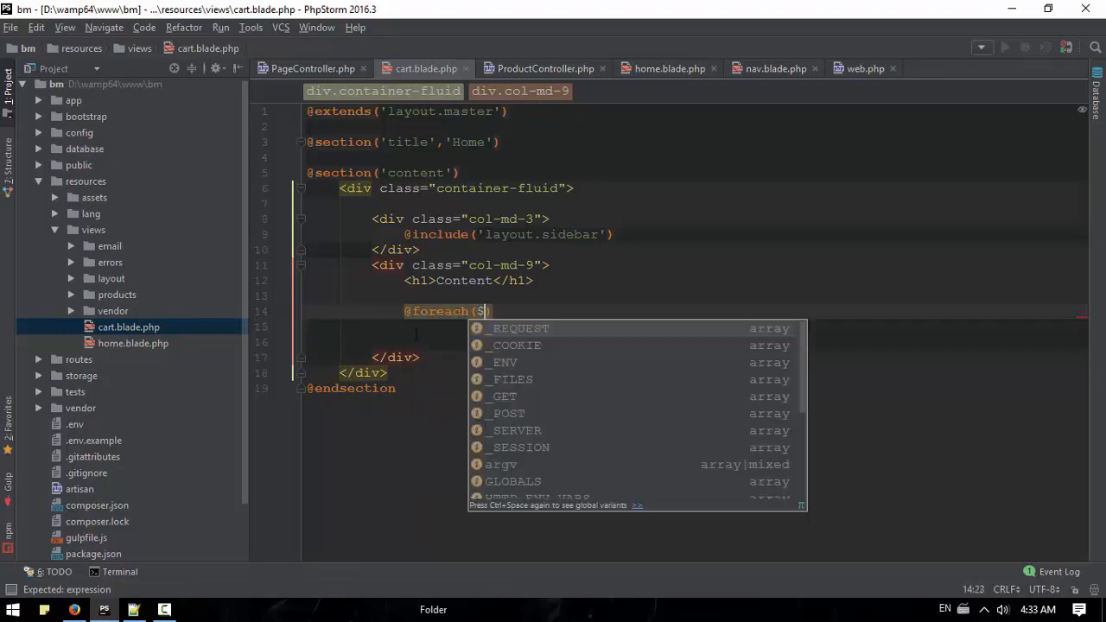
{"action": "type", "text": "products as $product"}
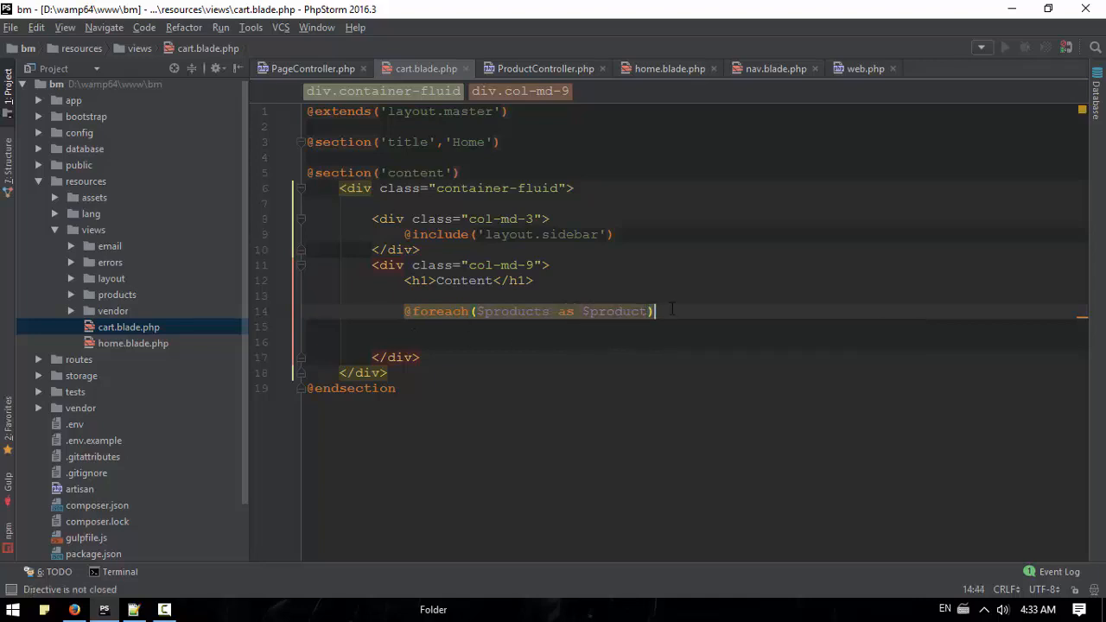
{"action": "key", "text": "enter"}
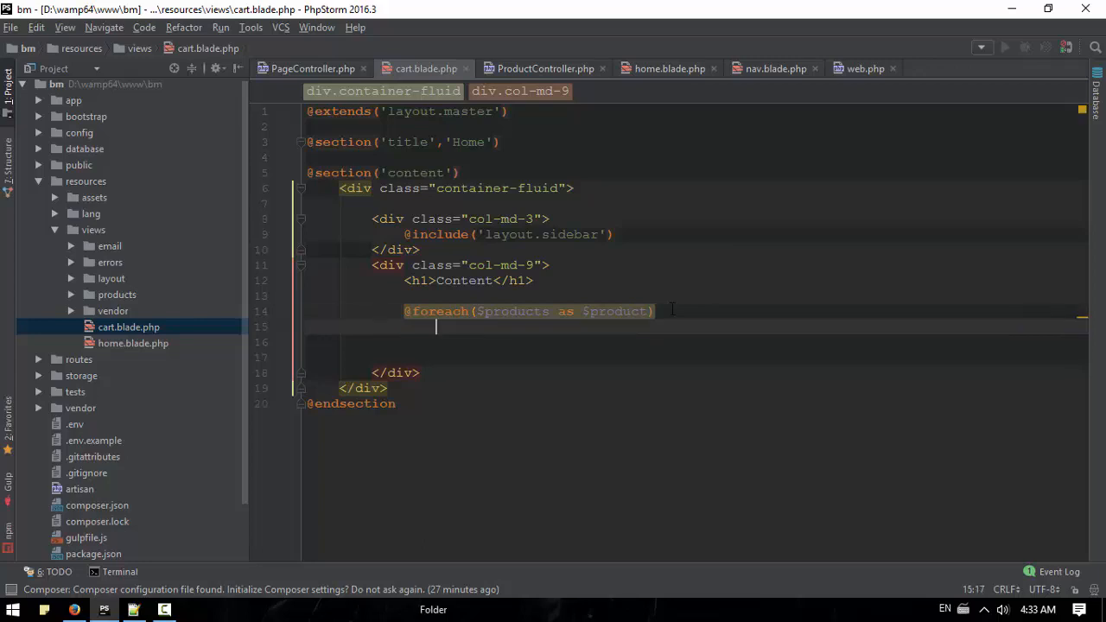
{"action": "type", "text": "@endforeach"}
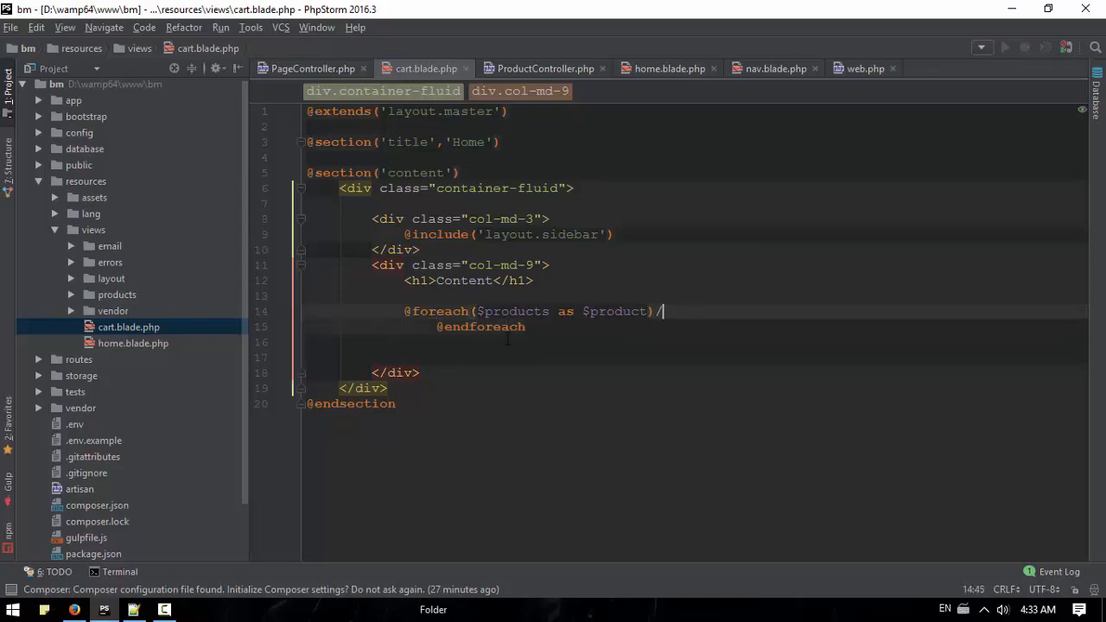
- Add 'Single Product show Start' and 'End' HTML comments inside the loop with a blank line between
{"action": "type", "text": "/******************* Sin"}
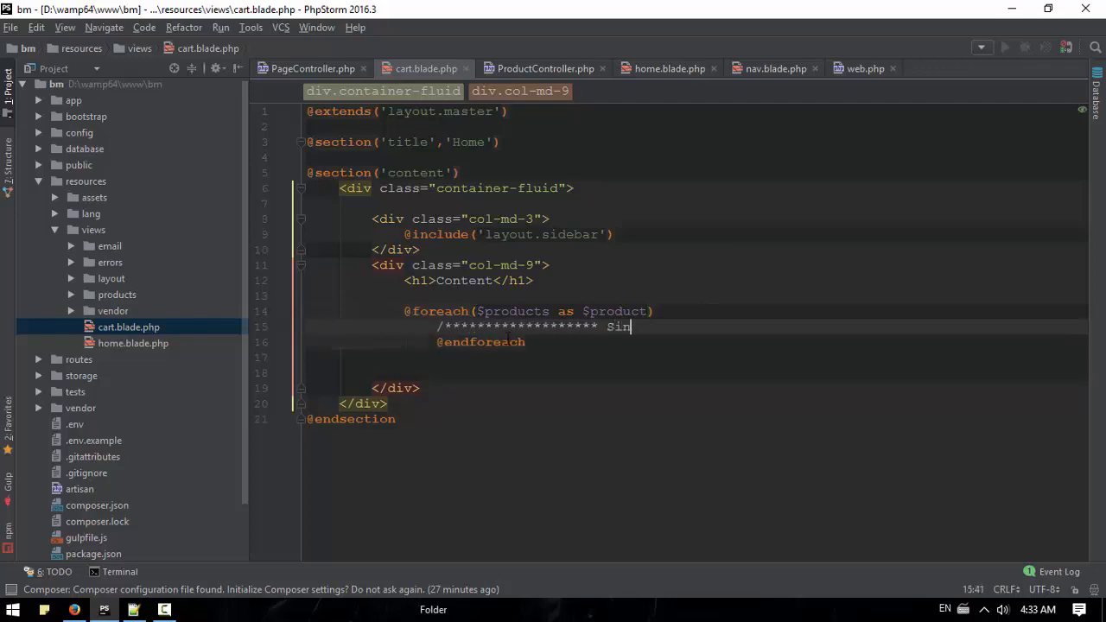
{"action": "type", "text": "gle Product"}
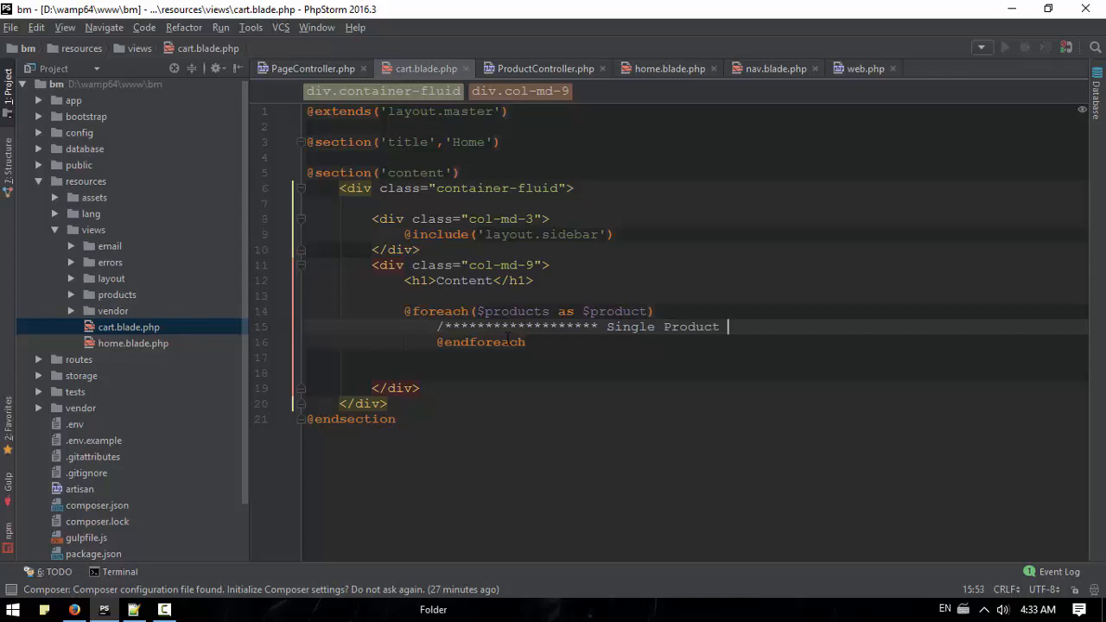
{"action": "type", "text": "show ************************"}
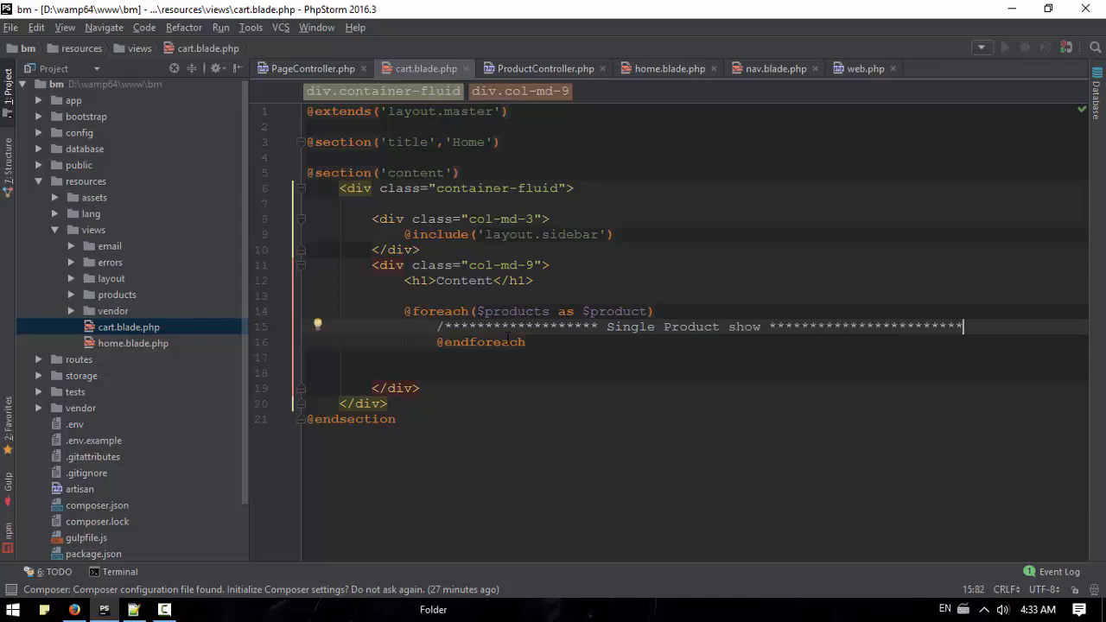
{"action": "type", "text": "-->"}
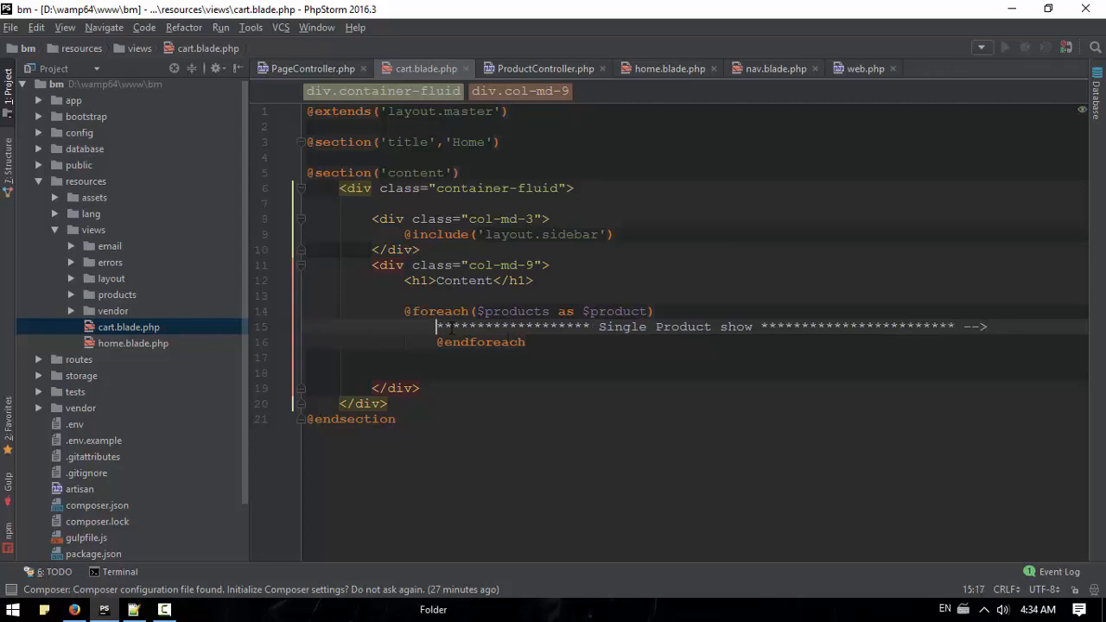
{"action": "type", "text": "<!--"}
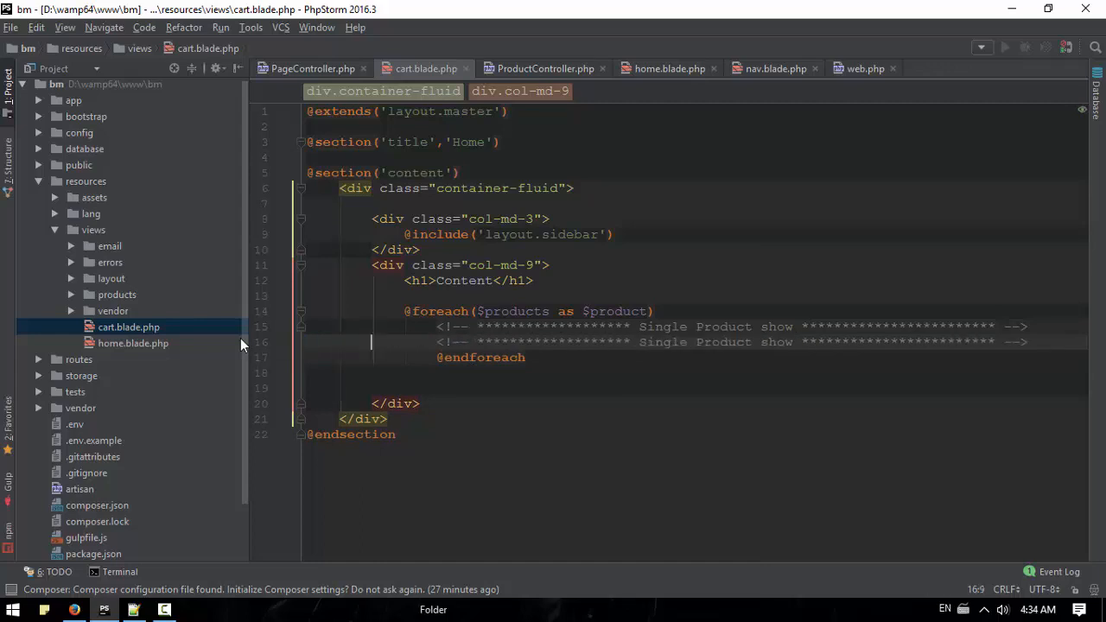
{"action": "left_click", "coordinate": [798, 326]}
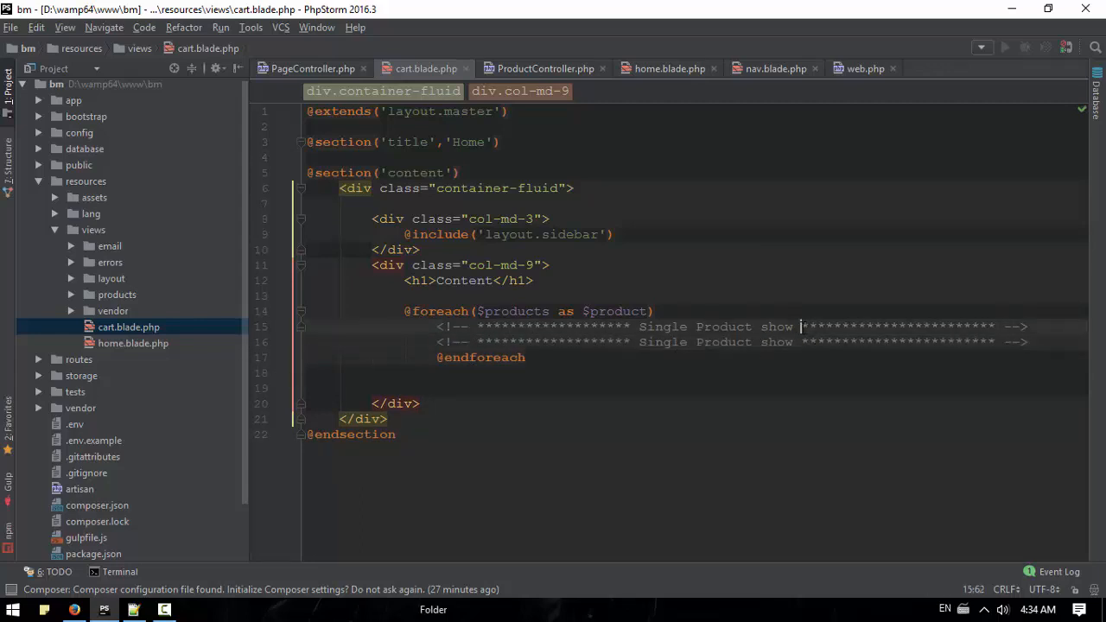
{"action": "type", "text": "Strat"}
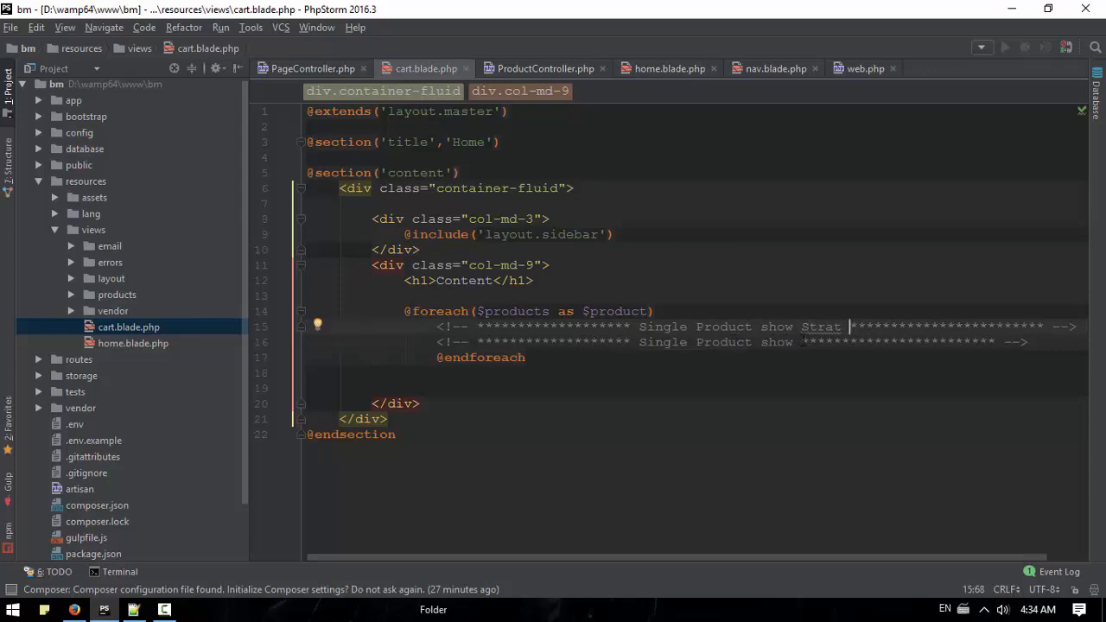
{"action": "type", "text": "End"}
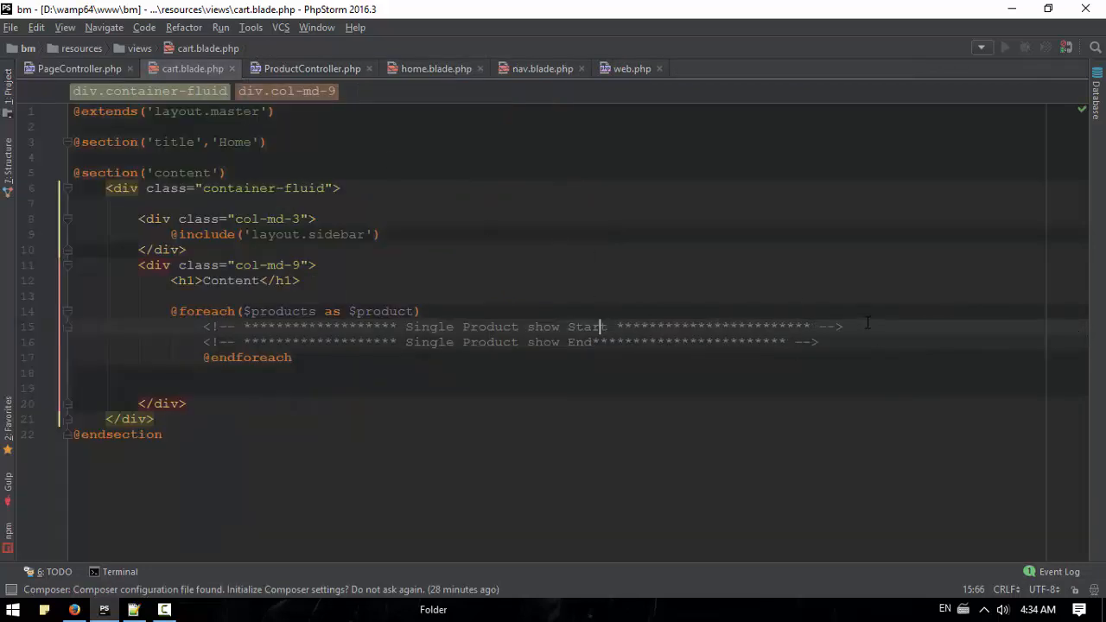
{"action": "key", "text": "Enter"}
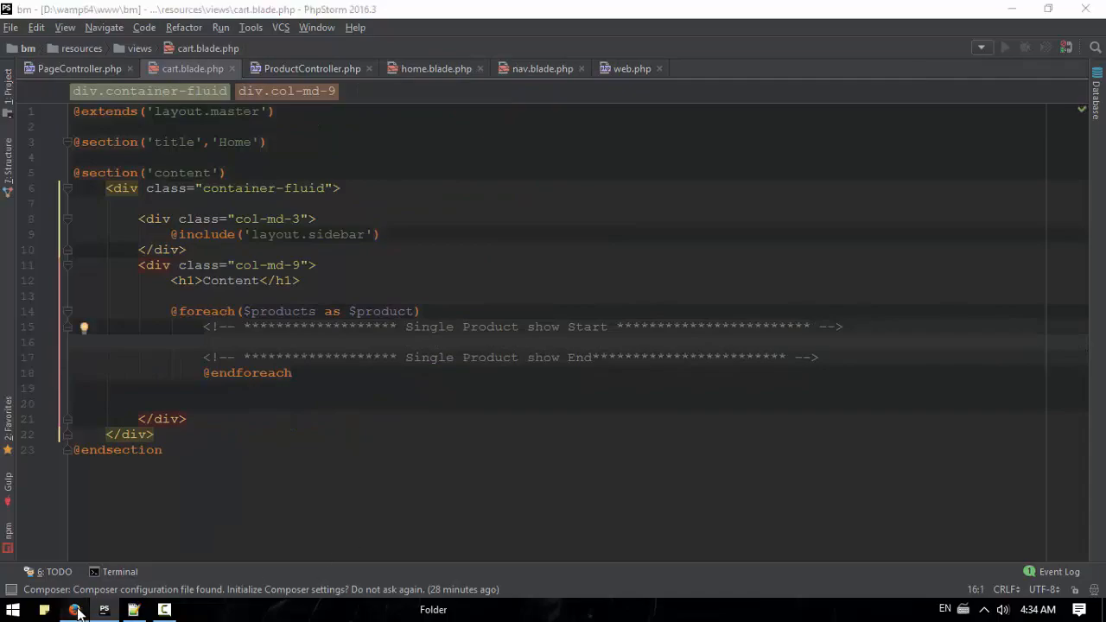
- In Firefox, search the web for 'Product cart detail show Bootstrap snippet'
{"action": "left_click", "coordinate": [74, 610]}
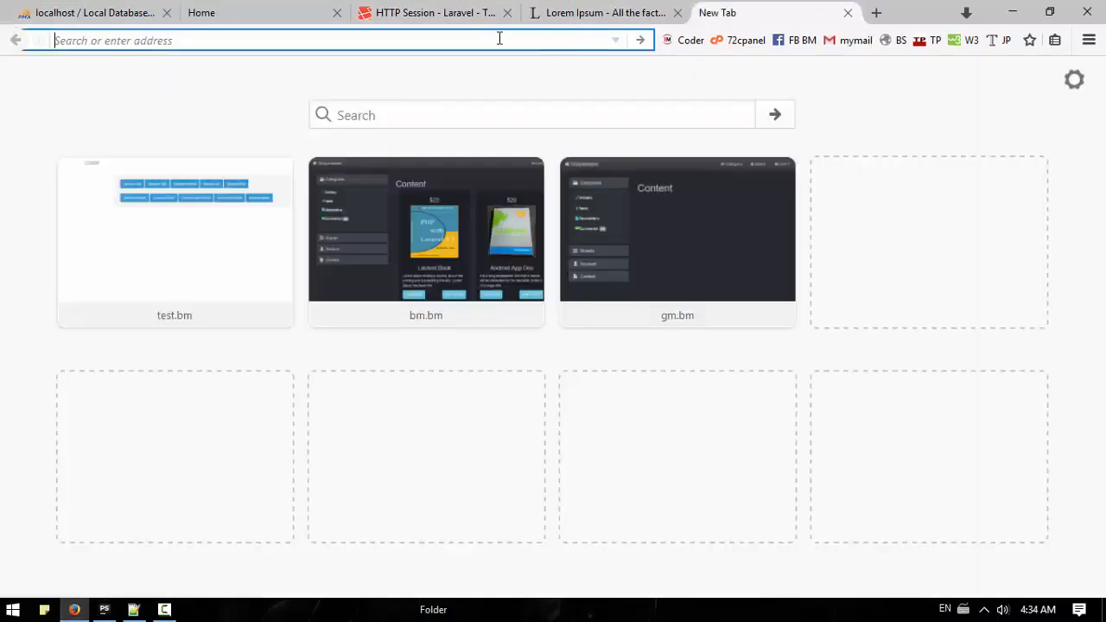
{"action": "type", "text": "Product cart detail show Bi"}
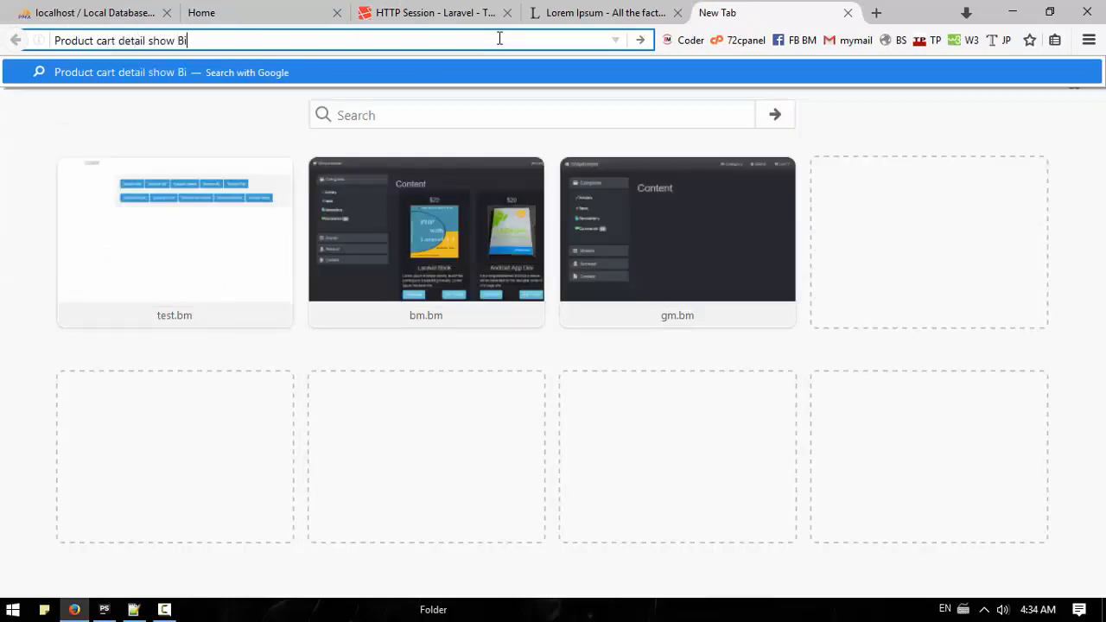
{"action": "type", "text": "o"}
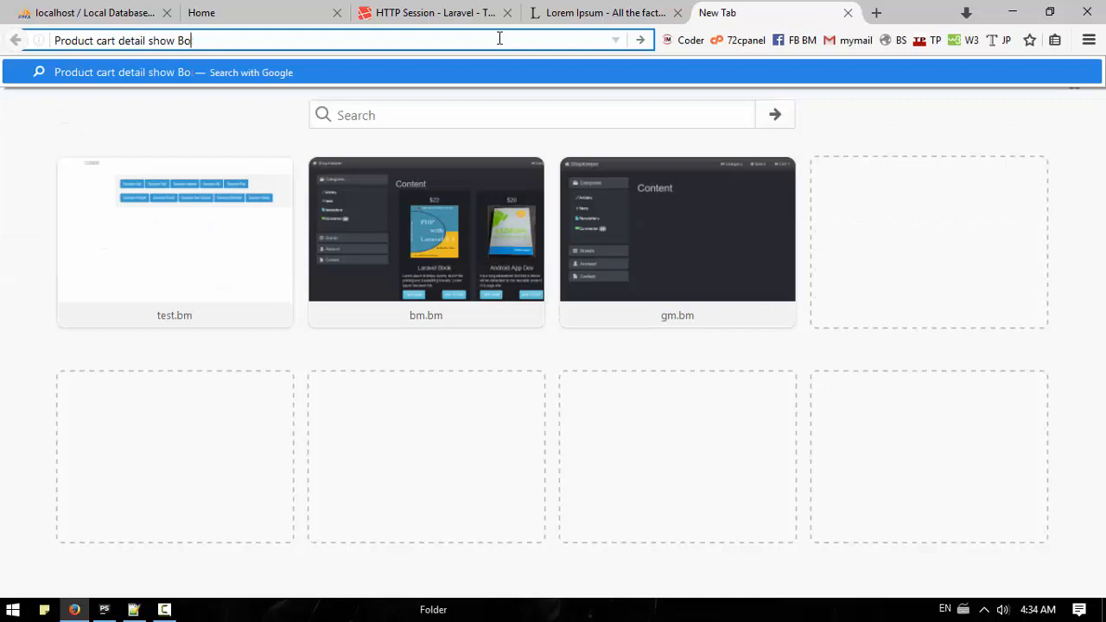
{"action": "type", "text": "otstrap"}
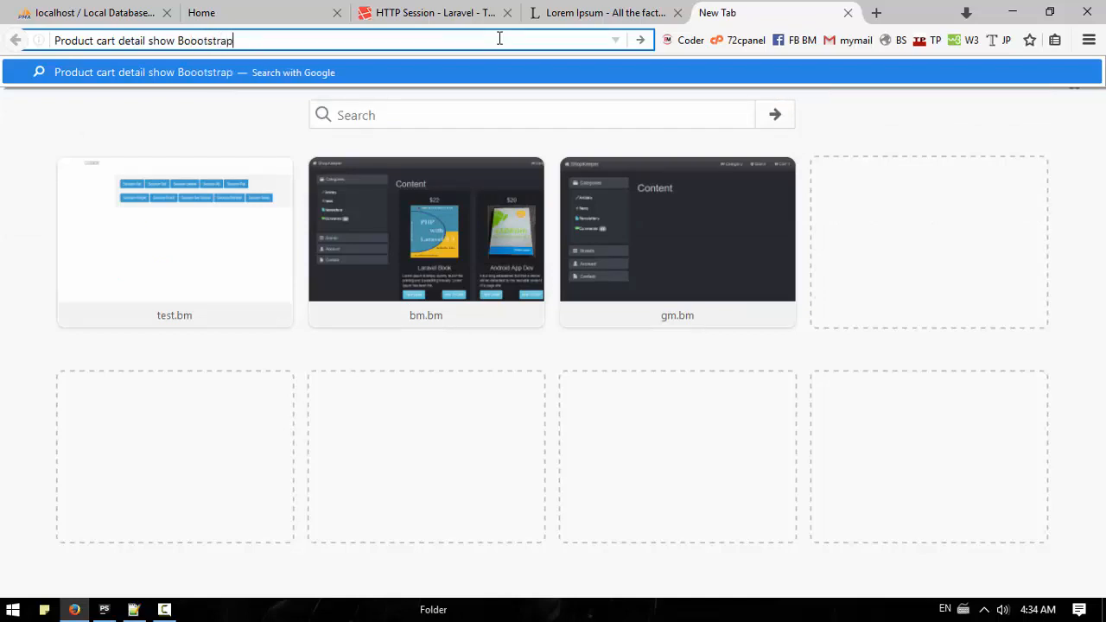
{"action": "type", "text": "snippet"}
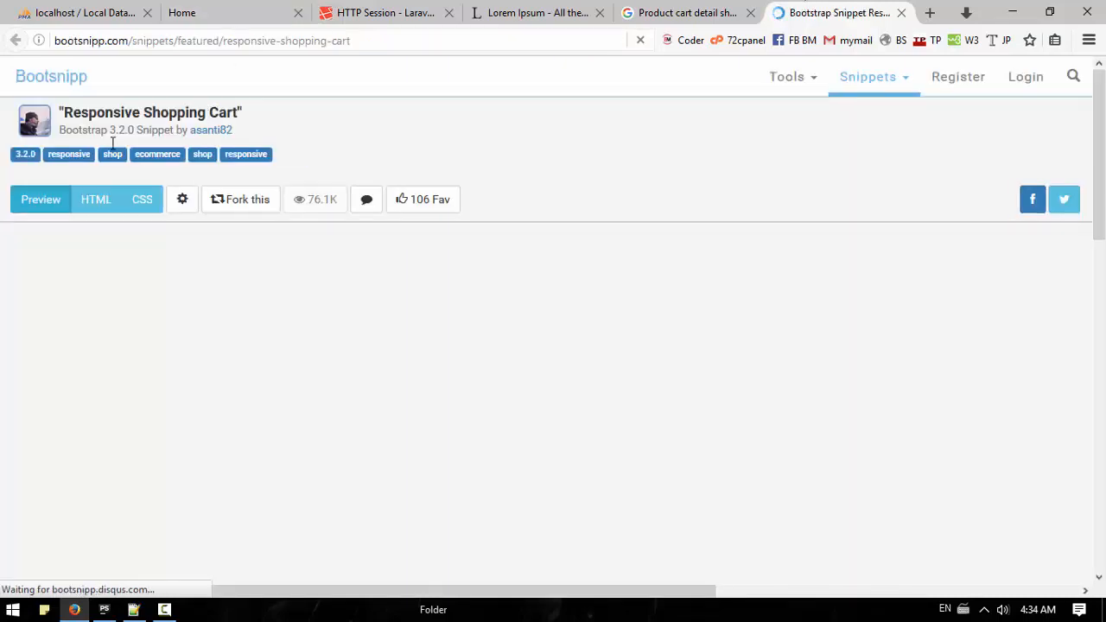
- View the Responsive Shopping Cart snippet's HTML tab and scroll through its table markup
{"action": "left_click", "coordinate": [97, 199]}
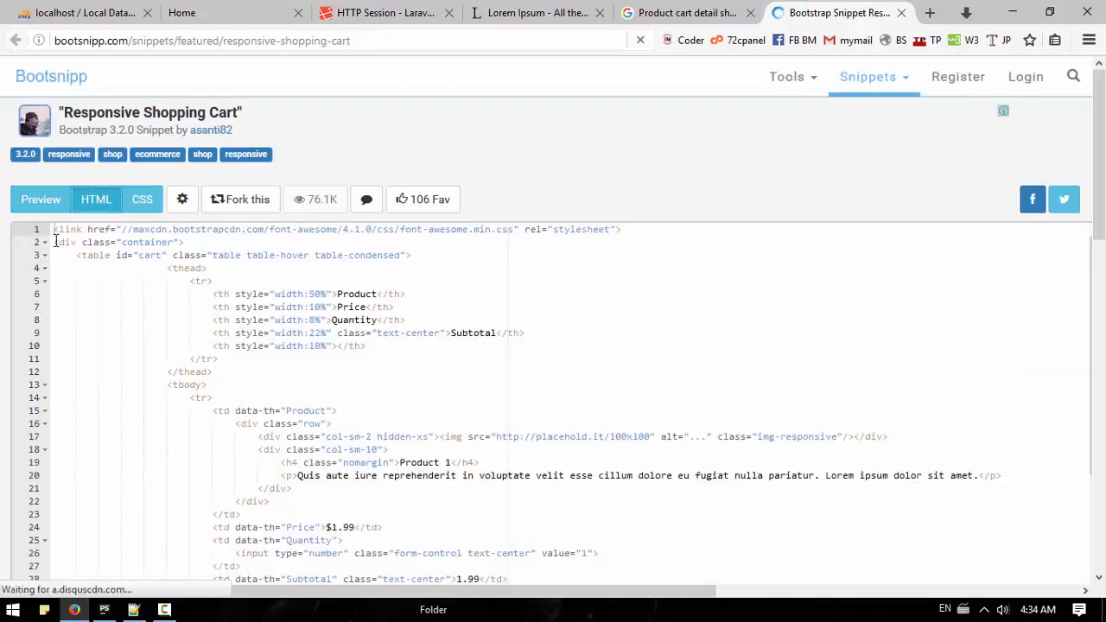
{"action": "scroll", "scroll_direction": "down", "scroll_amount": 3}
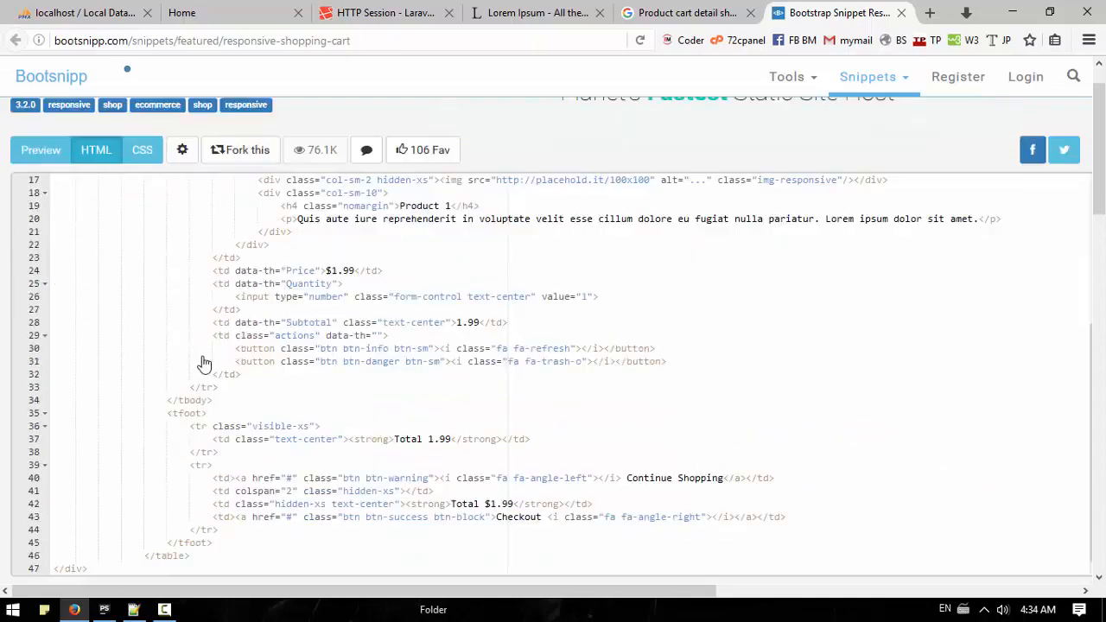
{"action": "scroll", "scroll_direction": "down", "scroll_amount": 3}
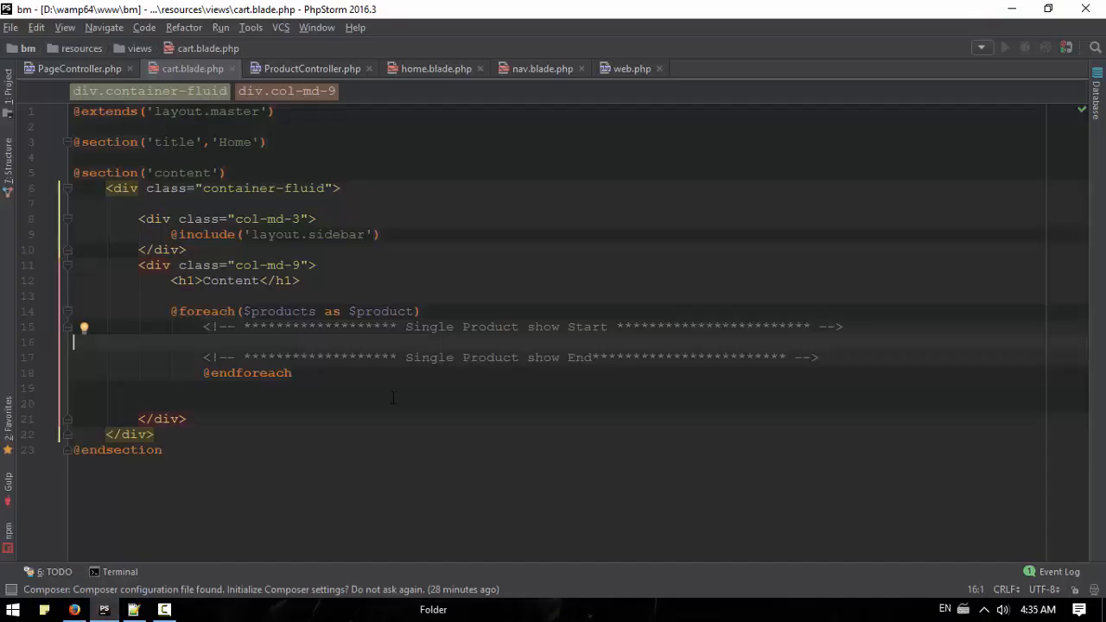
- Place the Bootsnipp cart table HTML between the start/end comments in the product loop
{"action": "scroll", "scroll_direction": "down", "scroll_amount": 3}
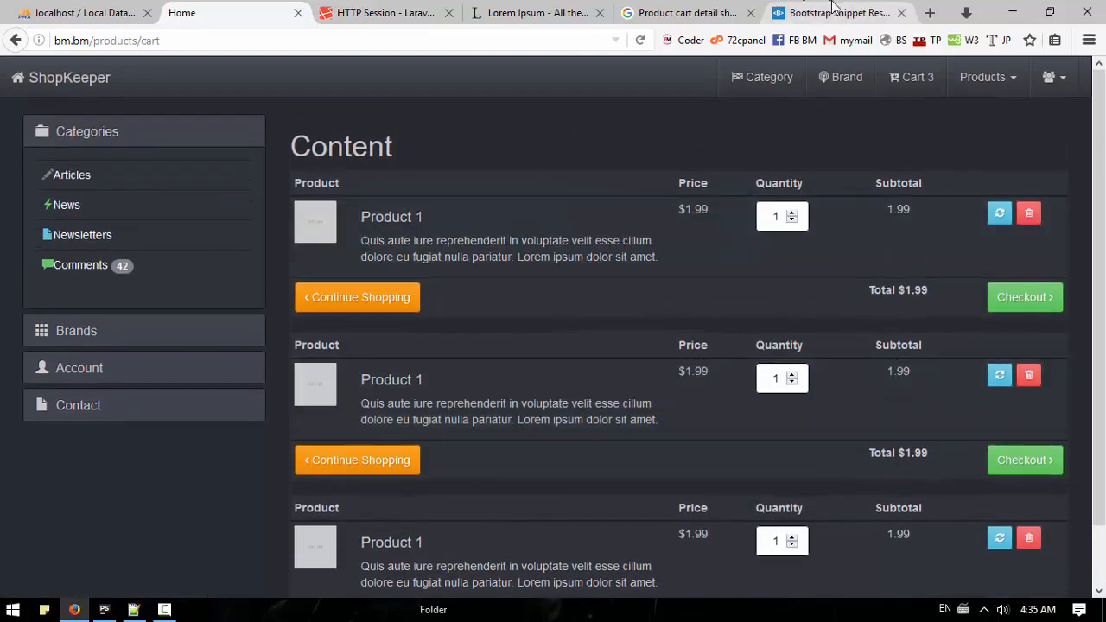
- Reload bm.bm/products/cart to see the sample table repeated per product
{"action": "left_click", "coordinate": [760, 12]}
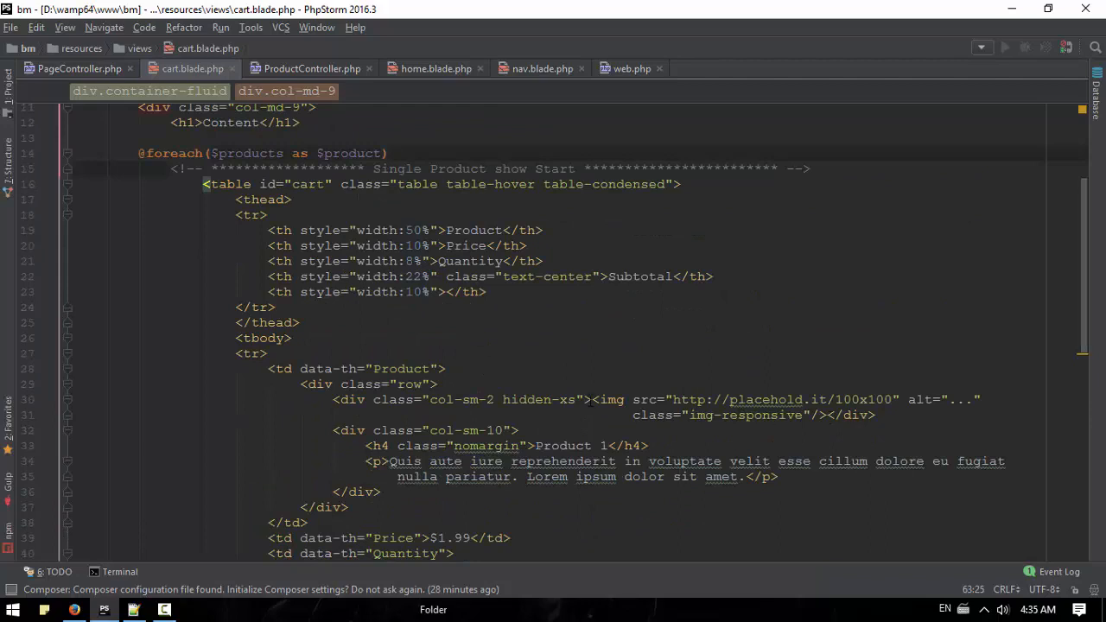
- Set the row image src to {{asset('/uploads/'.unserialize($product->imgs)[0])}}
{"action": "left_click", "coordinate": [363, 414]}
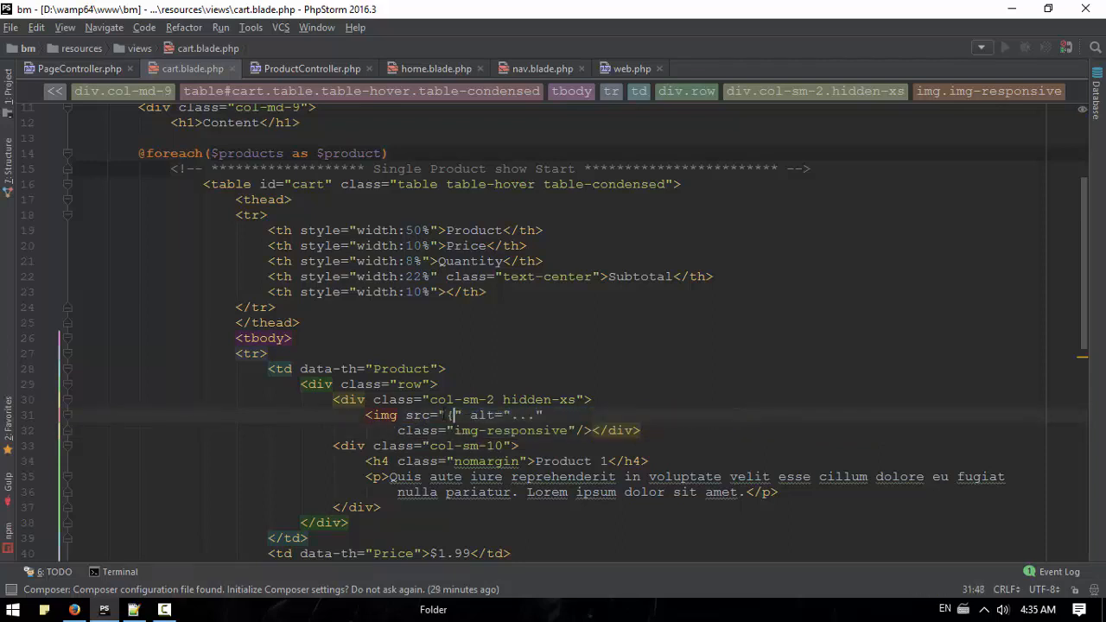
{"action": "type", "text": "{asset()}}"}
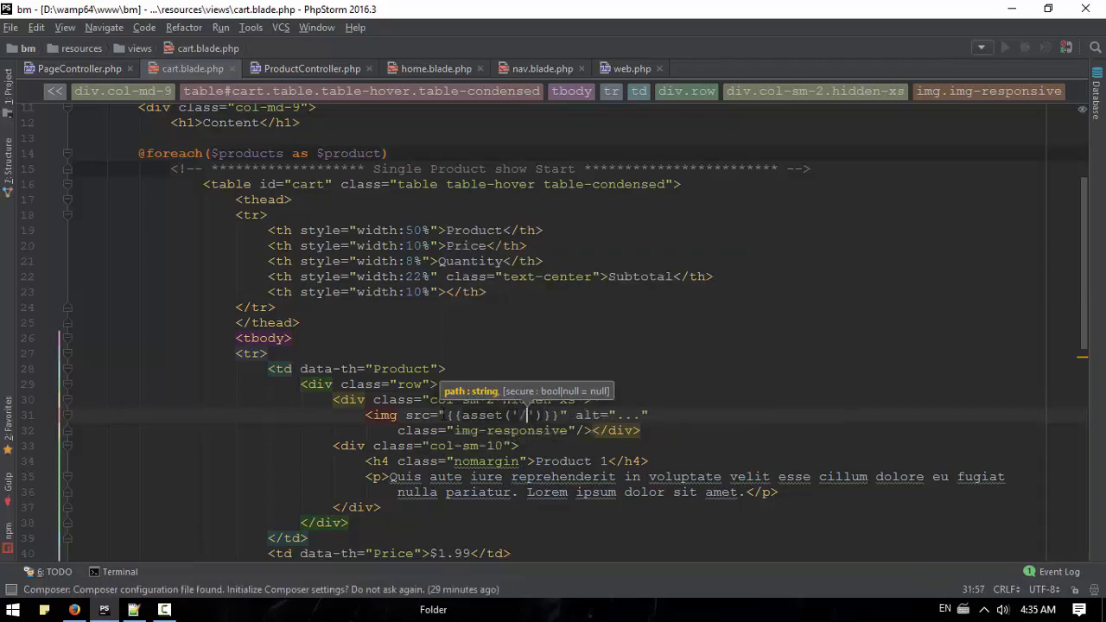
{"action": "type", "text": "uploads/"}
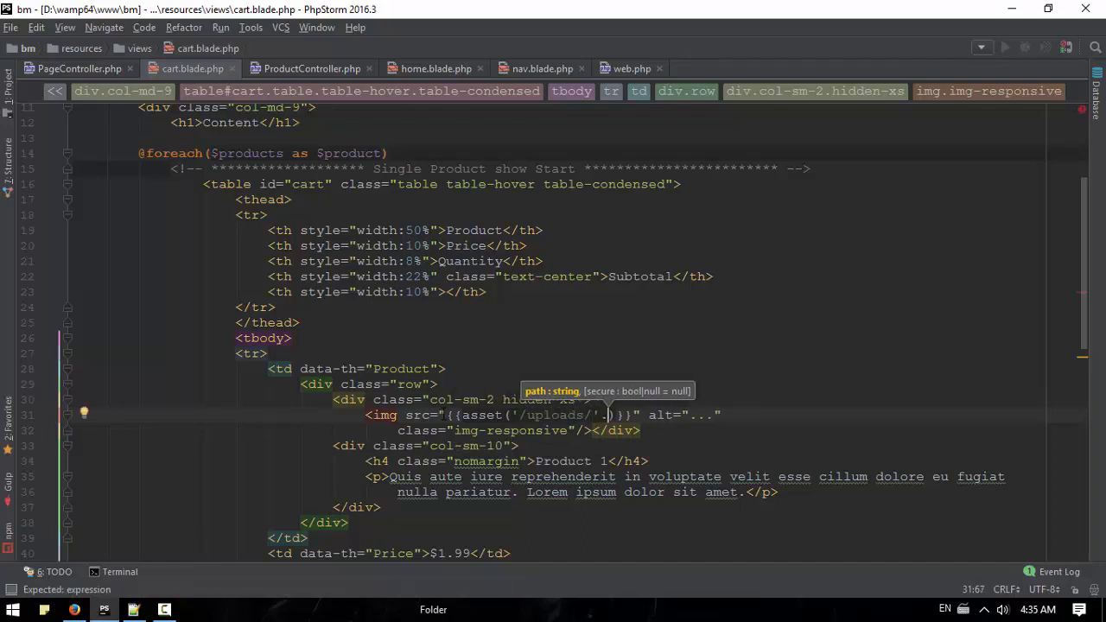
{"action": "type", "text": "un"}
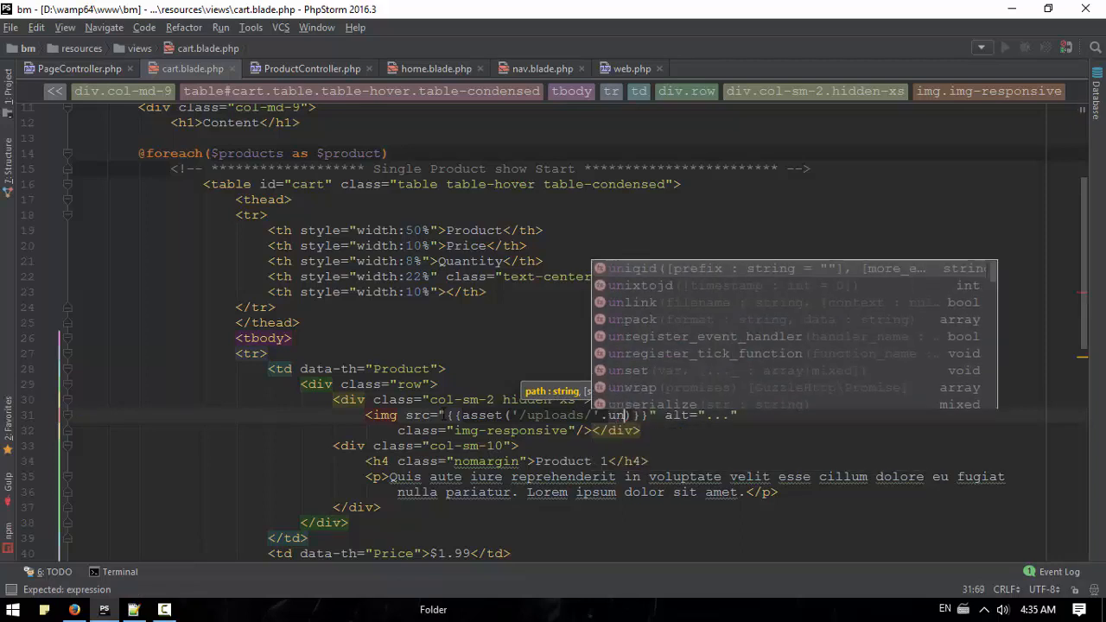
{"action": "type", "text": "serialize($product"}
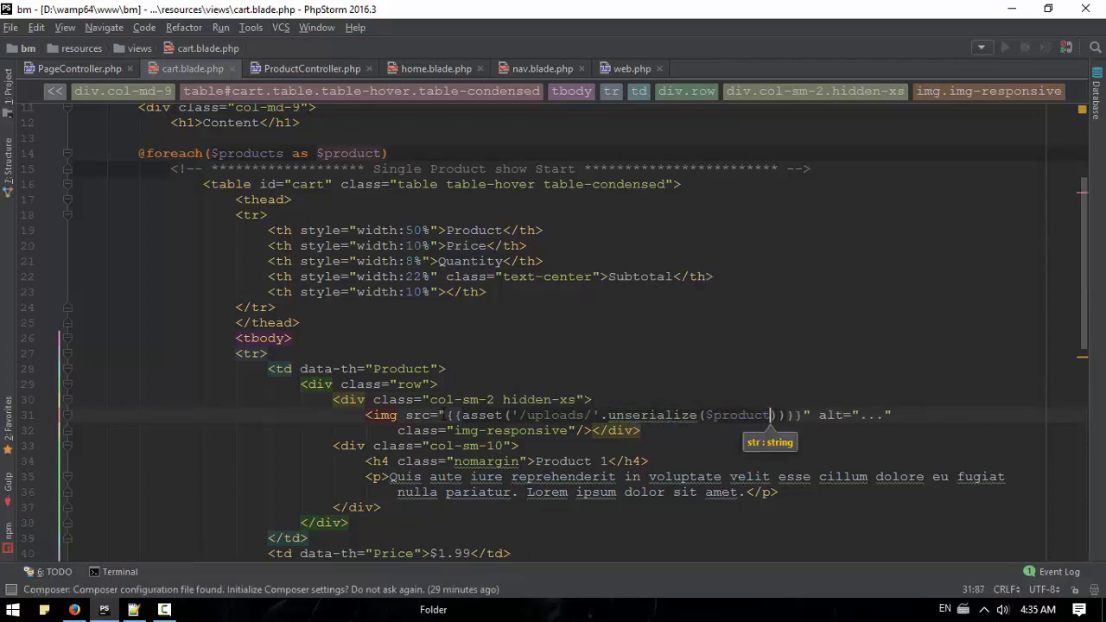
{"action": "type", "text": "->img"}
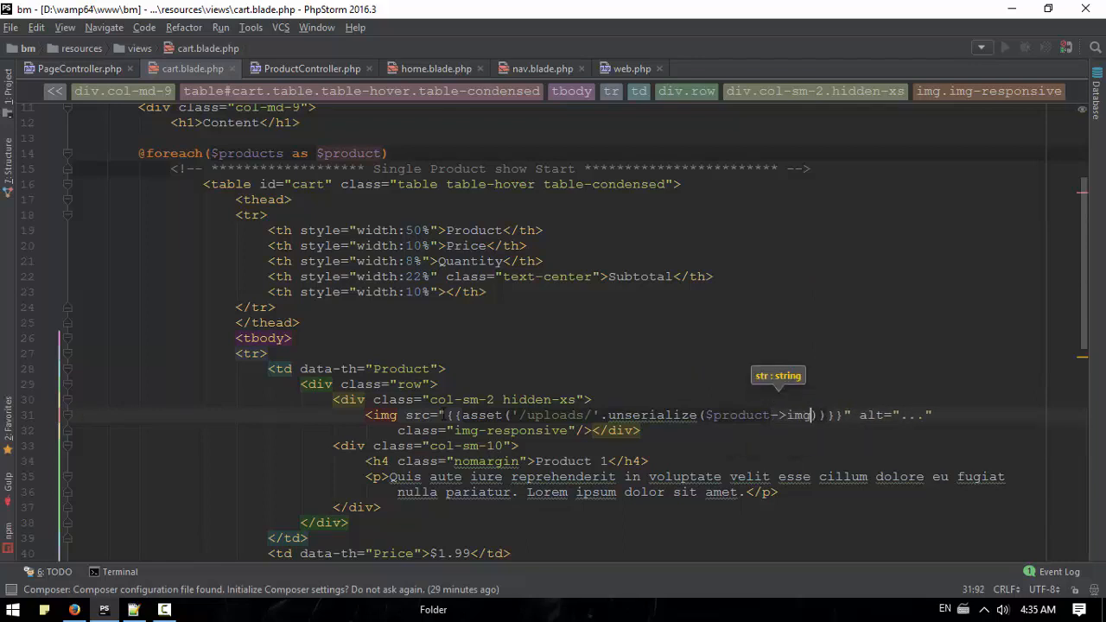
{"action": "type", "text": "s"}
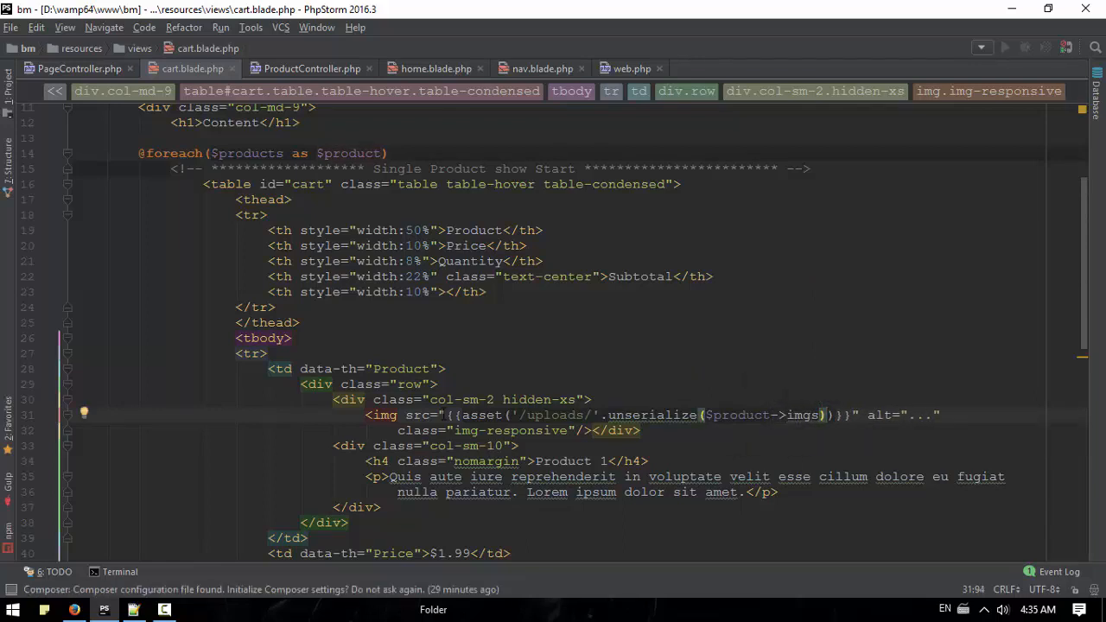
{"action": "type", "text": "[0]"}
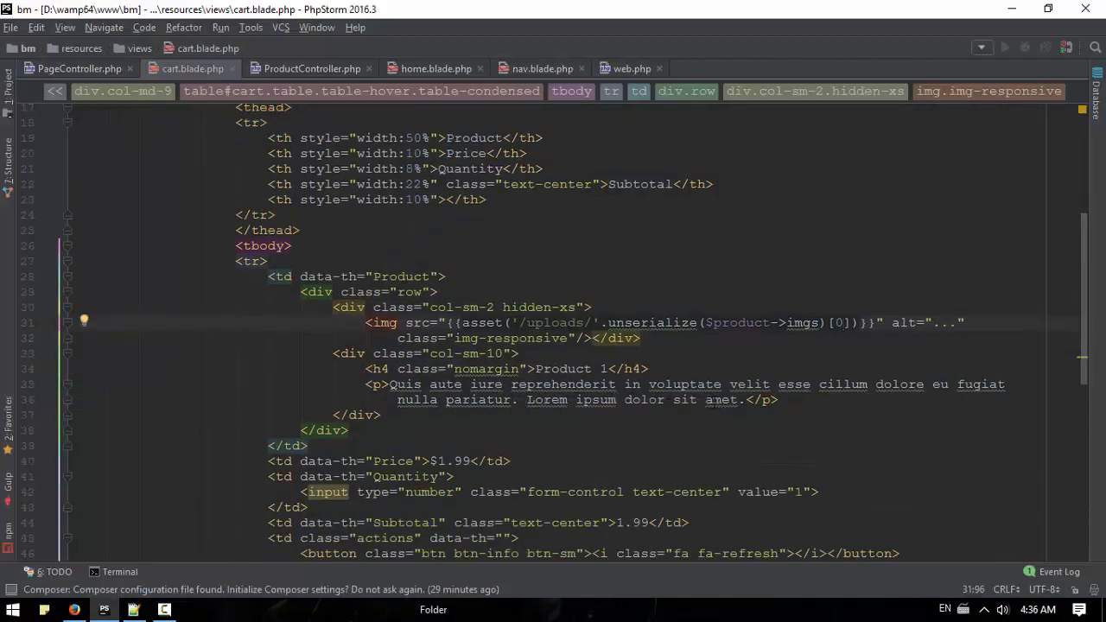
- Replace the lorem text with {{substr($product->description,0,100)}} and begin the {{$p price cell
{"action": "left_click_drag", "start_coordinate": [390, 383], "coordinate": [739, 399]}
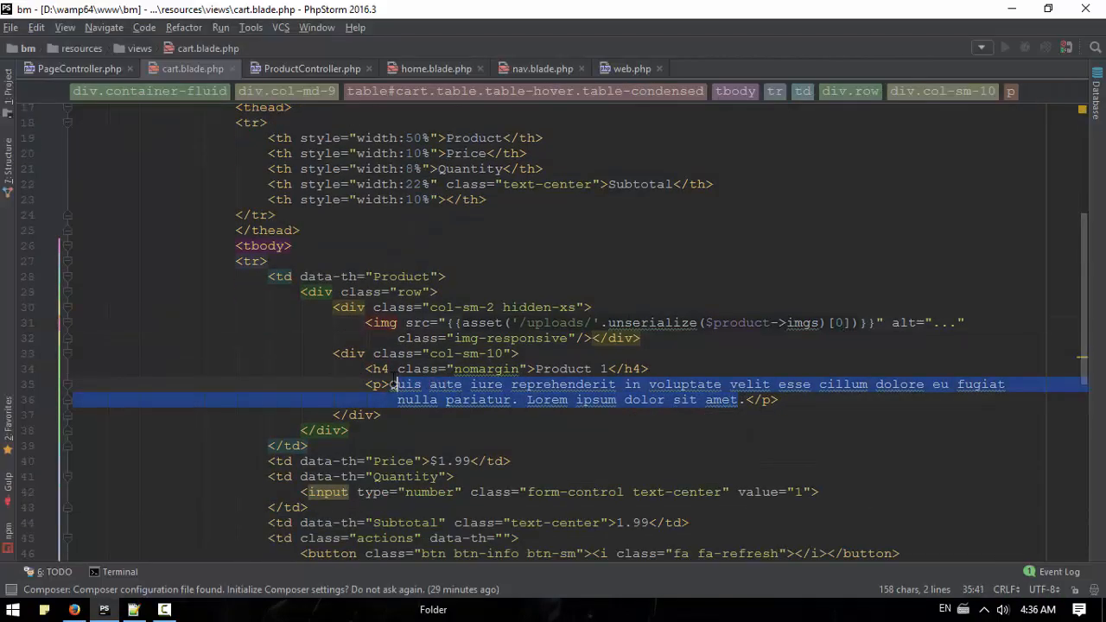
{"action": "key", "text": "Delete"}
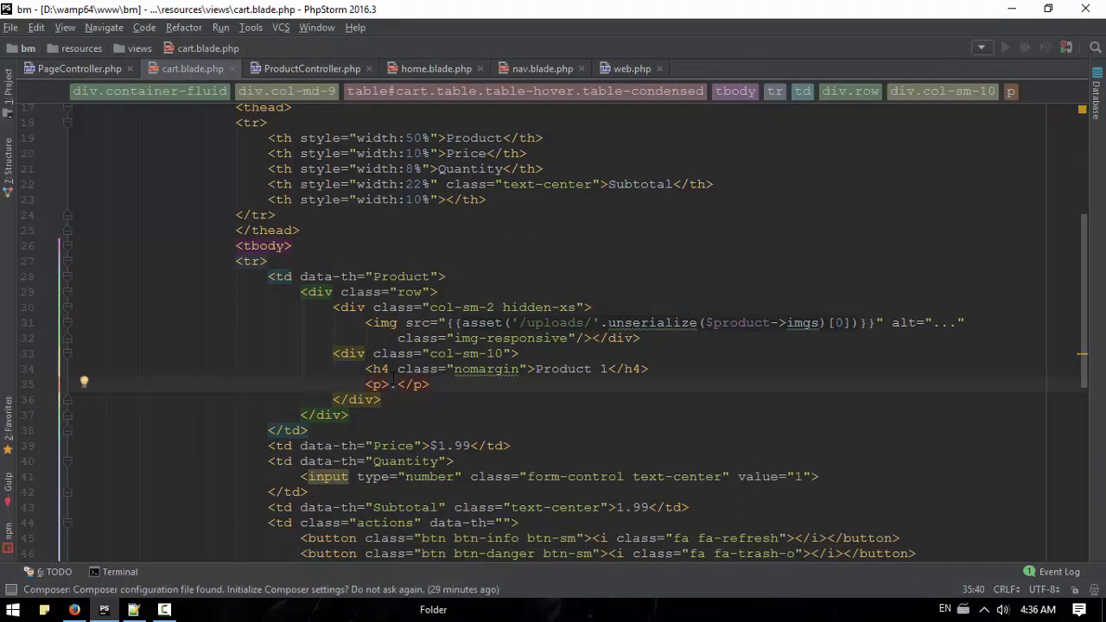
{"action": "type", "text": "{{}}"}
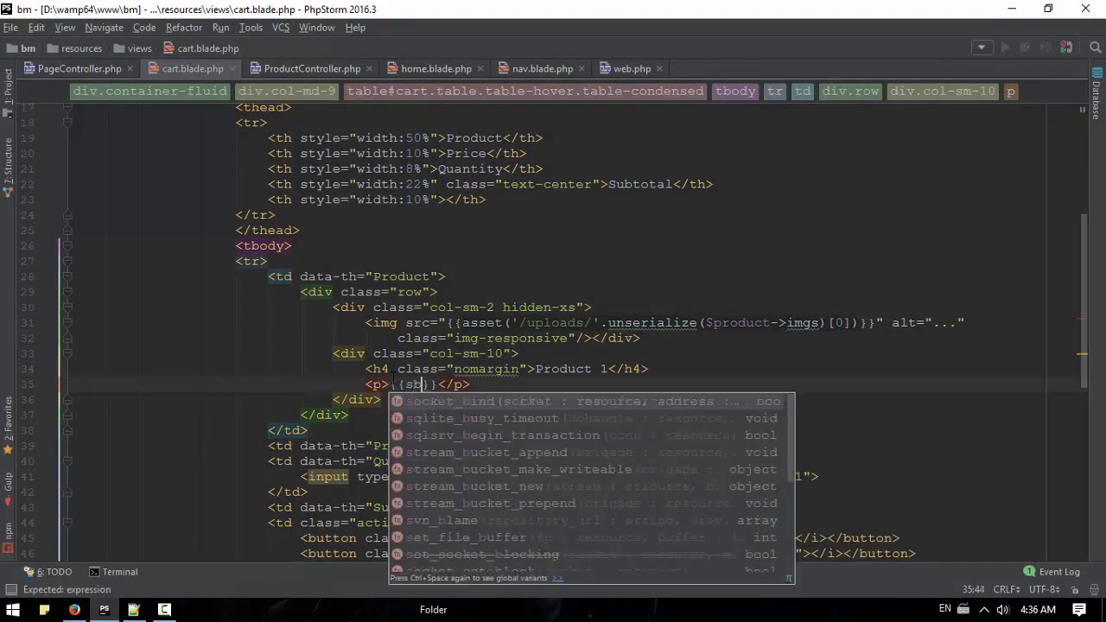
{"action": "type", "text": "bstr($p"}
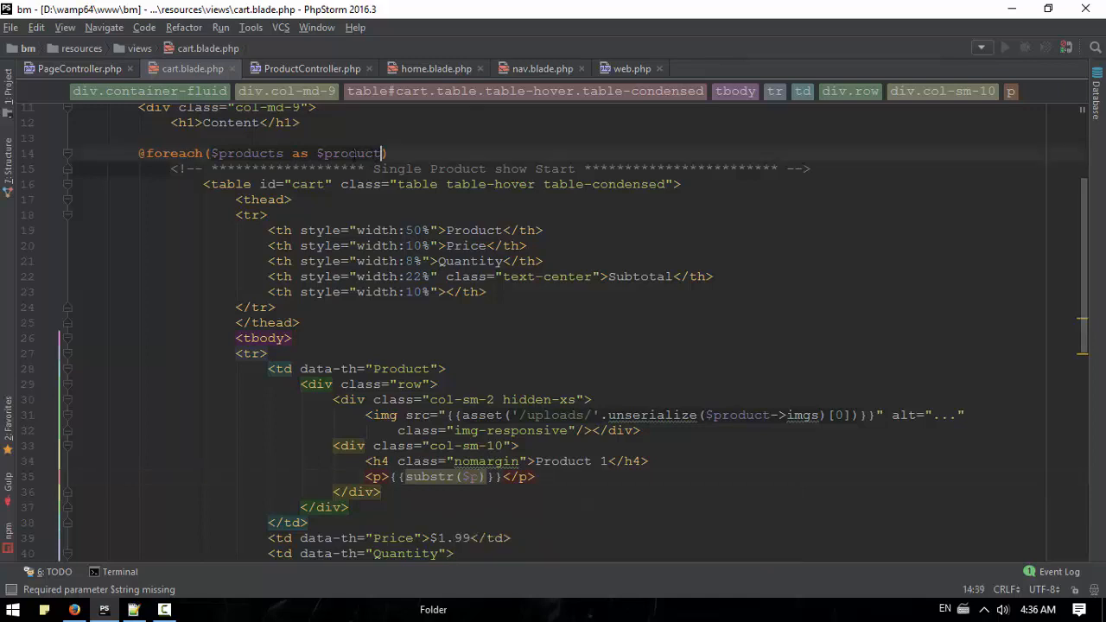
{"action": "scroll", "scroll_direction": "down", "scroll_amount": 3}
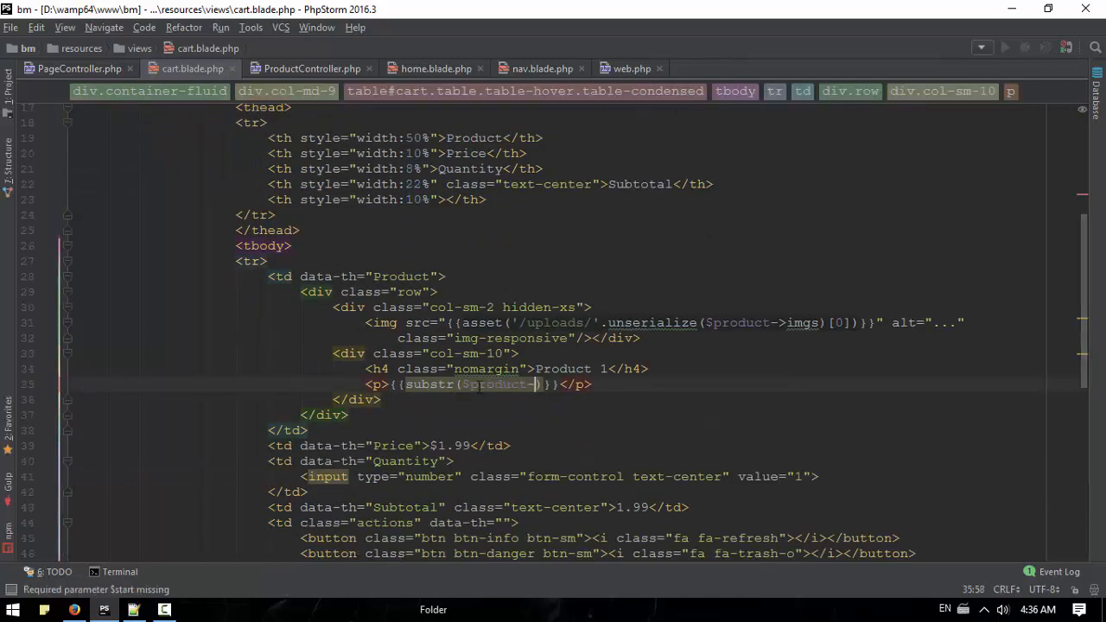
{"action": "type", "text": "->descriptio"}
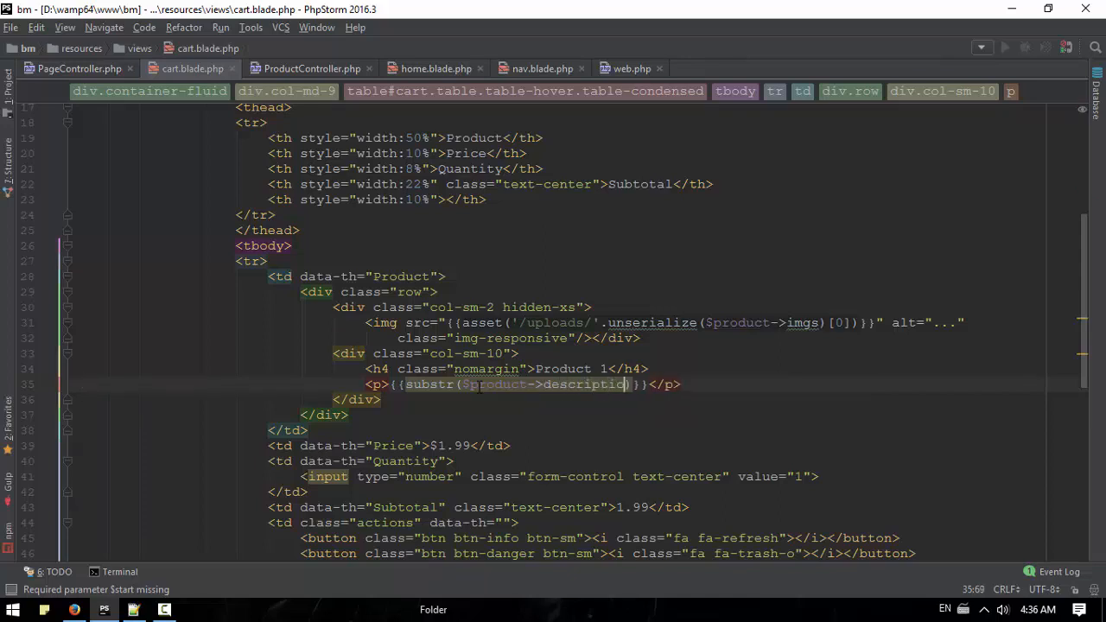
{"action": "type", "text": ",0,100"}
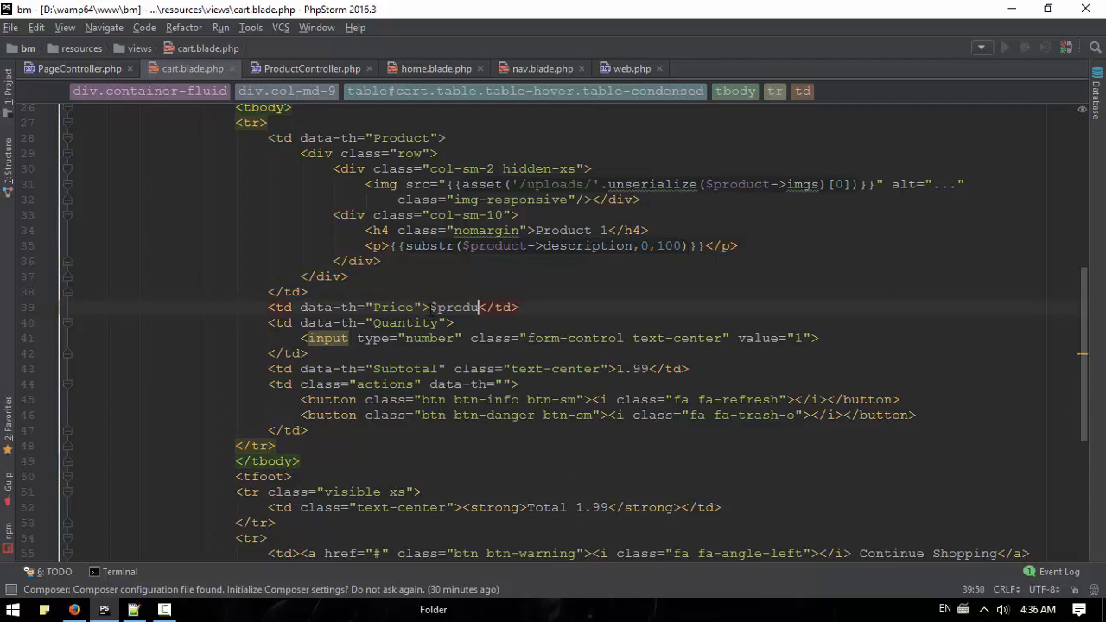
{"action": "type", "text": "{{$p"}
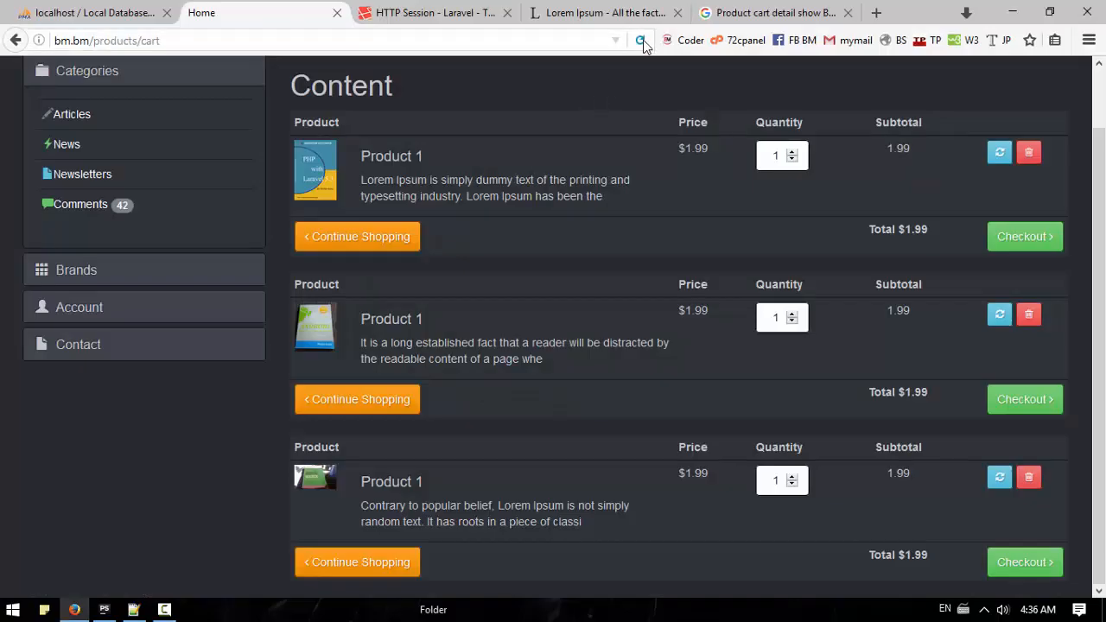
- Adjust Product 1's quantity spinner to 3 on the cart page, then start a new browser tab
{"action": "left_click", "coordinate": [639, 41]}
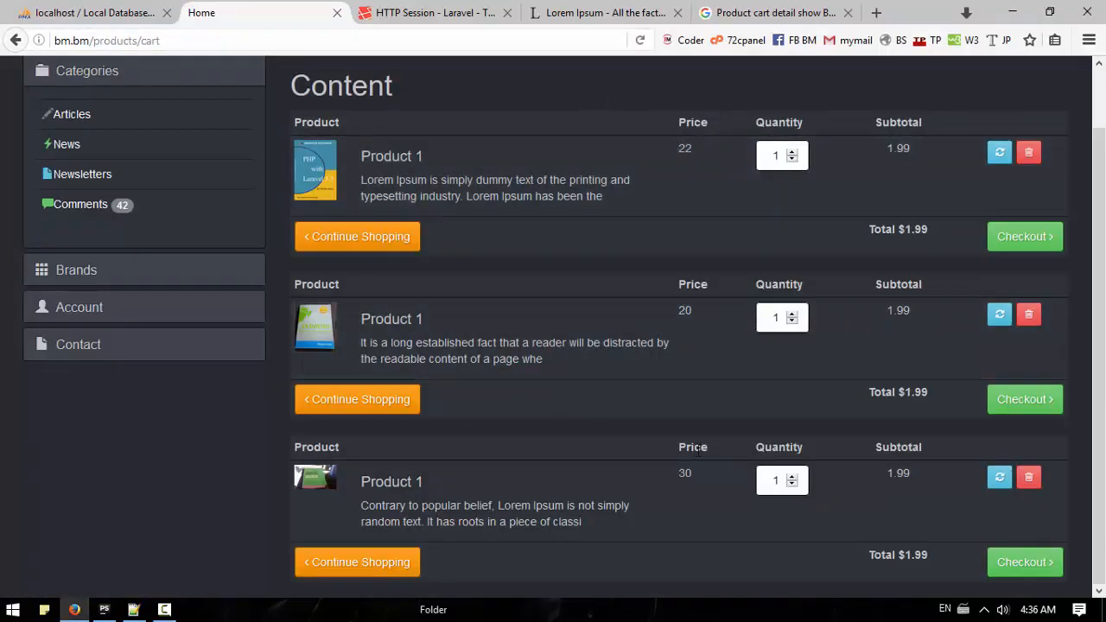
{"action": "left_click", "coordinate": [791, 159]}
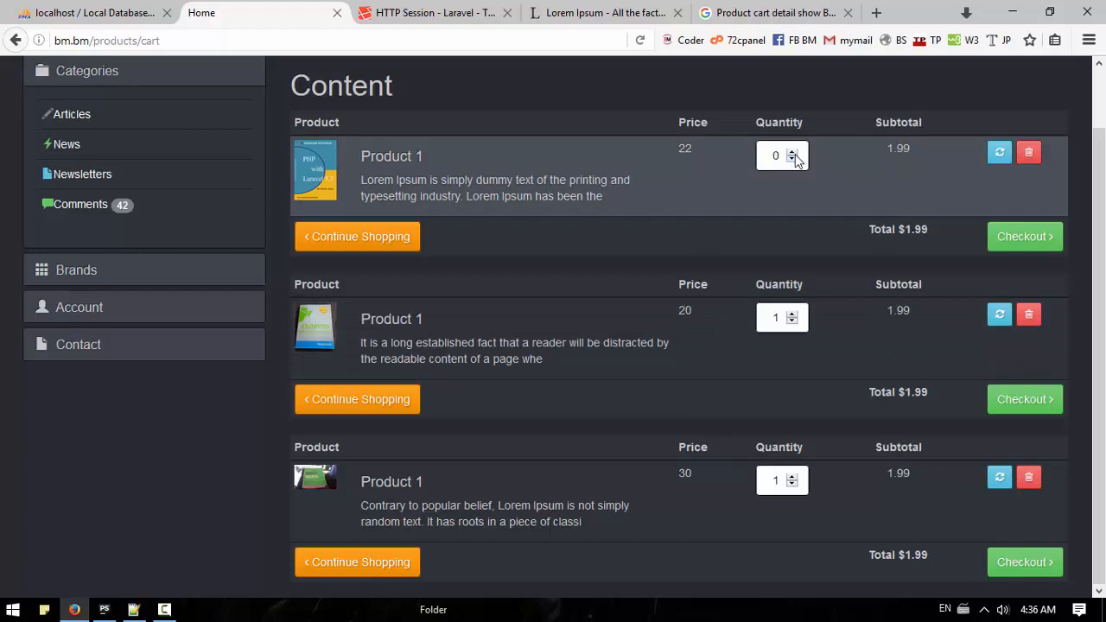
{"action": "left_click", "coordinate": [791, 150]}
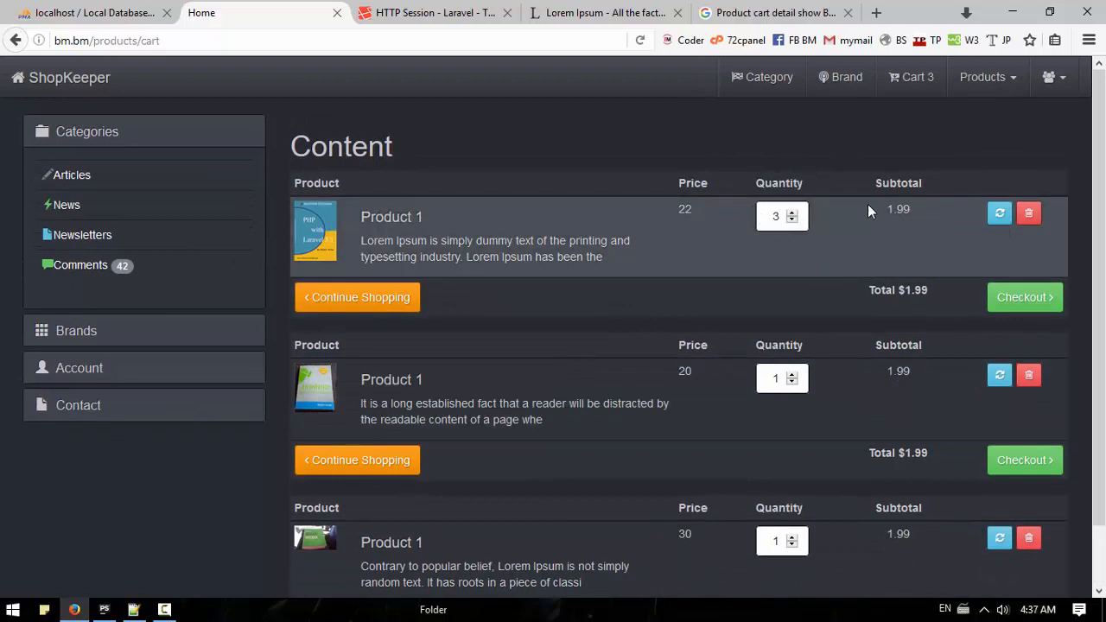
{"action": "left_click", "coordinate": [875, 12]}
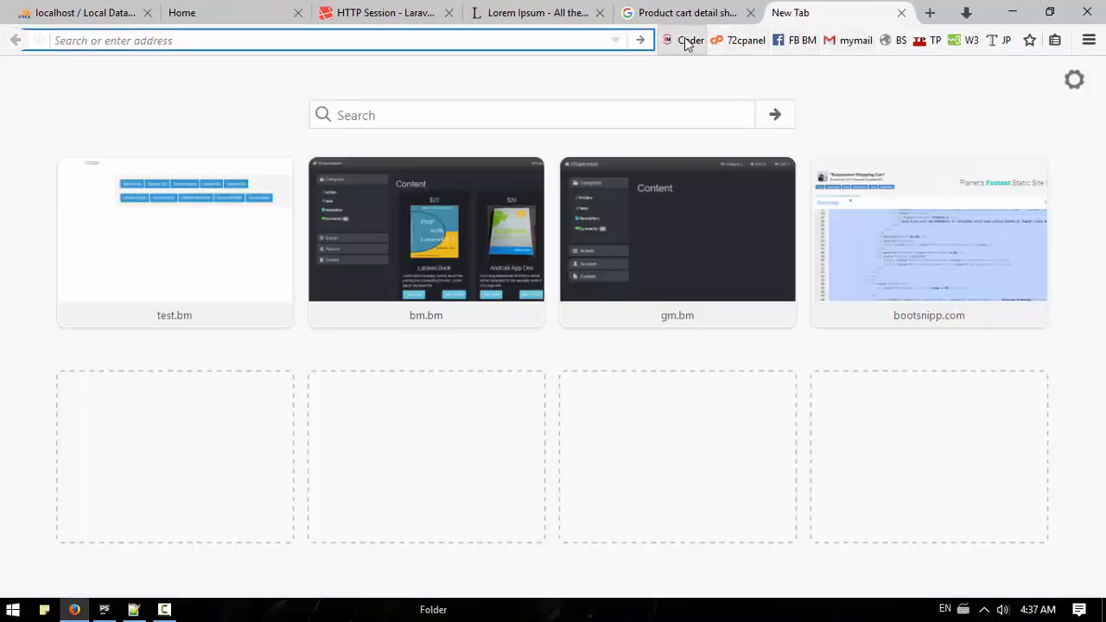
- On 72coder.org go to Books, Laravel Book Read More, and scroll its table of contents
{"action": "left_click", "coordinate": [691, 42]}
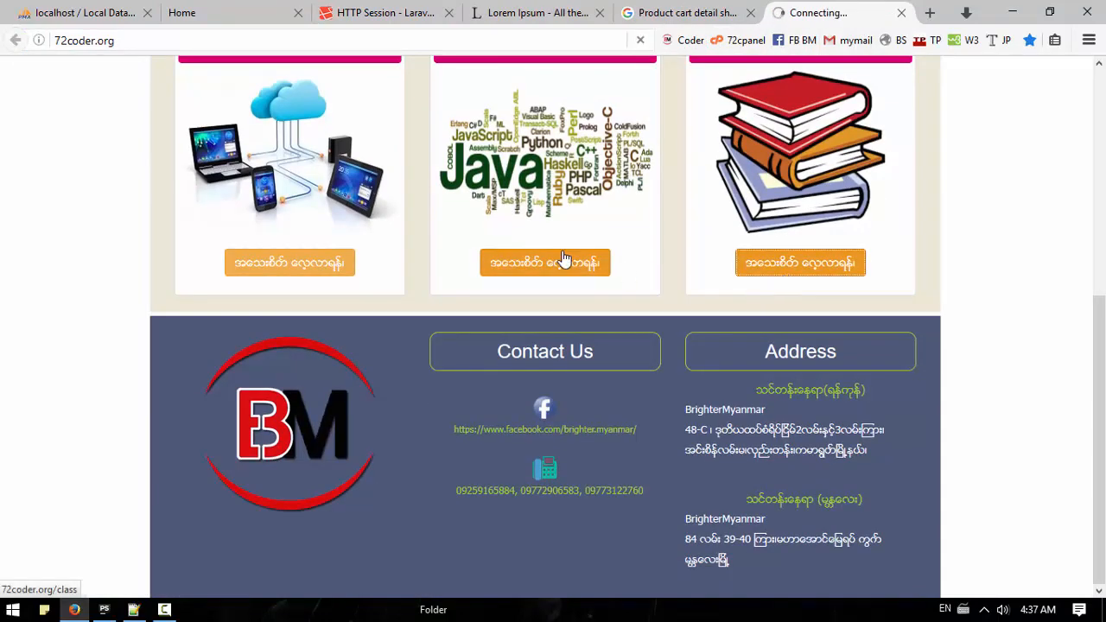
{"action": "left_click", "coordinate": [798, 263]}
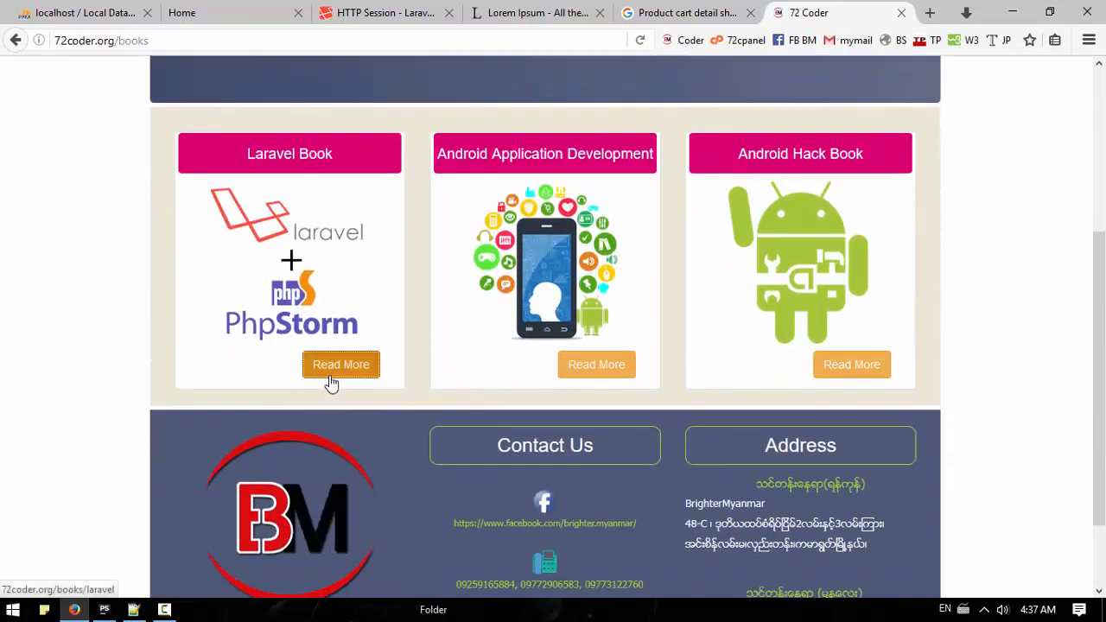
{"action": "left_click", "coordinate": [340, 362]}
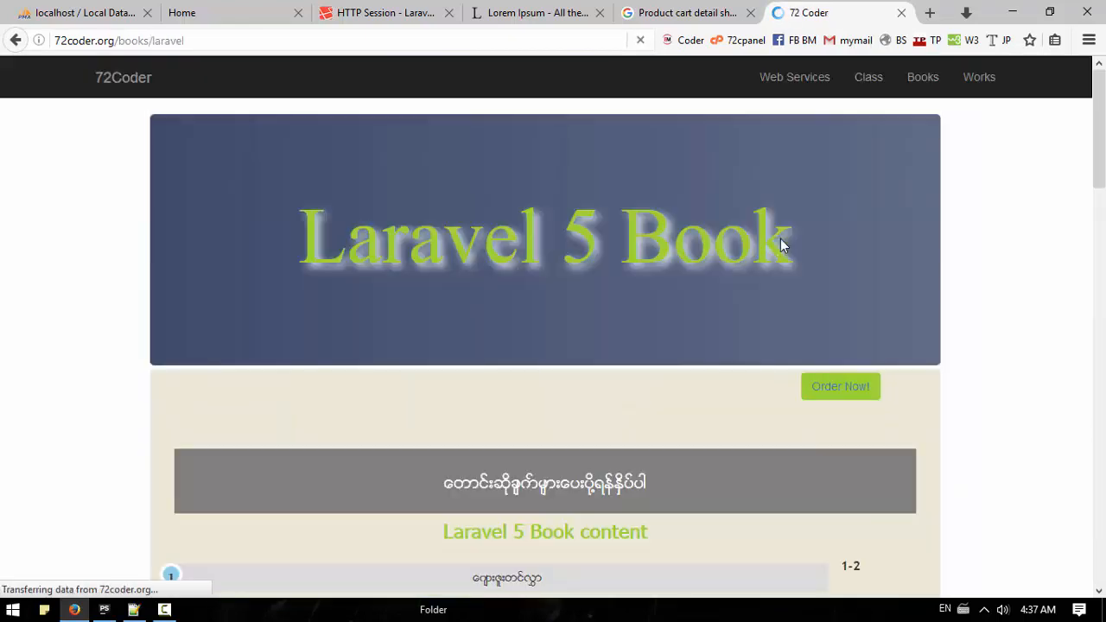
{"action": "scroll", "scroll_direction": "down", "scroll_amount": 3}
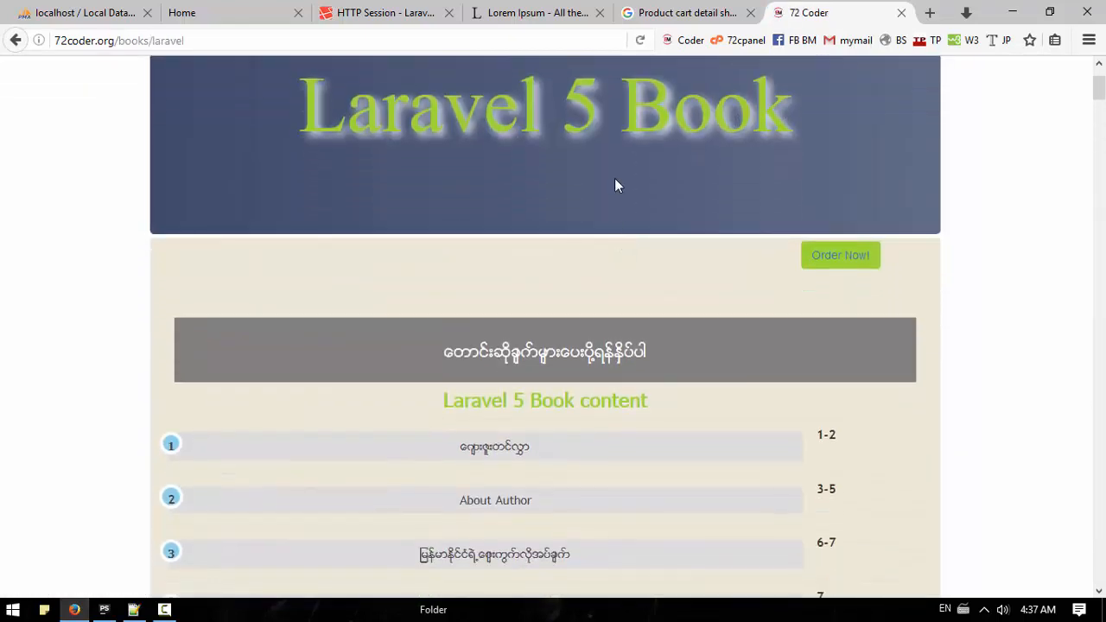
{"action": "mouse_move", "coordinate": [884, 241]}
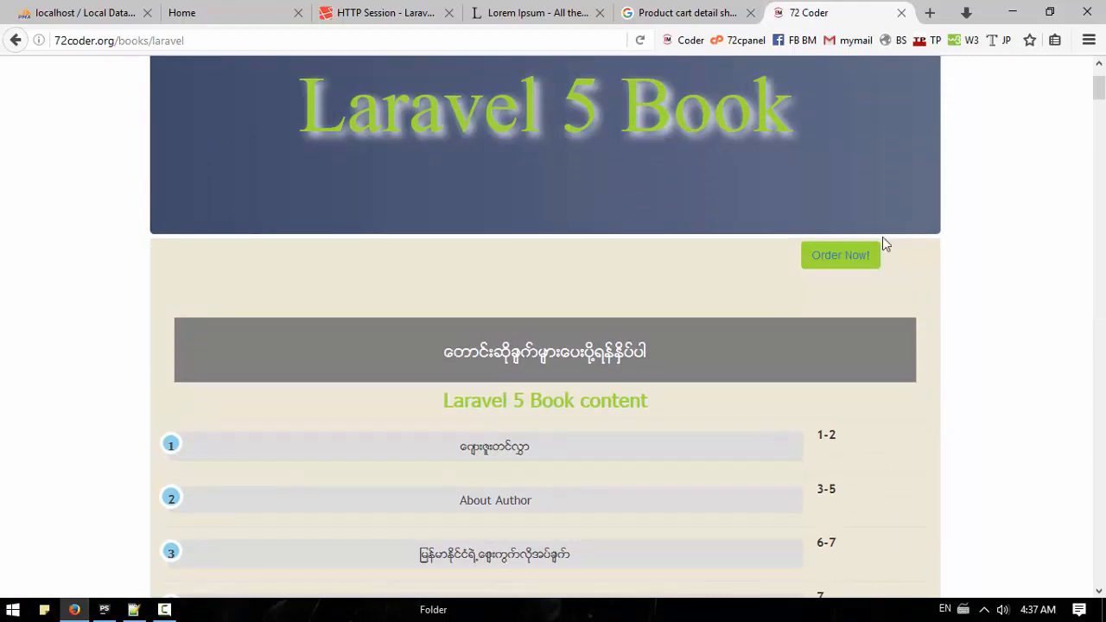
{"action": "scroll", "scroll_direction": "down", "scroll_amount": 3}
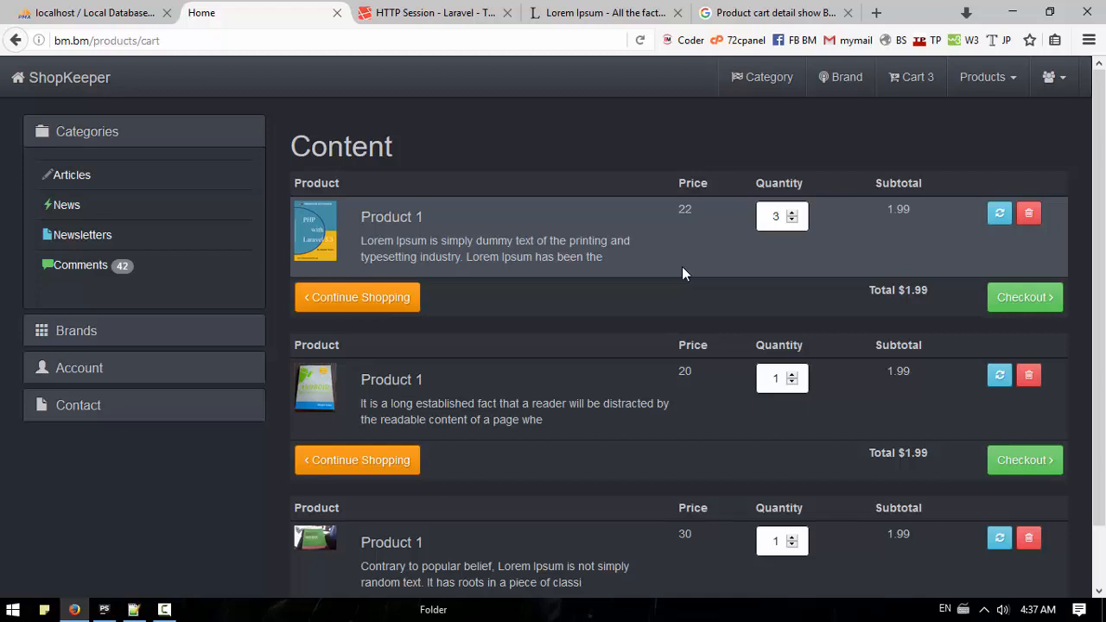
{"action": "mouse_move", "coordinate": [690, 280]}
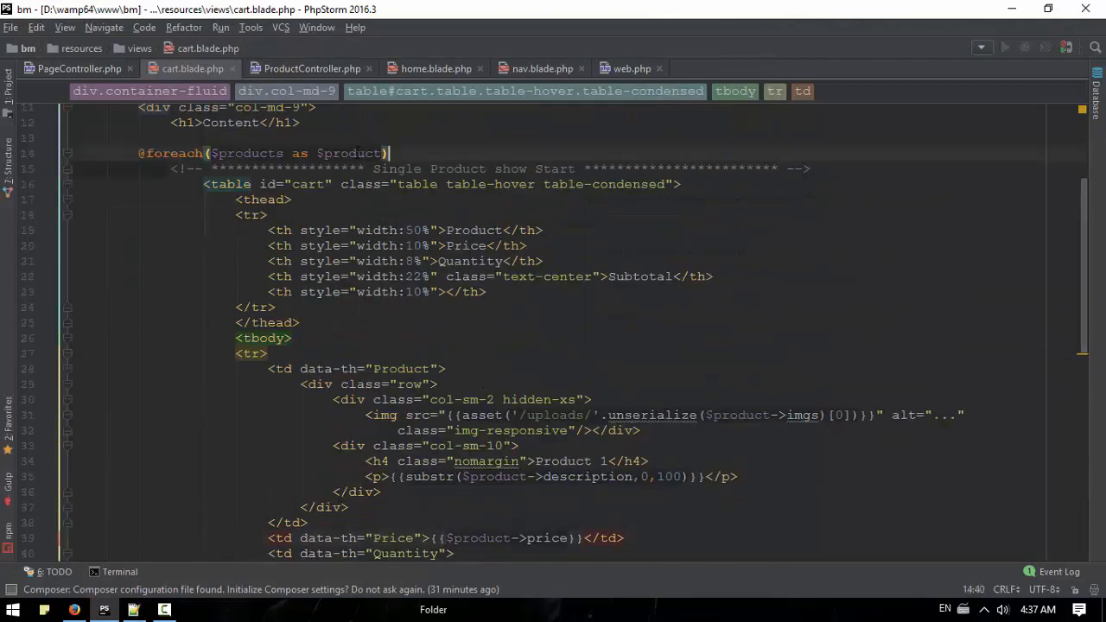
{"action": "scroll", "scroll_direction": "down", "scroll_amount": 3}
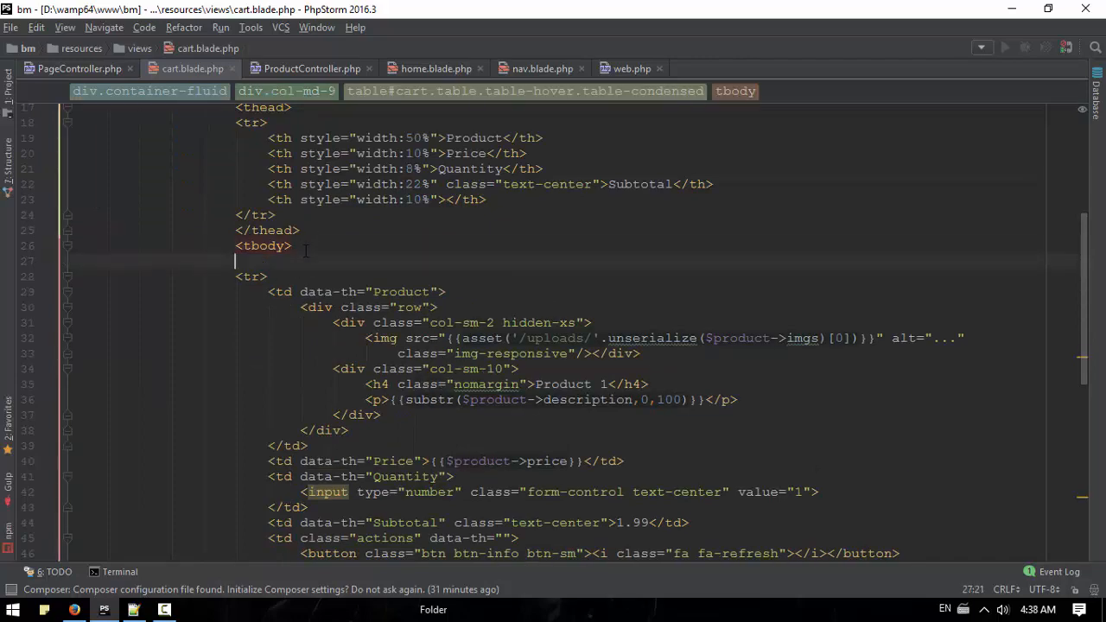
{"action": "scroll", "scroll_direction": "down", "scroll_amount": 3}
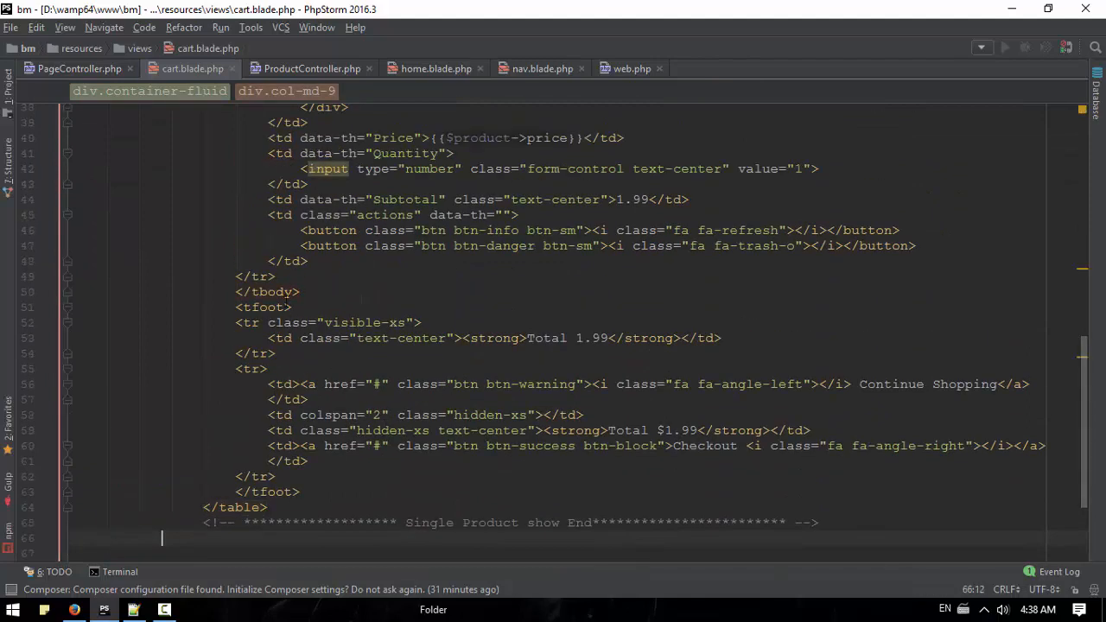
{"action": "type", "text": "@endforeach"}
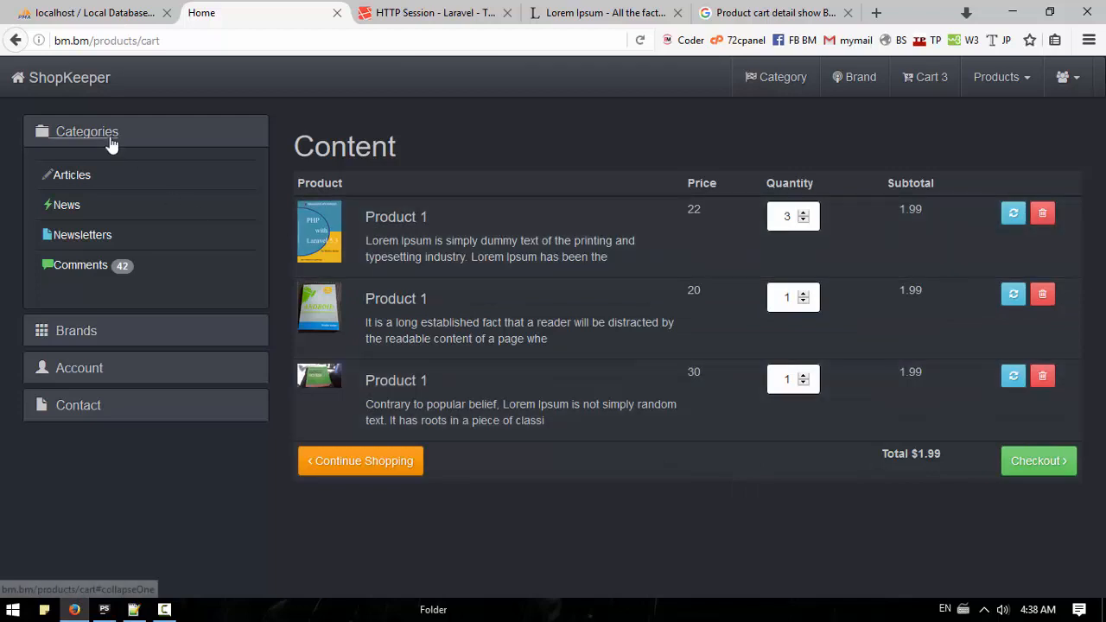
- Collapse the Categories sidebar panel on the one-table cart page
{"action": "left_click", "coordinate": [86, 131]}
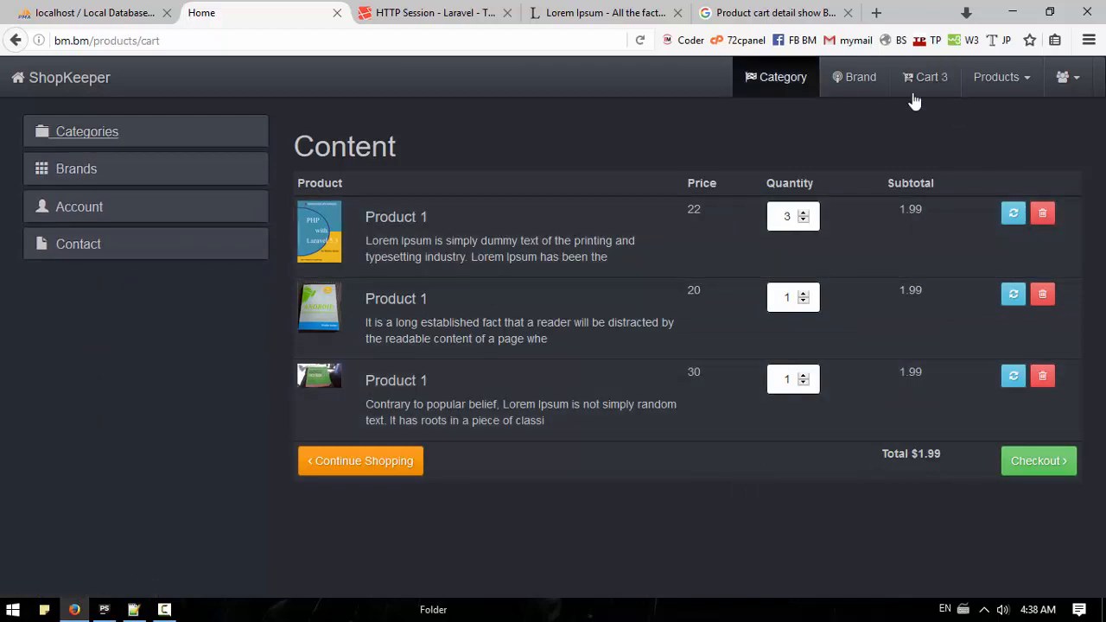
{"action": "mouse_move", "coordinate": [919, 156]}
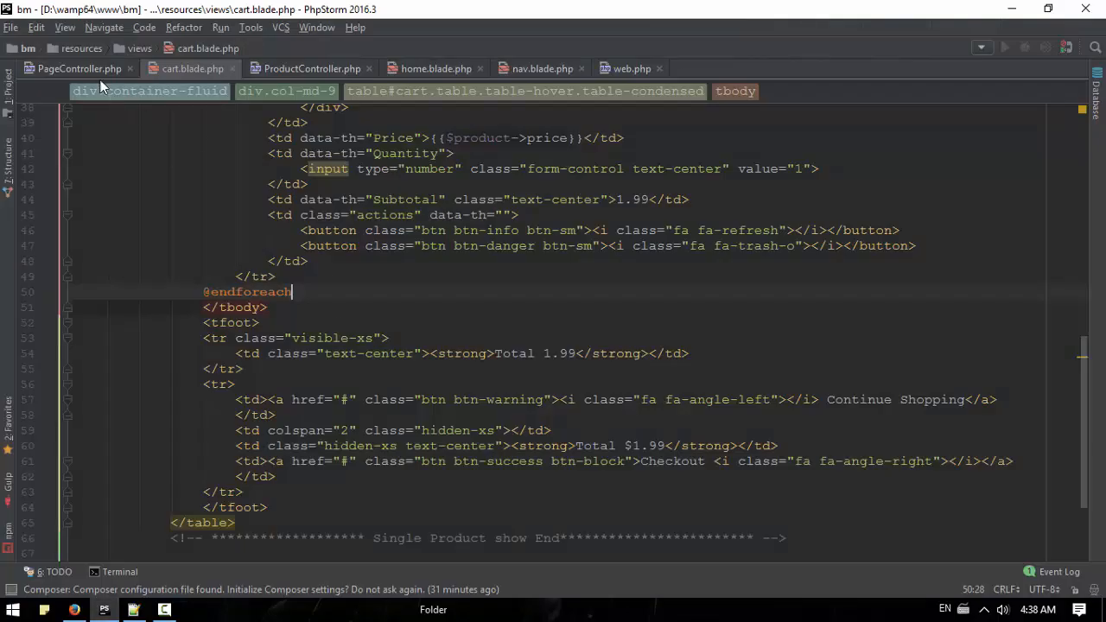
- Bring the Chrome window showing the ShopKeeper cart back to the front
{"action": "left_click", "coordinate": [80, 69]}
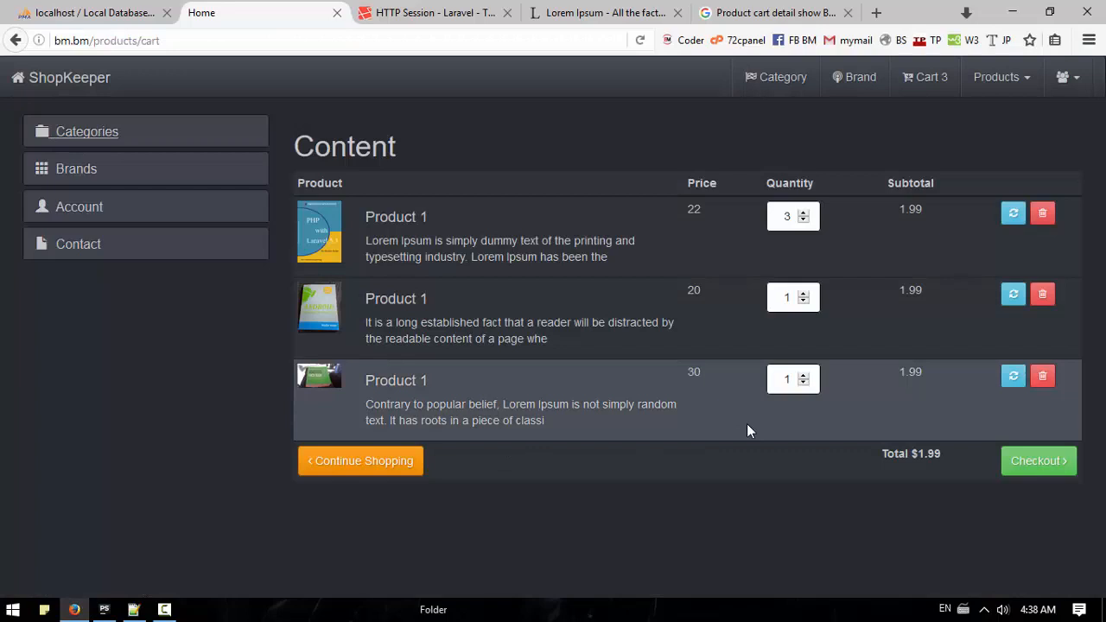
{"action": "mouse_move", "coordinate": [971, 412]}
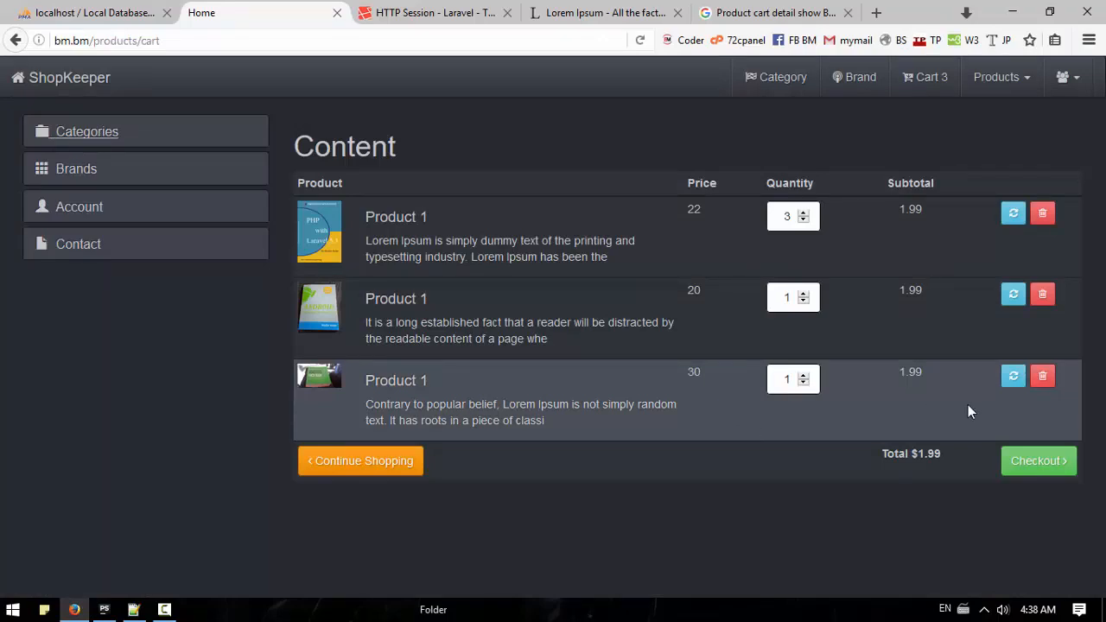
{"action": "mouse_move", "coordinate": [919, 141]}
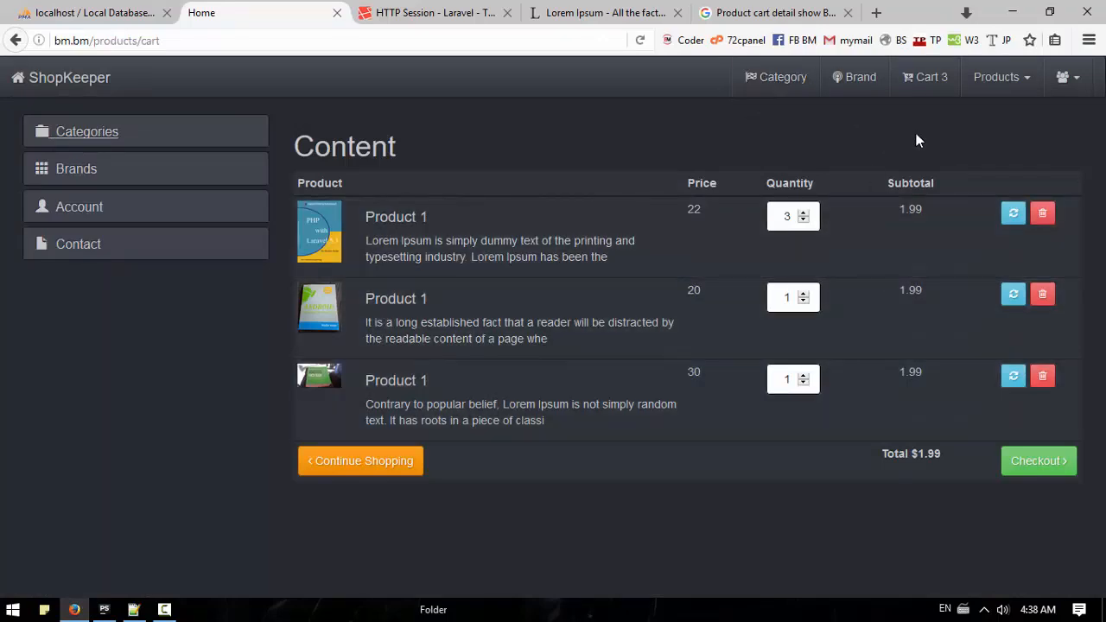
- Glance at the Bootstrap cart snippet search tab and return to the ShopKeeper cart
{"action": "left_click", "coordinate": [774, 12]}
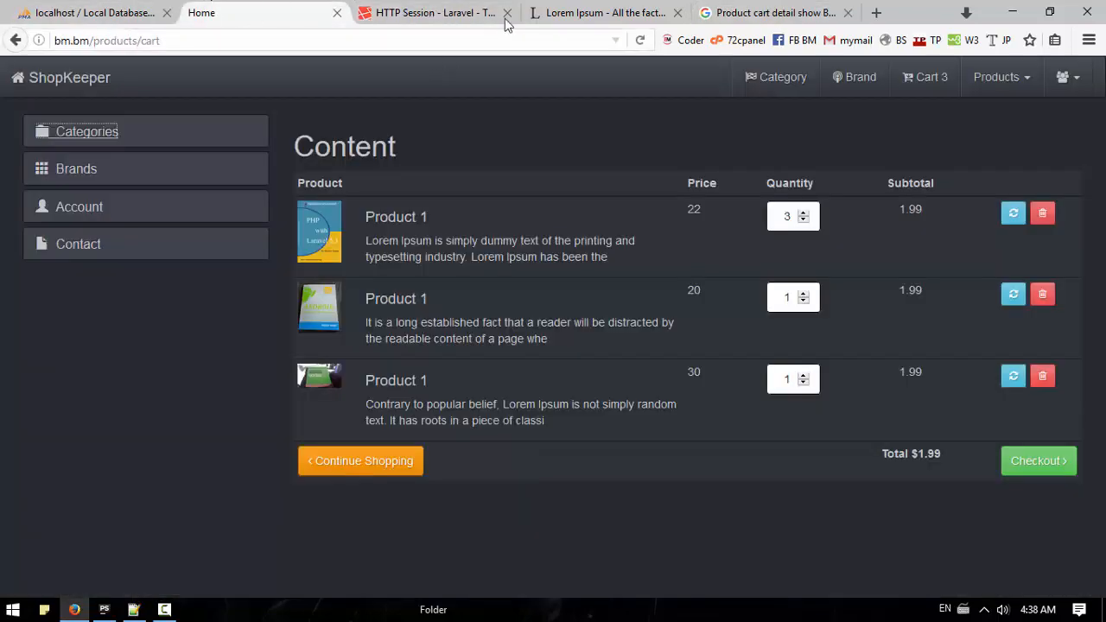
{"action": "left_click", "coordinate": [774, 12]}
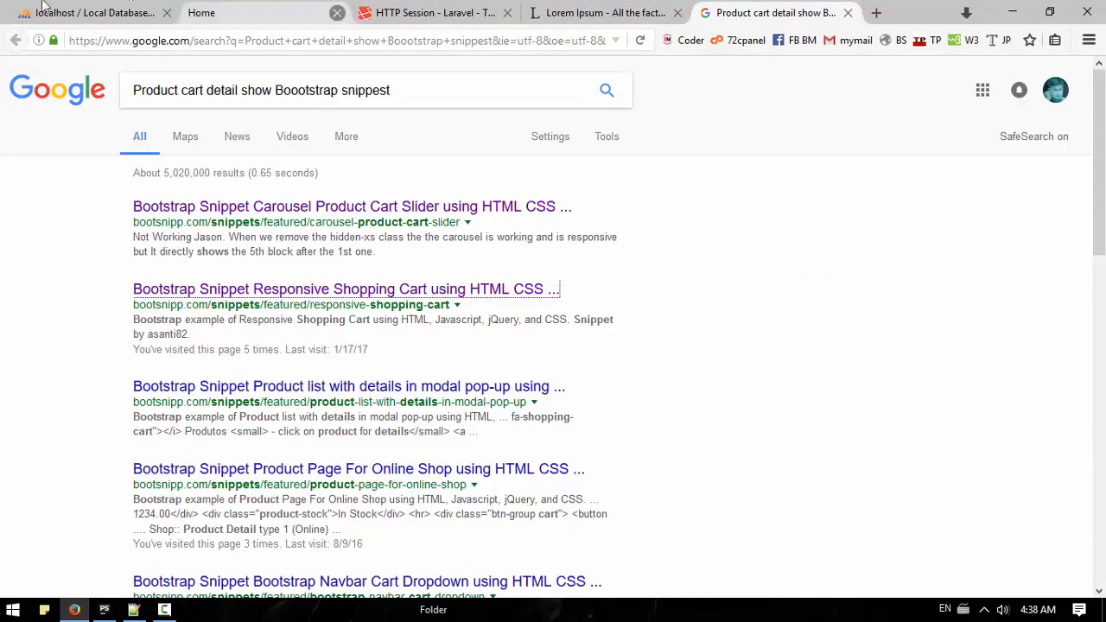
{"action": "left_click", "coordinate": [201, 12]}
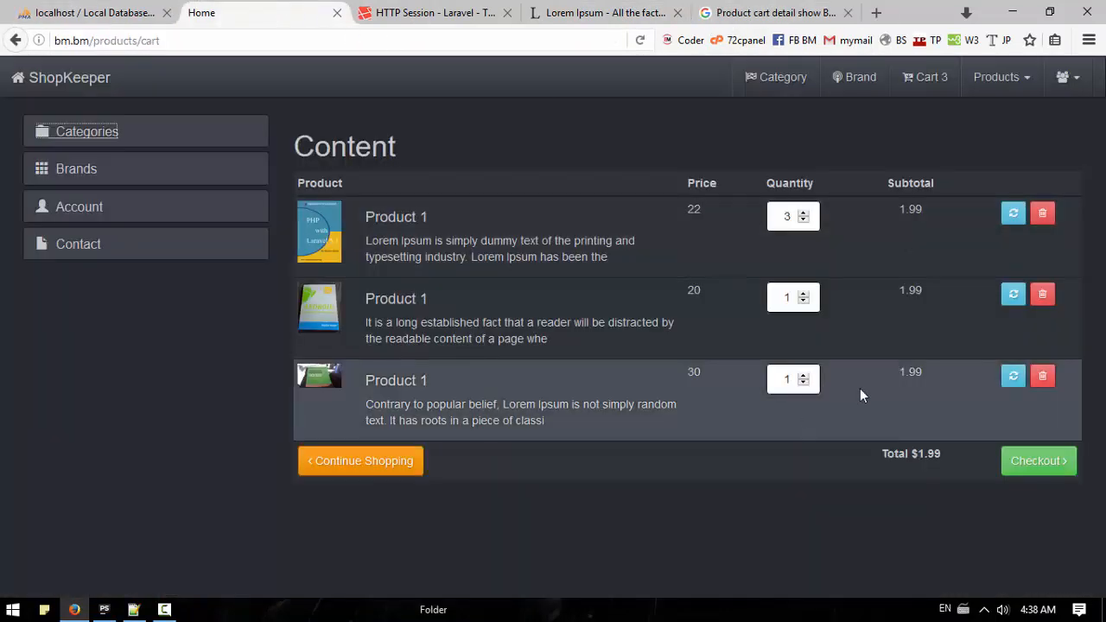
- Make the first product's quantity 7 and raise the second product's to 2
{"action": "type", "text": "7"}
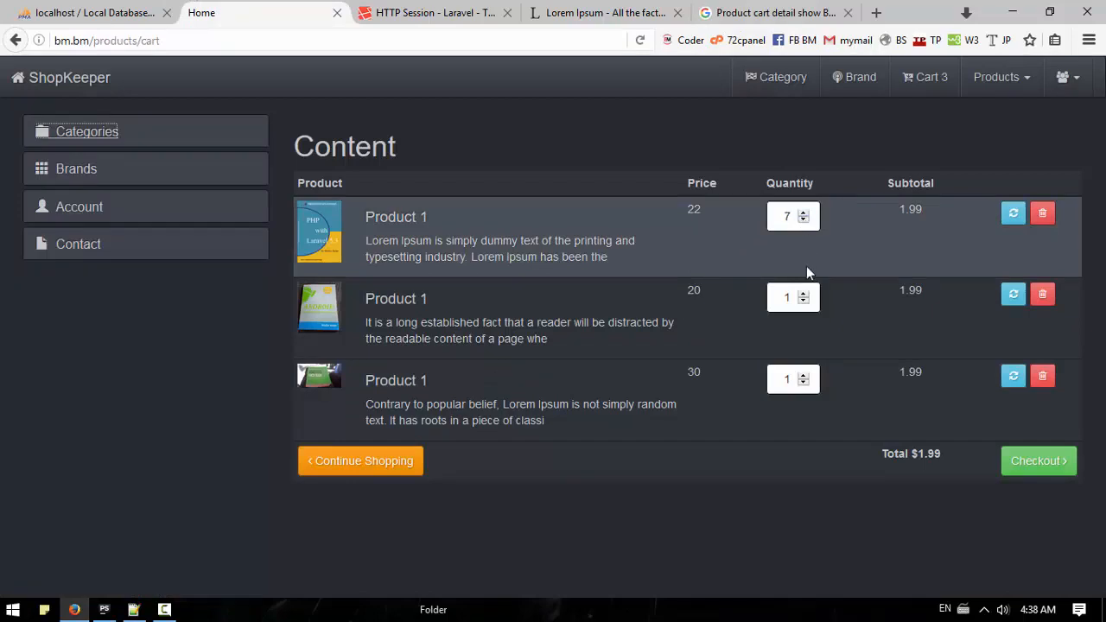
{"action": "left_click", "coordinate": [804, 293]}
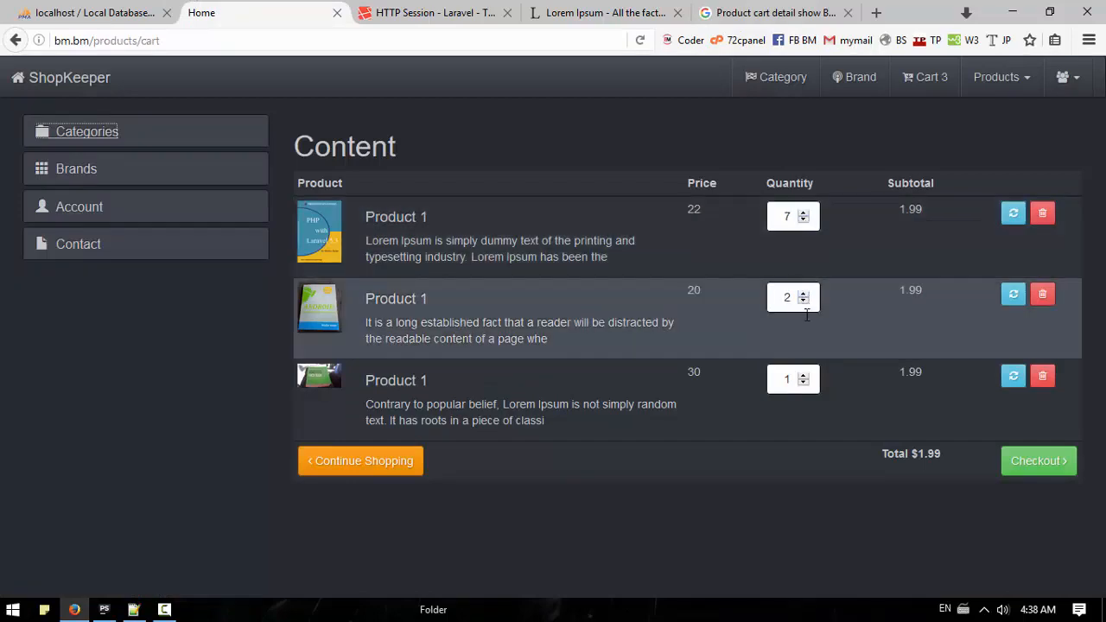